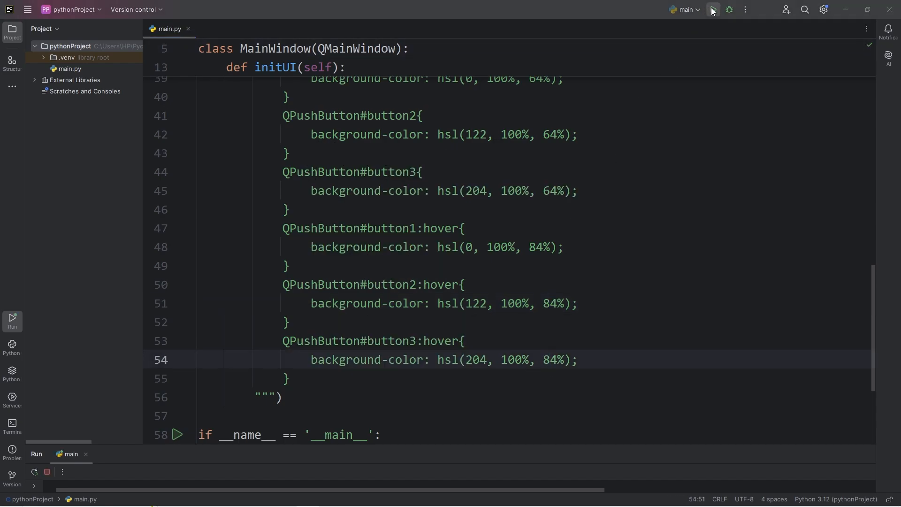
Run the finished styled-button script to show the resulting window
click(712, 10)
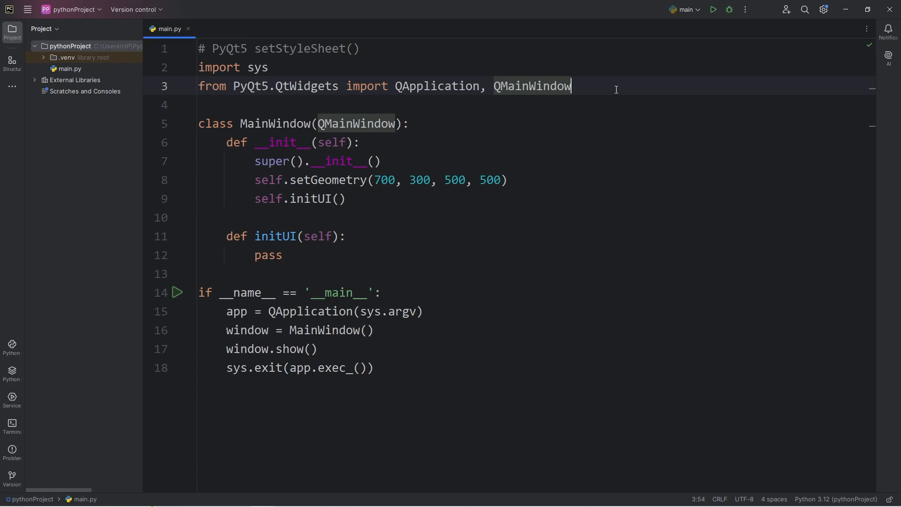
Extend the PyQt5.QtWidgets import with QPushButton, QWidget and QHBoxLayout
text(, Q)
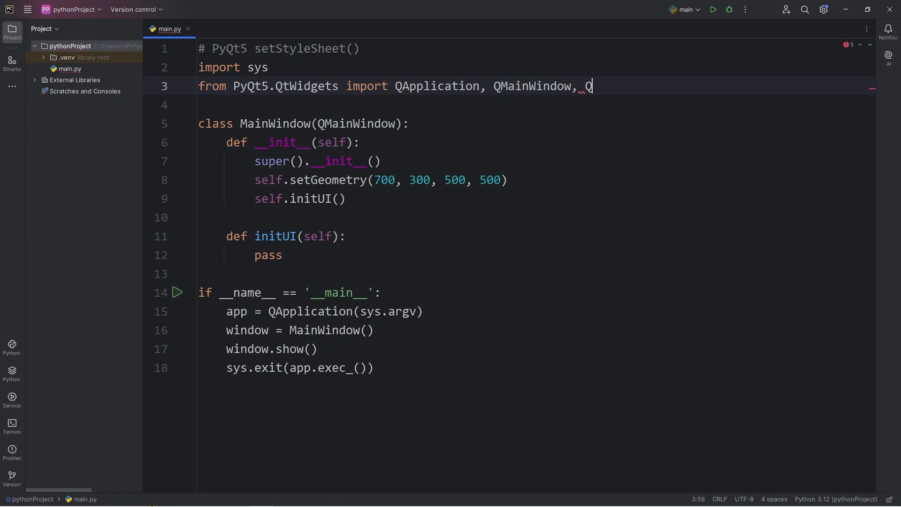
text(PushB)
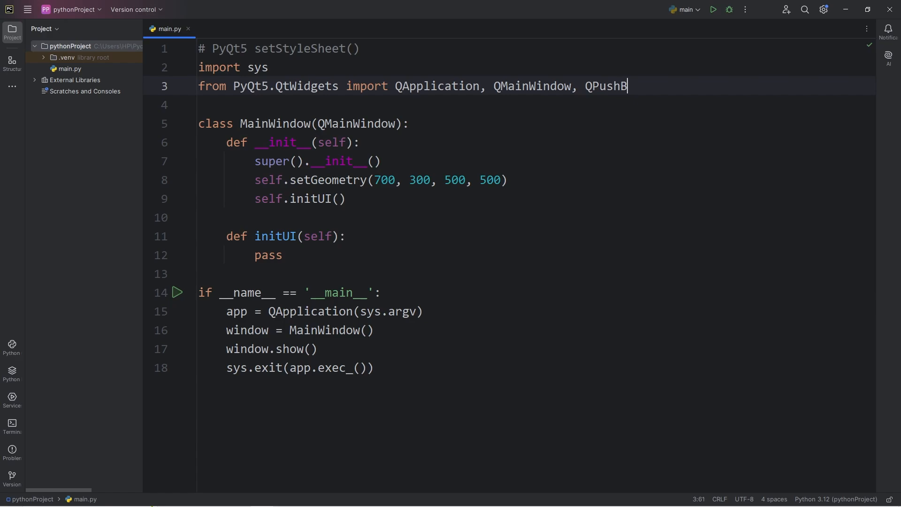
text(utton,)
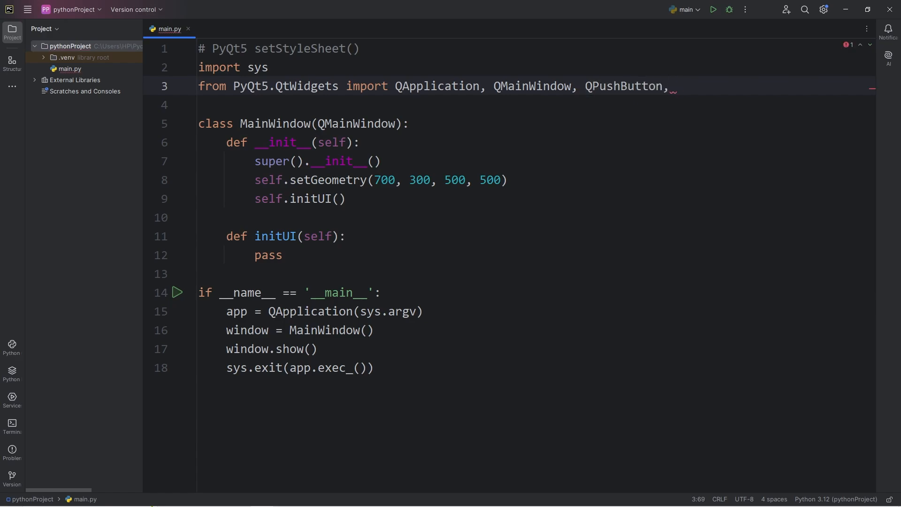
text(Q)
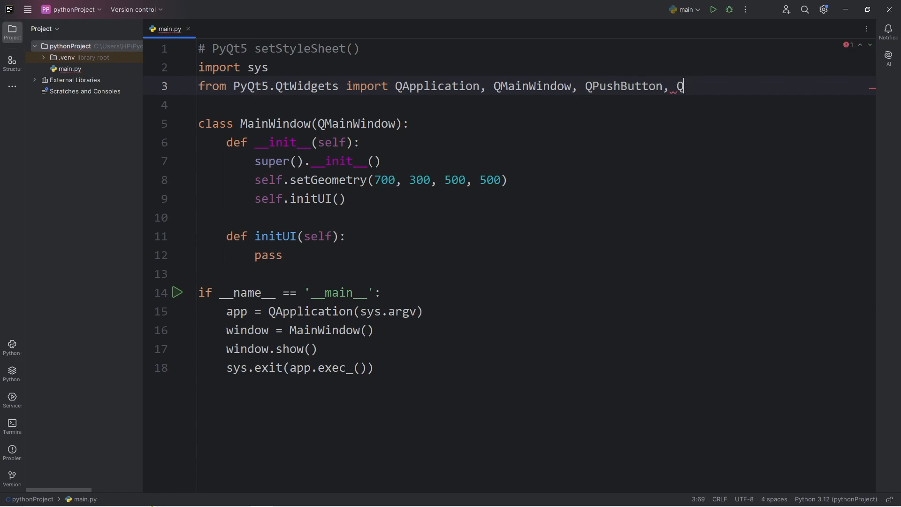
text(Widge)
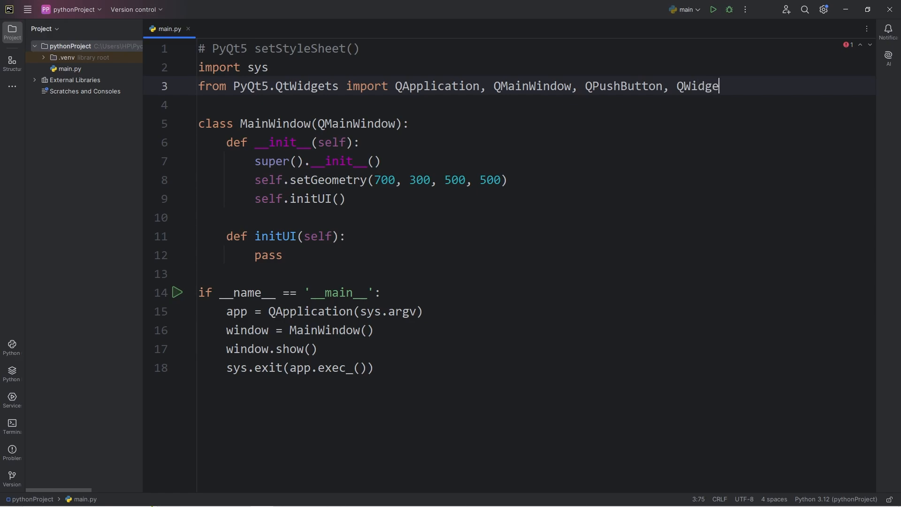
text(,)
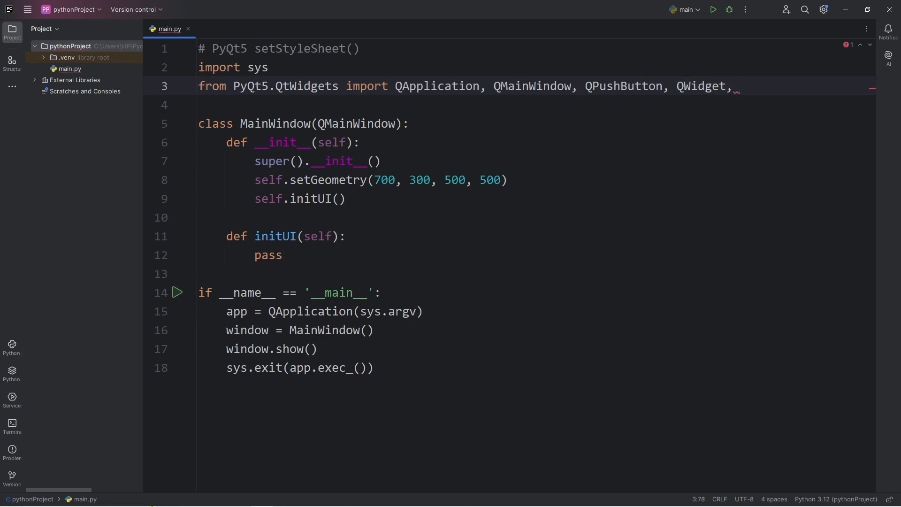
text(QH)
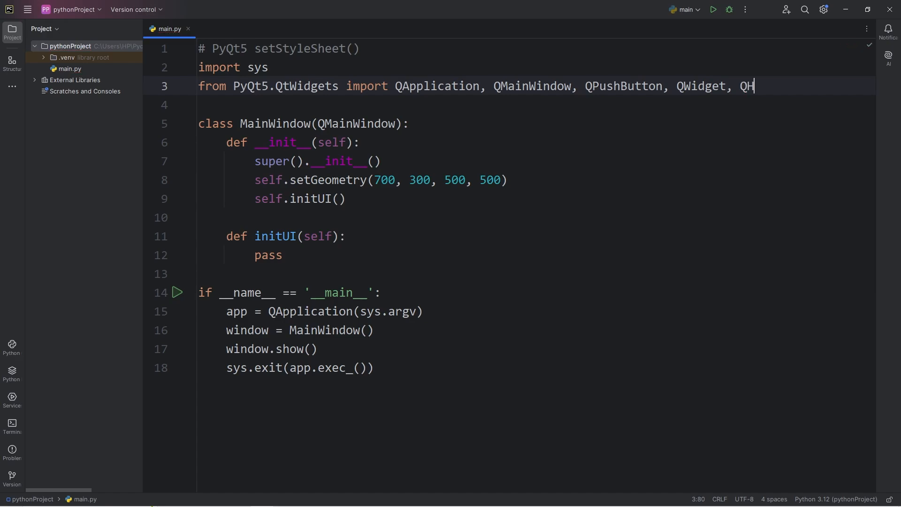
text(BoxLayout)
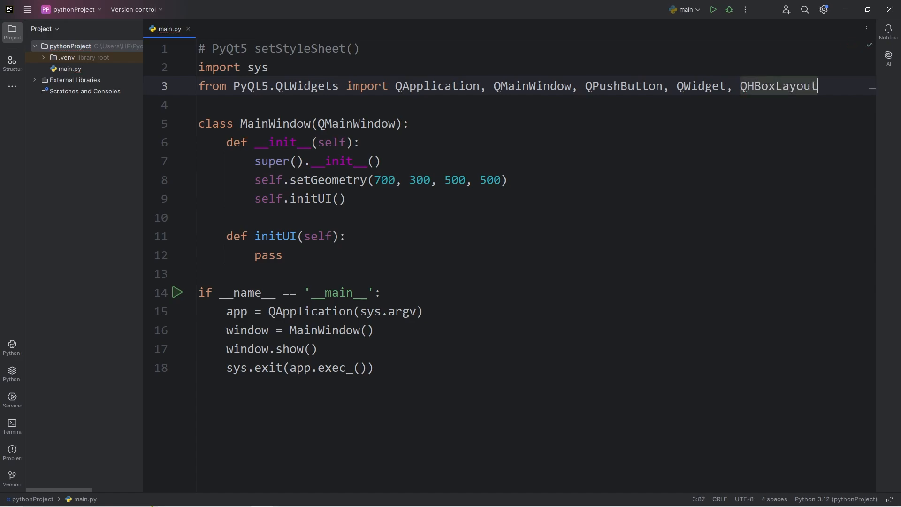
double_click(778, 85)
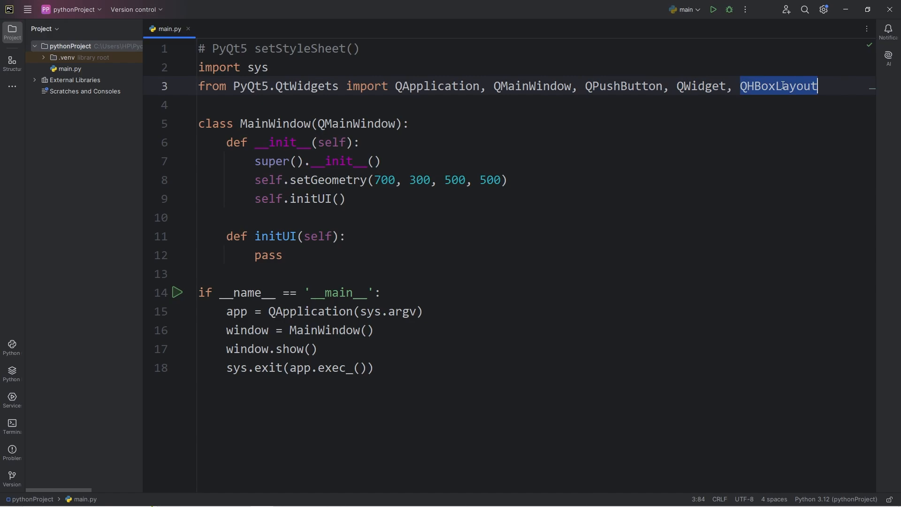
double_click(307, 85)
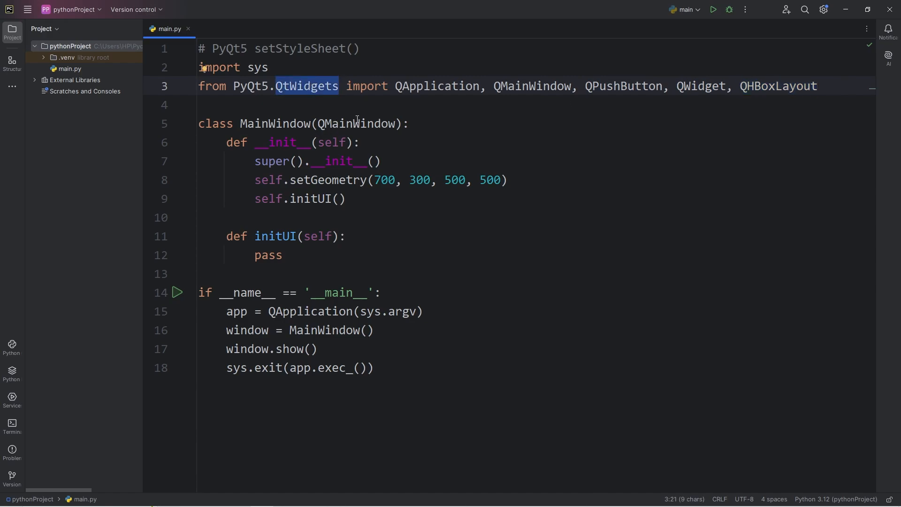
Run the blank window, close it, and drop the setGeometry call from __init__
click(711, 10)
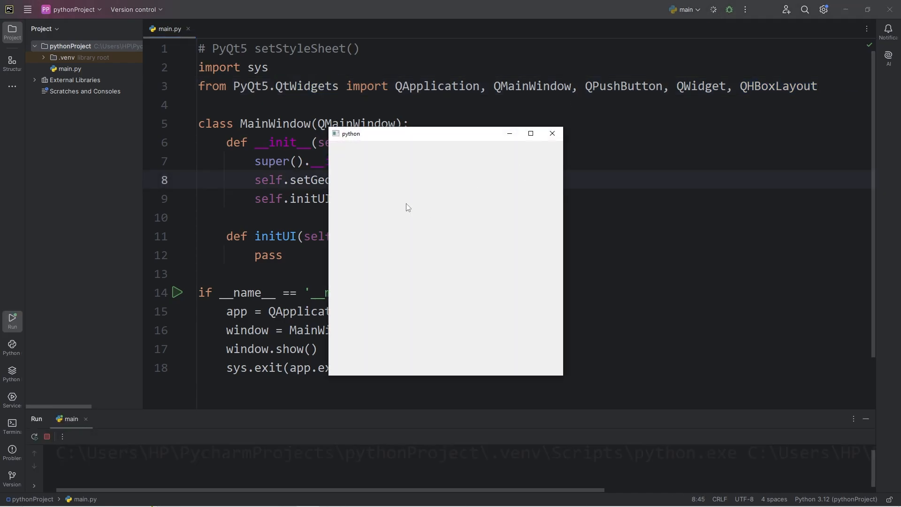
drag(350, 133, 499, 129)
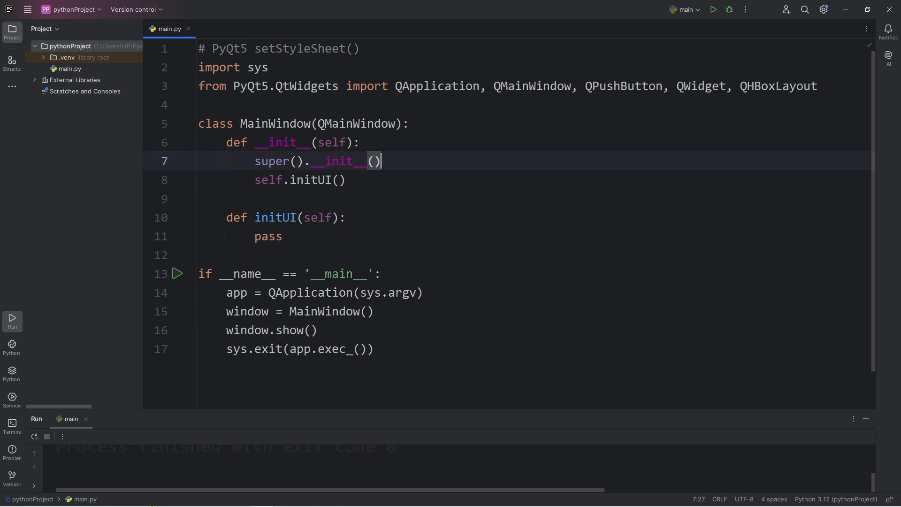
drag(227, 217, 282, 236)
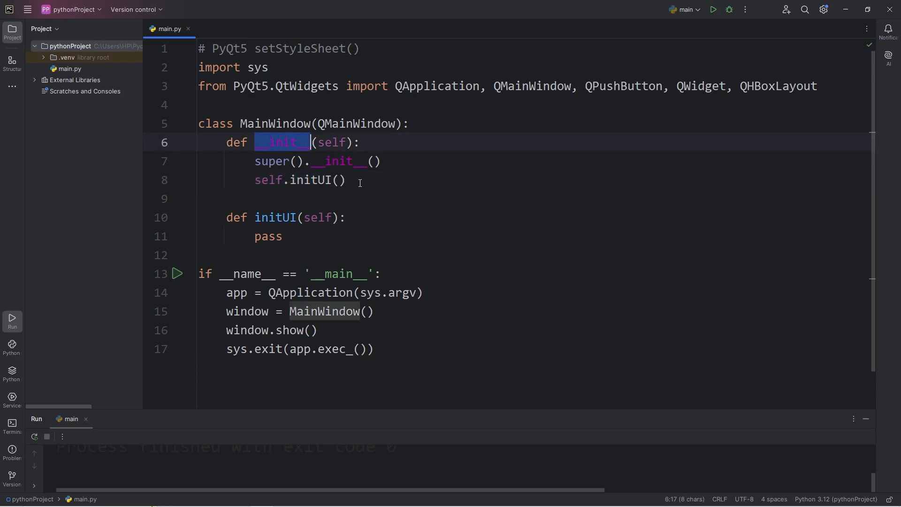
click(377, 161)
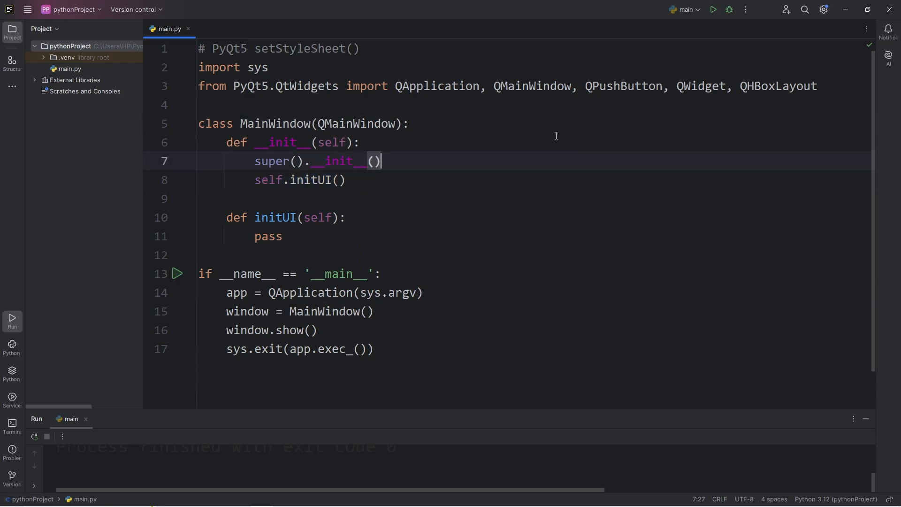
mouse_move(556, 169)
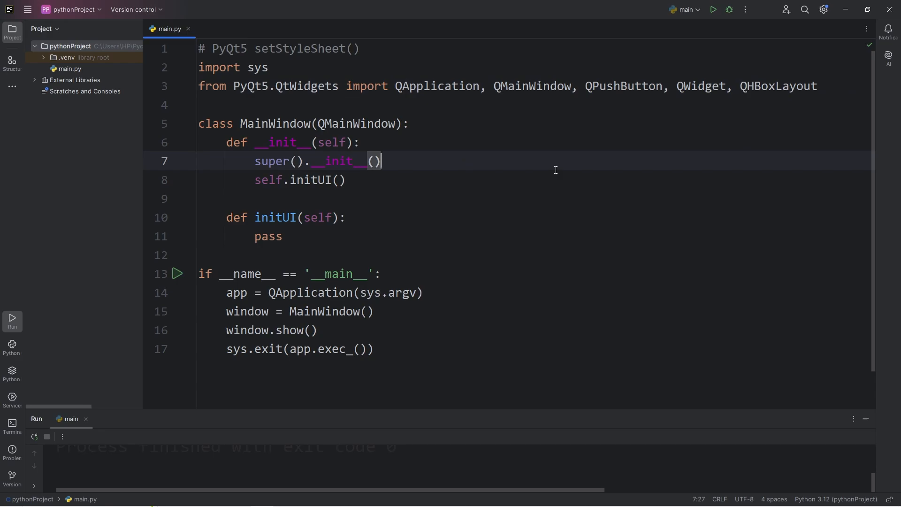
Create self.button1, button2 and button3 as QPushButtons labelled "#1", "#2" and "#3"
text(self.)
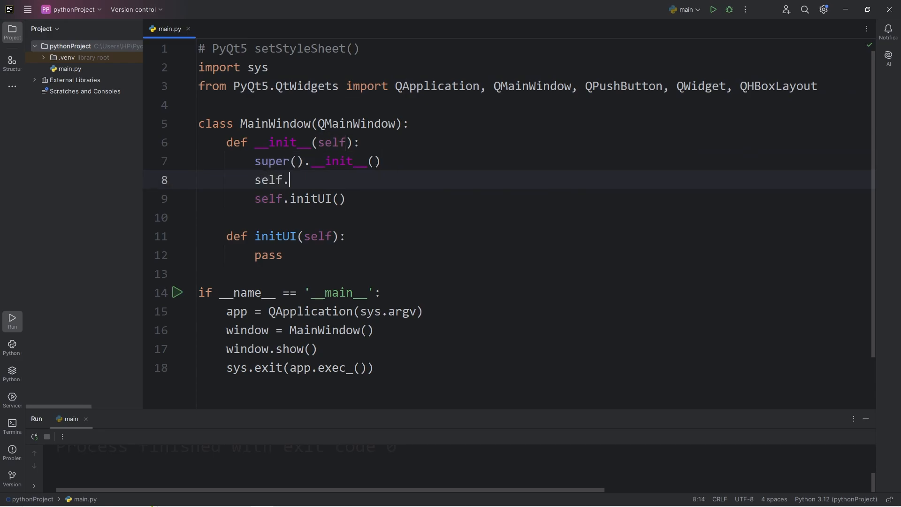
text(button1 =)
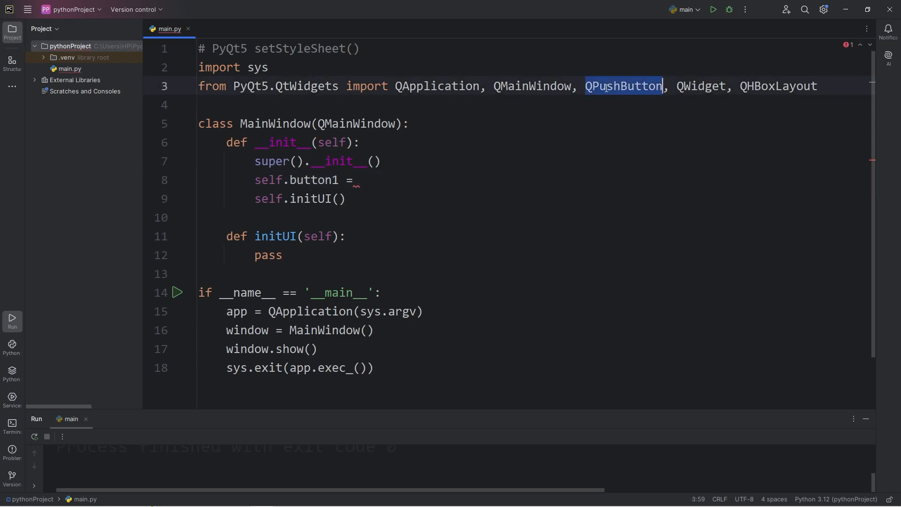
text(QPushButton)
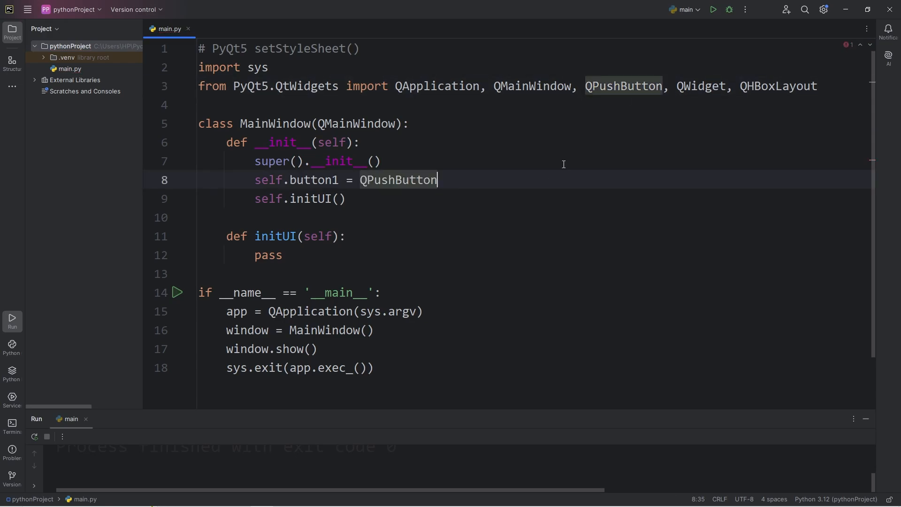
text((""))
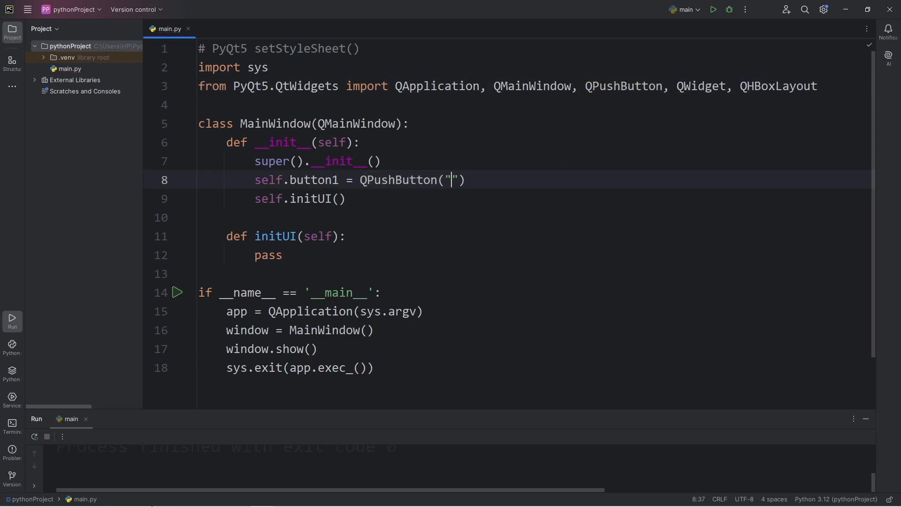
text(#1)
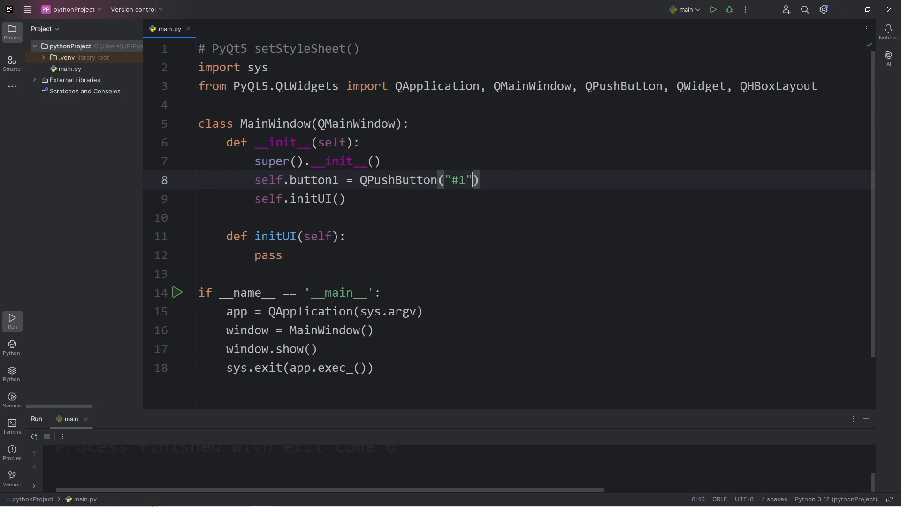
text(, sel)
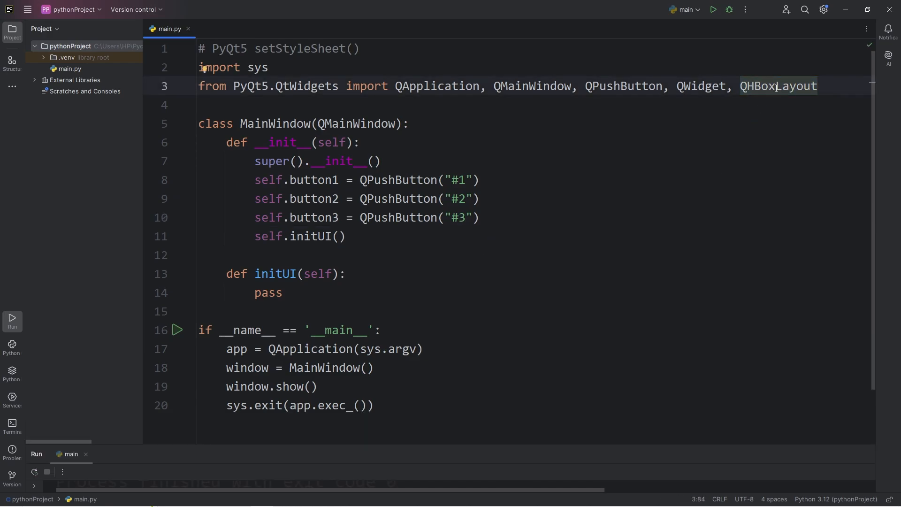
Replace pass in initUI with central_widget = QWidget() and self.setCentralWidget(central_widget)
double_click(777, 86)
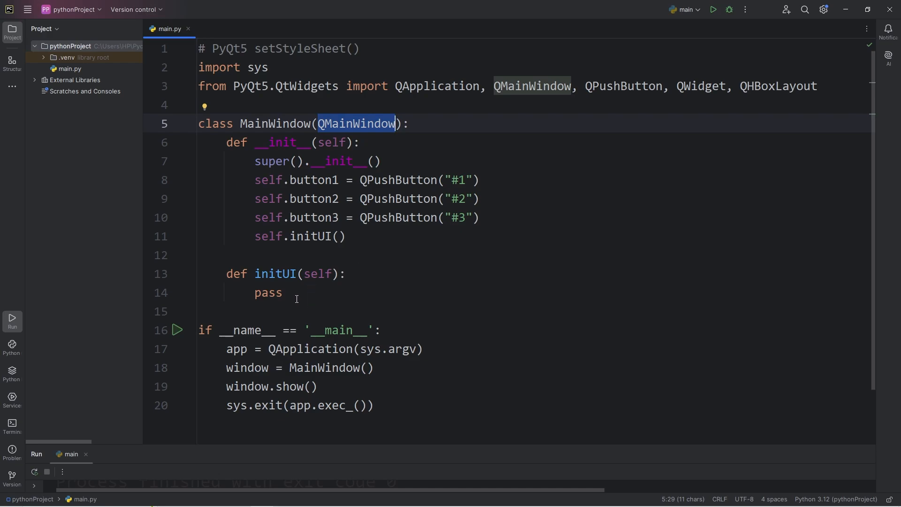
double_click(778, 86)
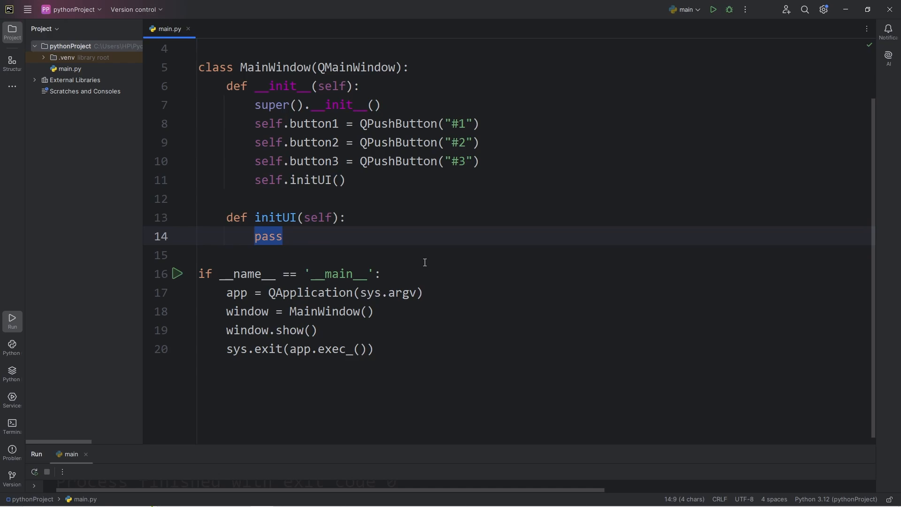
text(central)
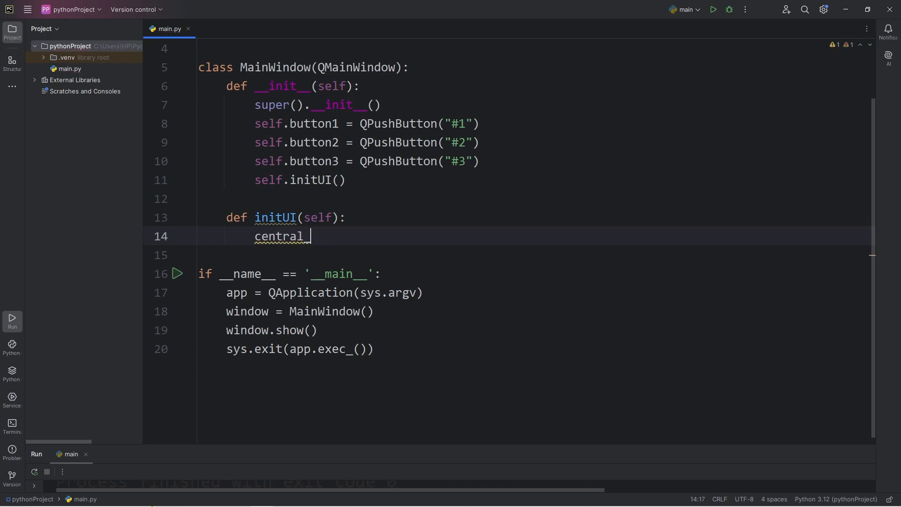
text(_widget =)
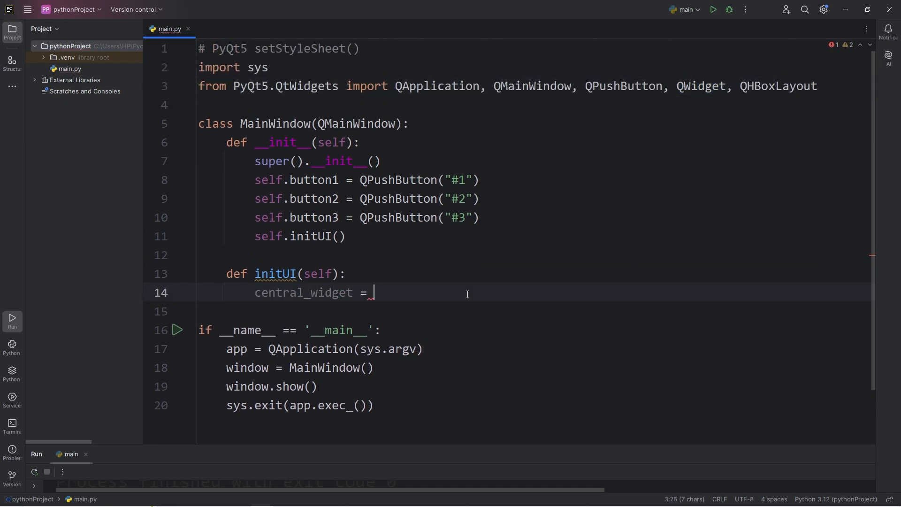
text(QWidget())
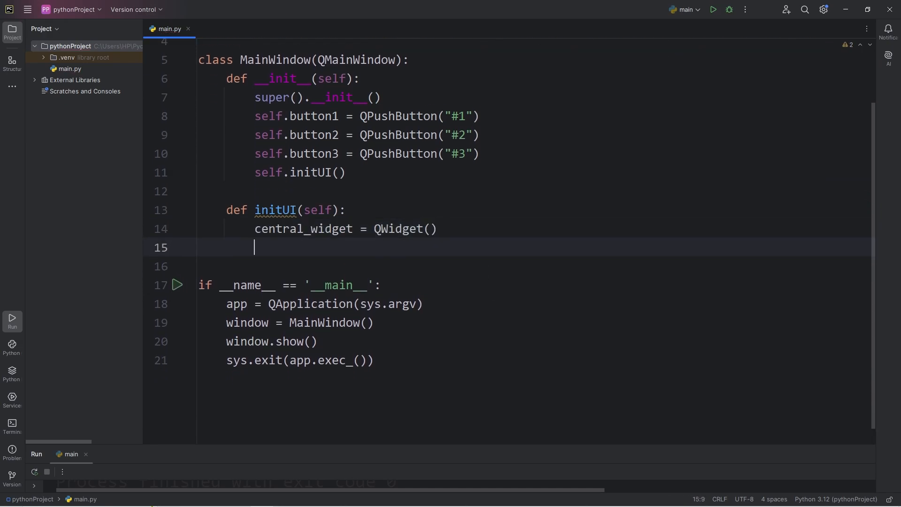
text(self.)
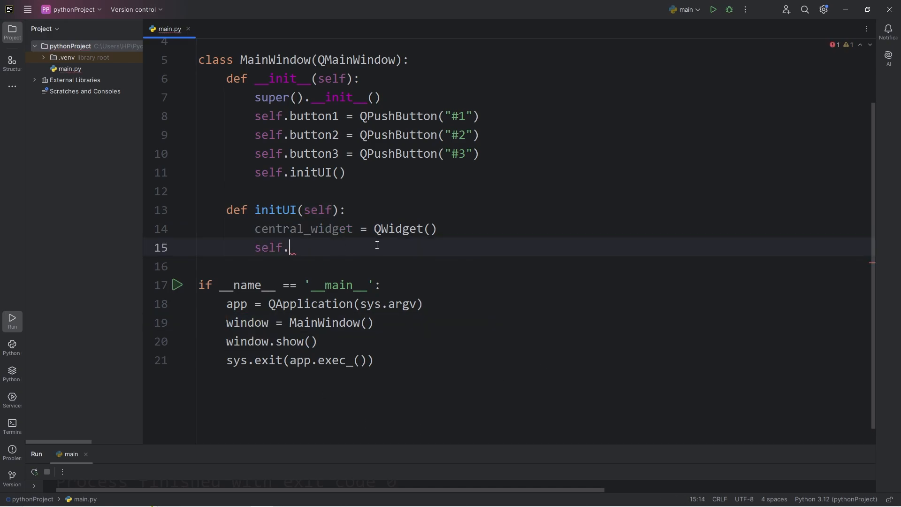
text(set)
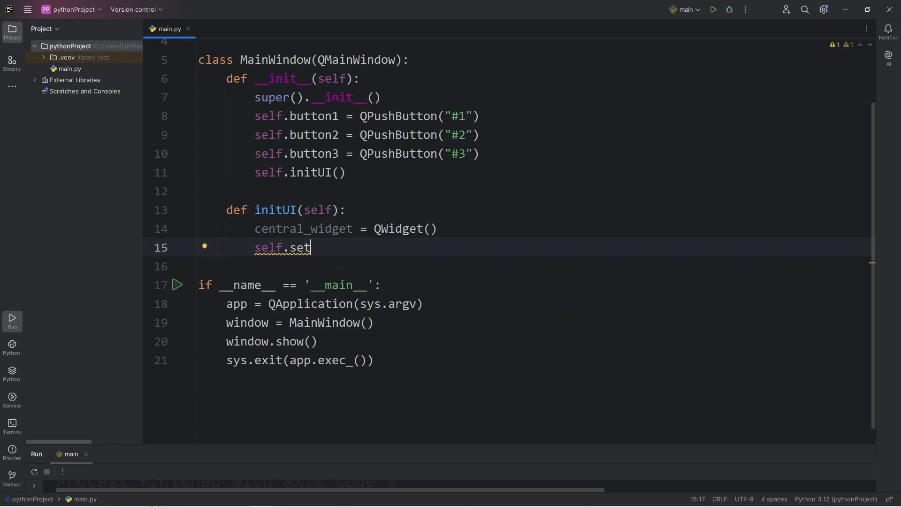
text(Central)
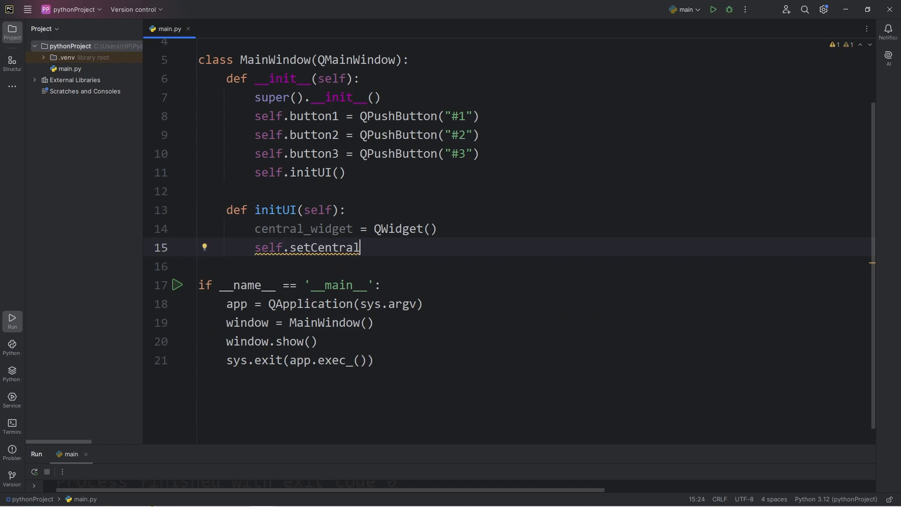
text(Widget())
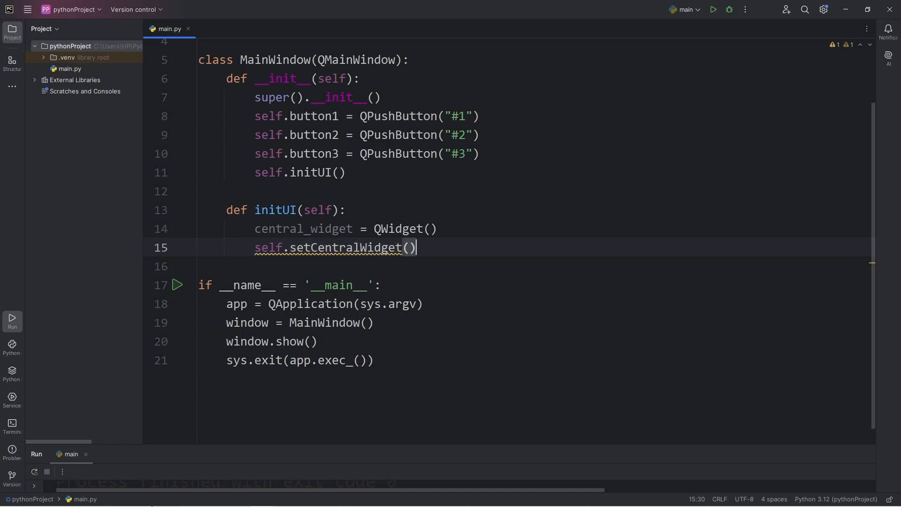
click(410, 247)
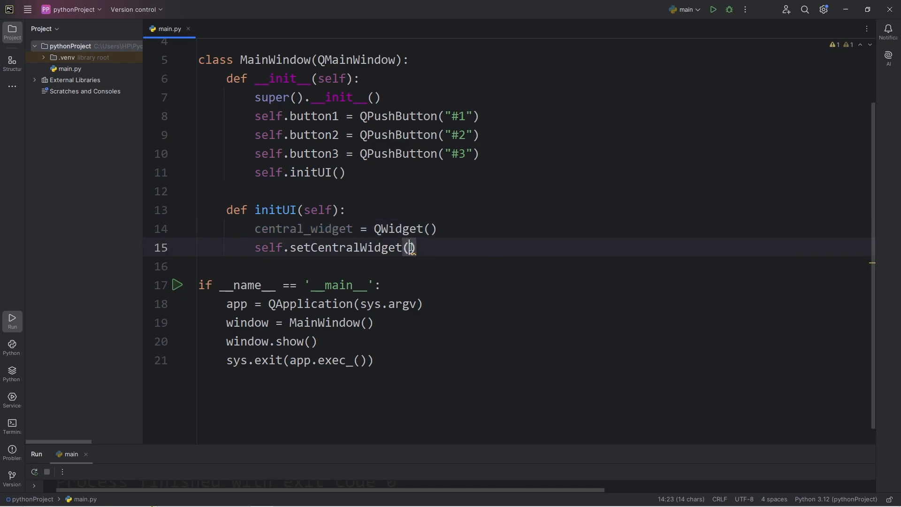
text(central_widget)
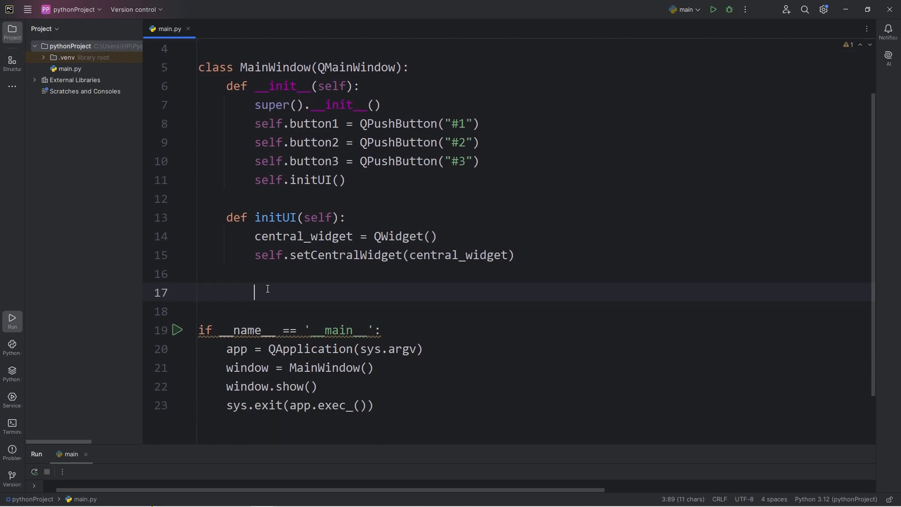
Create hbox = QHBoxLayout() and add button1, button2 and button3 with addWidget
text(h)
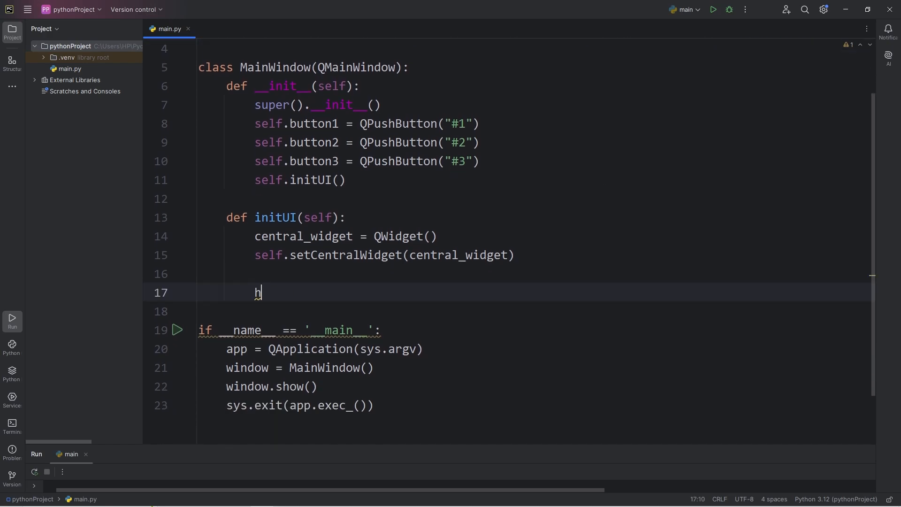
text(box =)
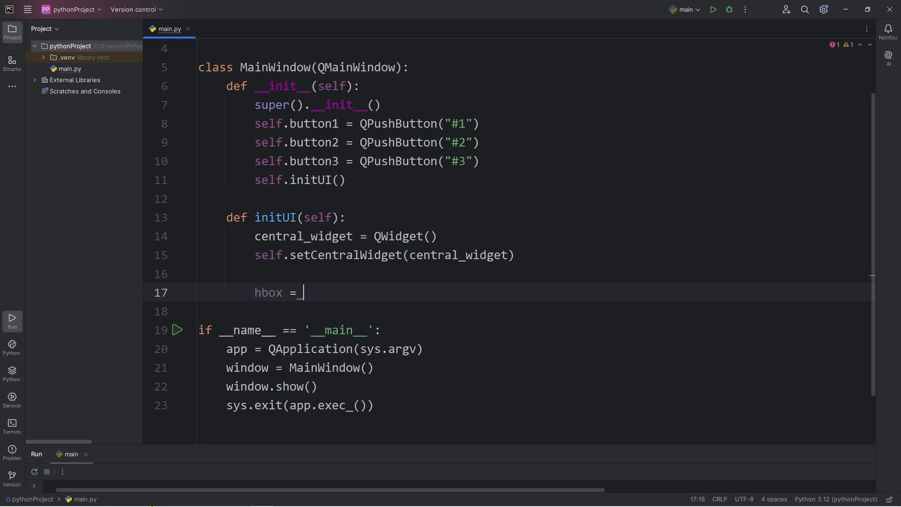
text(QHBoxLayout)
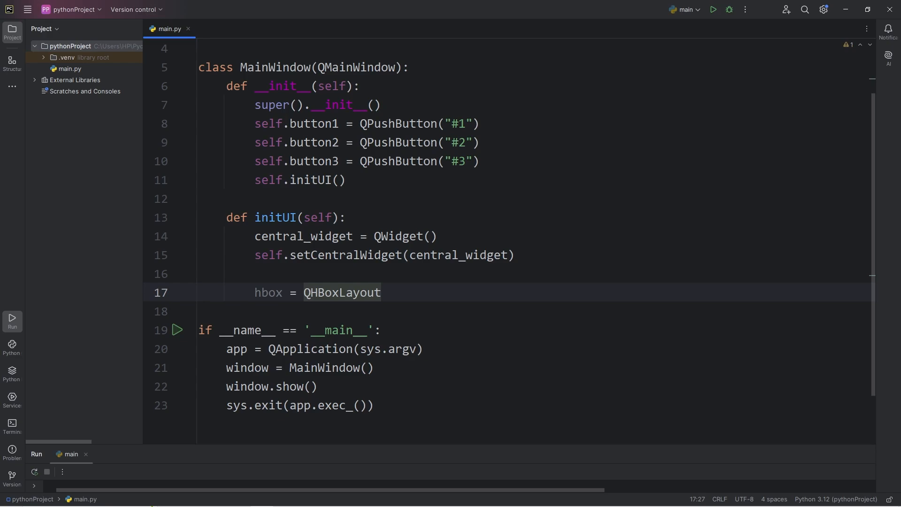
text(())
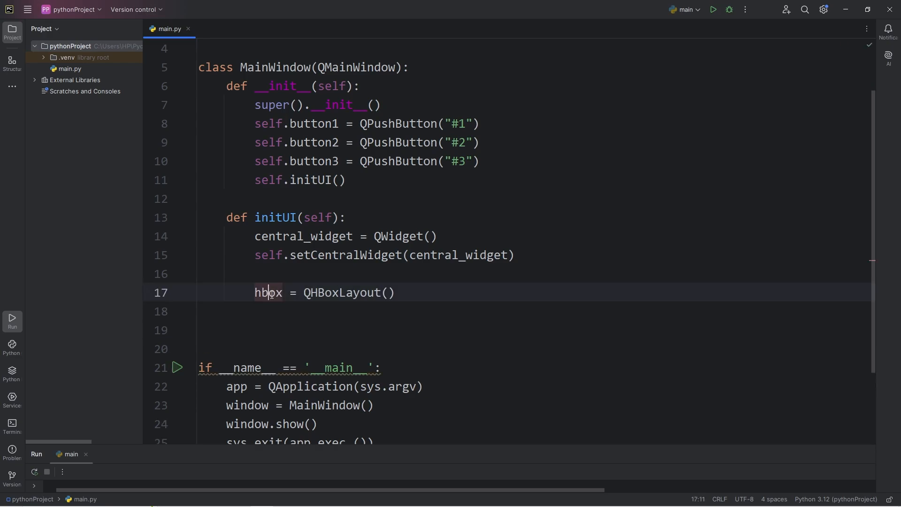
text(hbox)
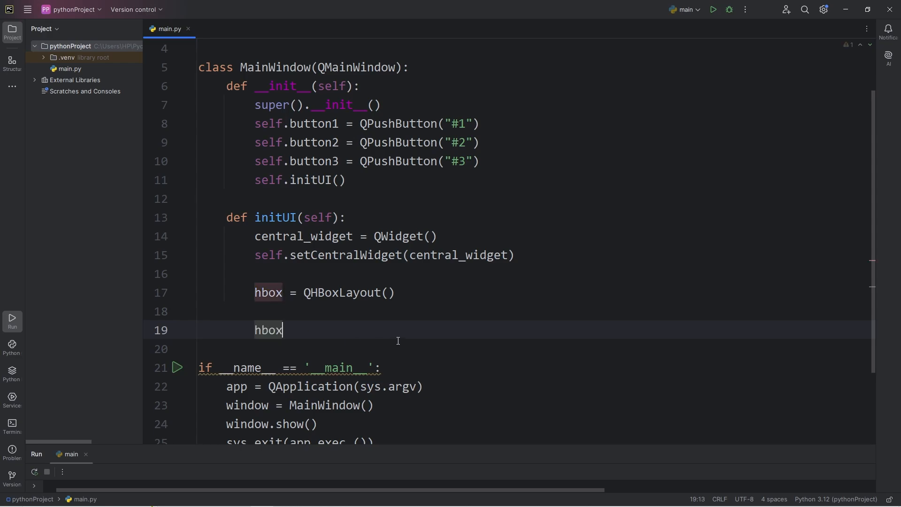
text(.addWidget()
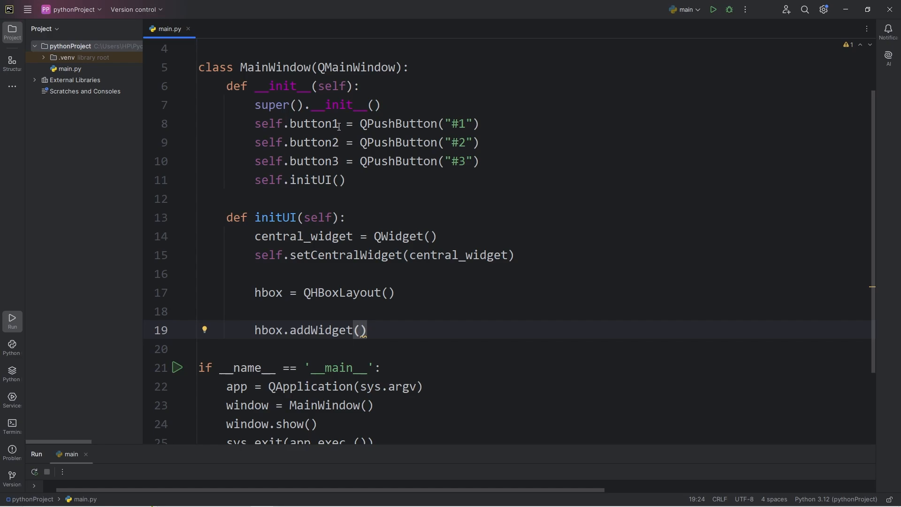
text(self.button1)
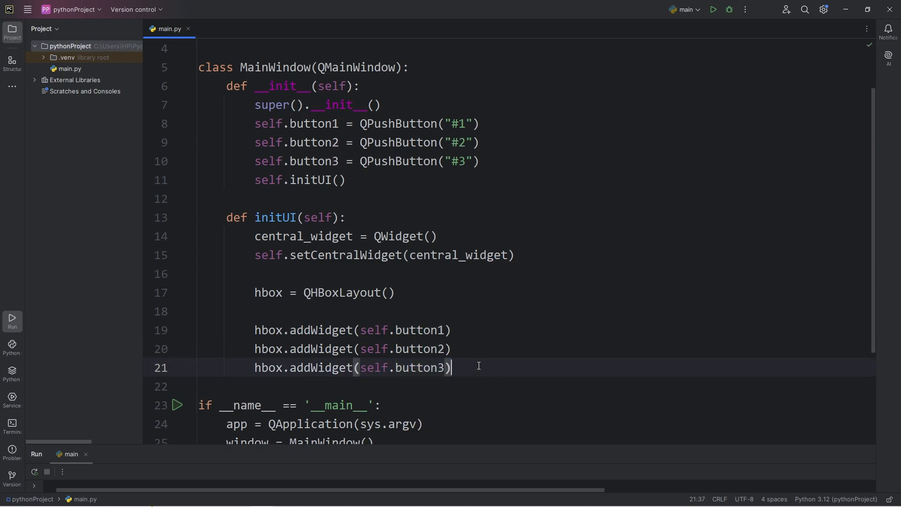
key(enter)
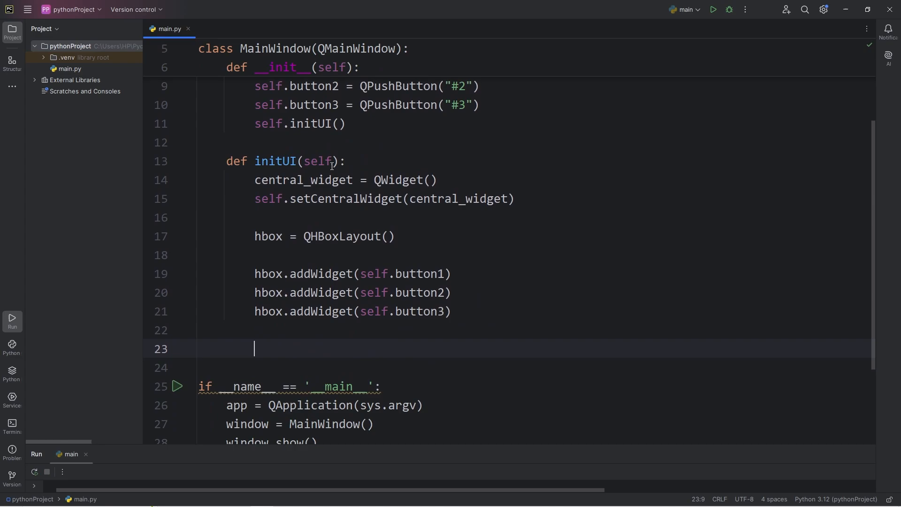
Set hbox as central_widget's layout and run to see the three buttons in a row
text(central_widget)
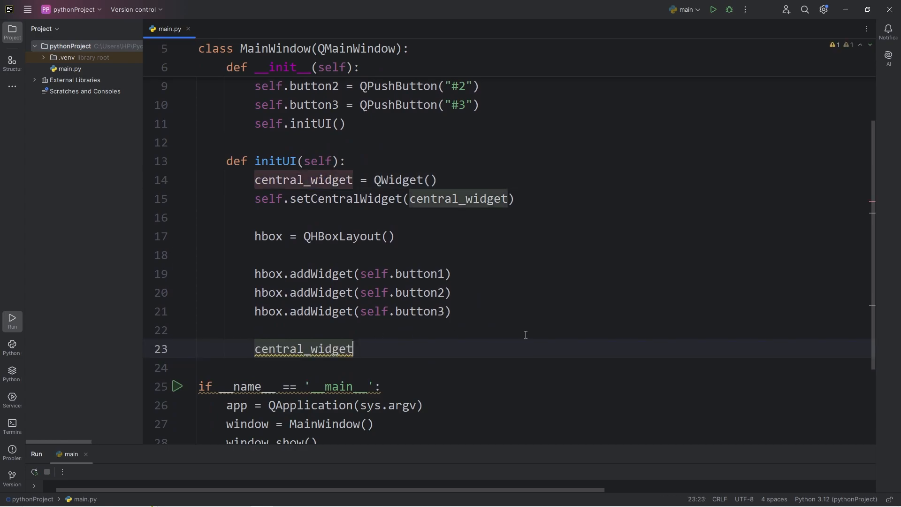
text(.setL)
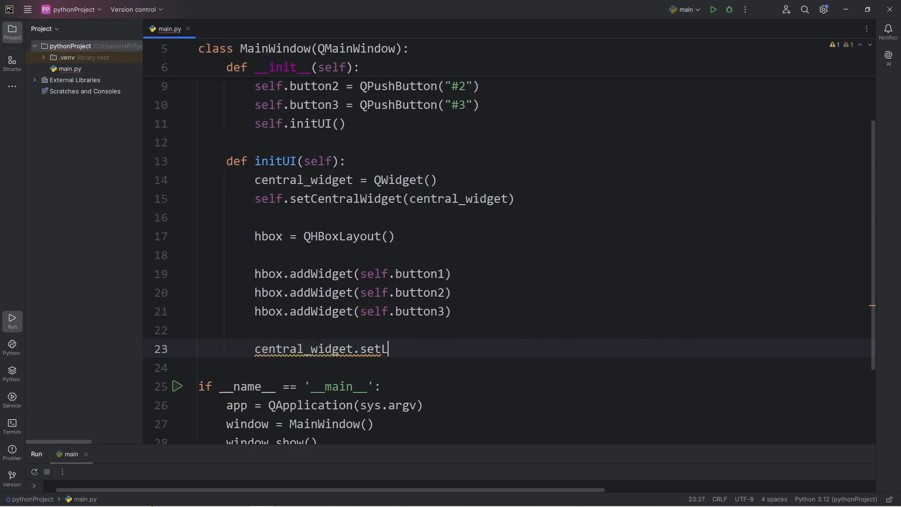
text(ayout())
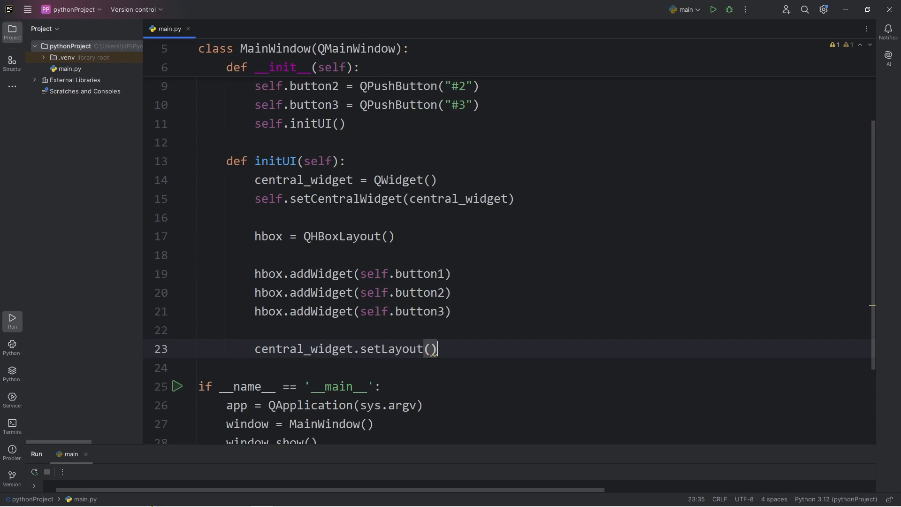
text(hbox)
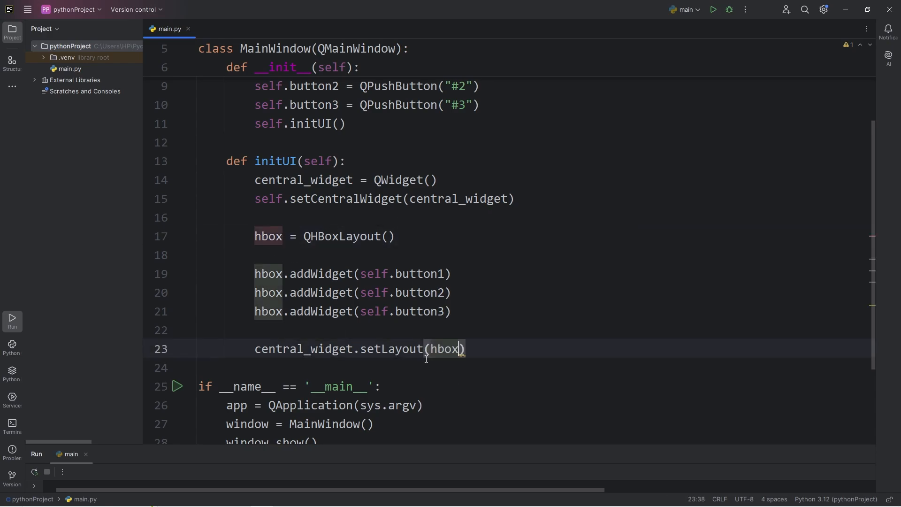
click(712, 9)
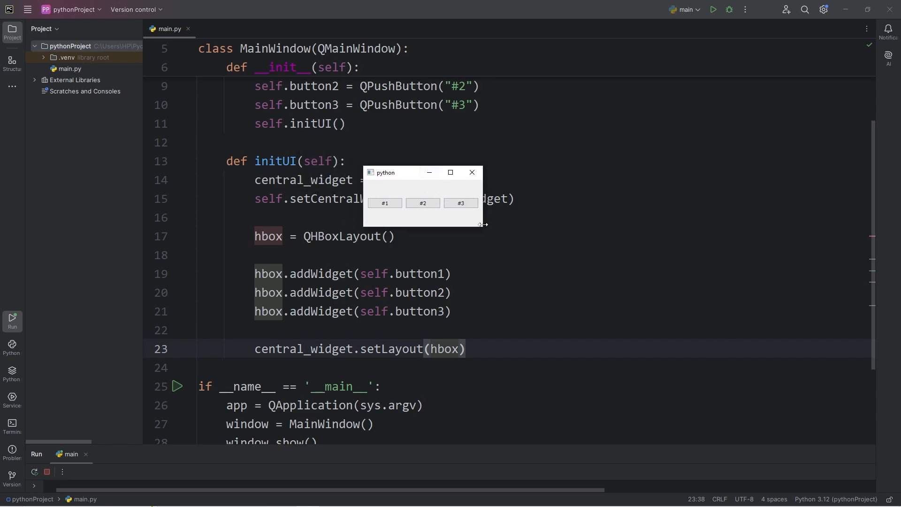
drag(482, 224, 686, 342)
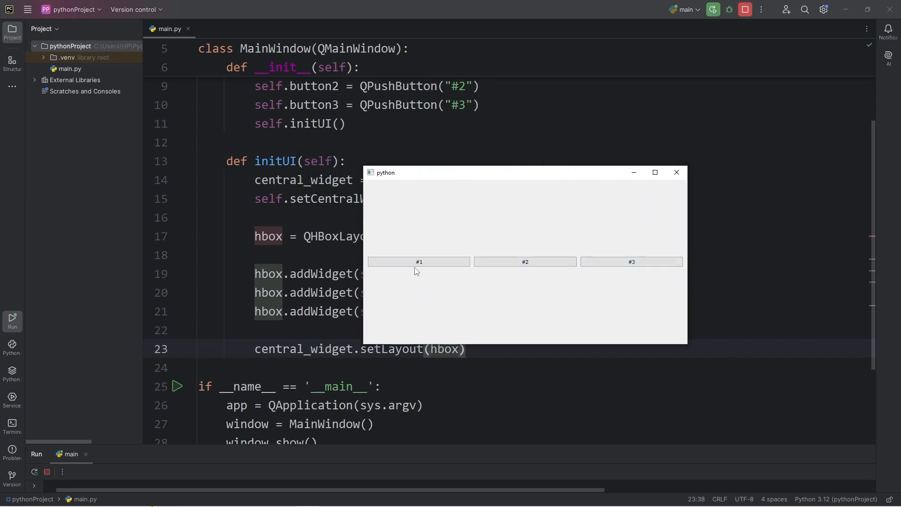
click(676, 172)
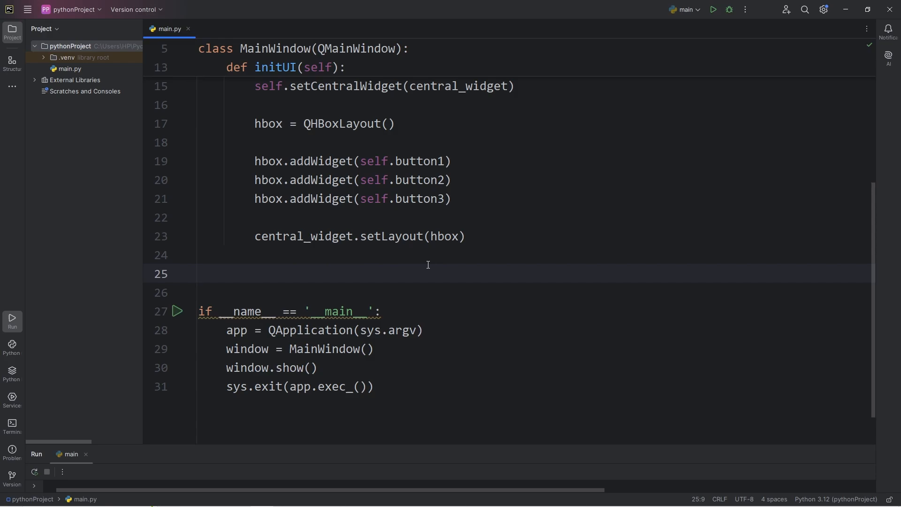
Add a setStyleSheet call with an empty triple-quoted string split over lines
text(self.)
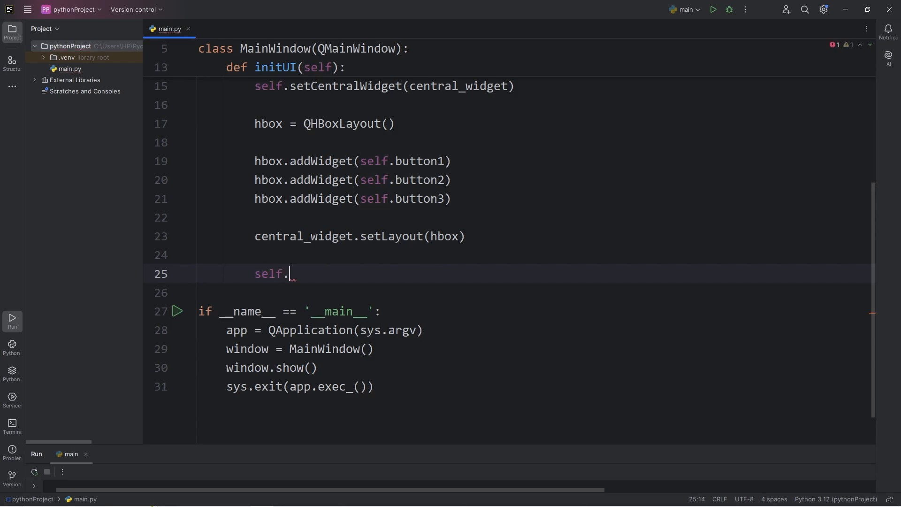
text(button1)
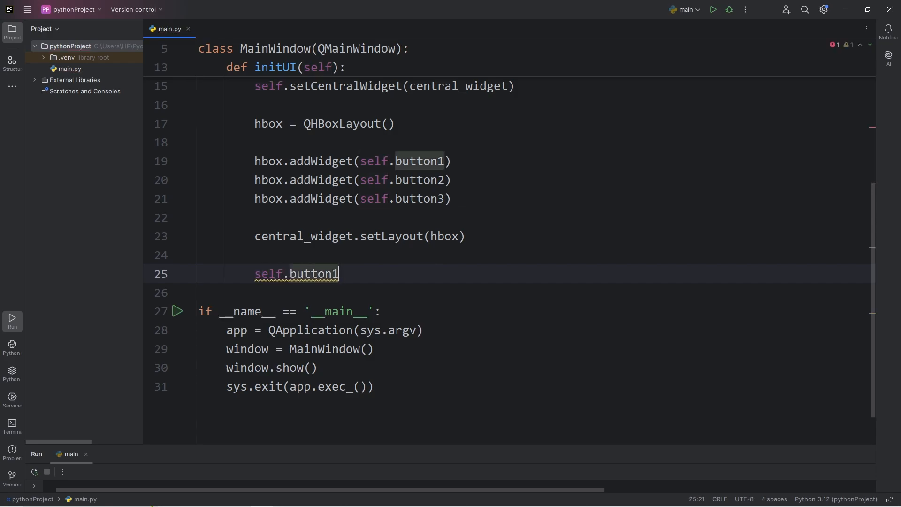
text(.setStyleSh)
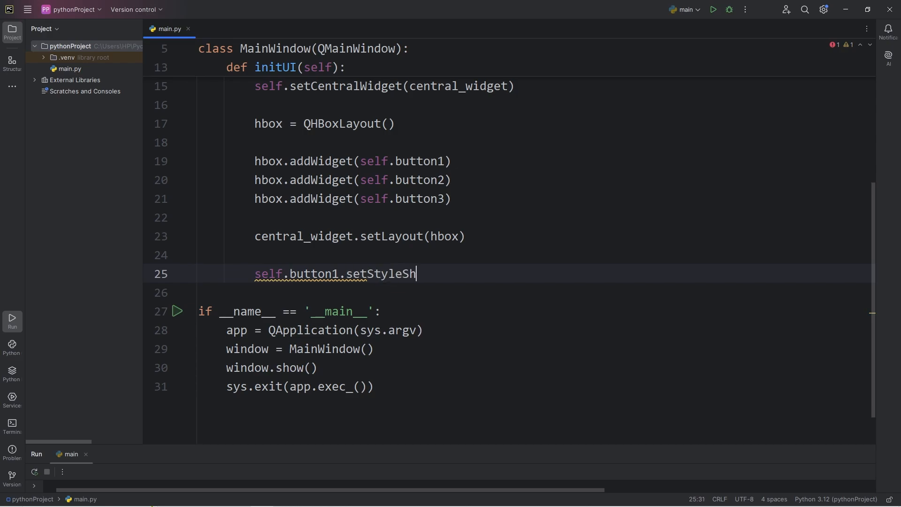
text(eet(""))
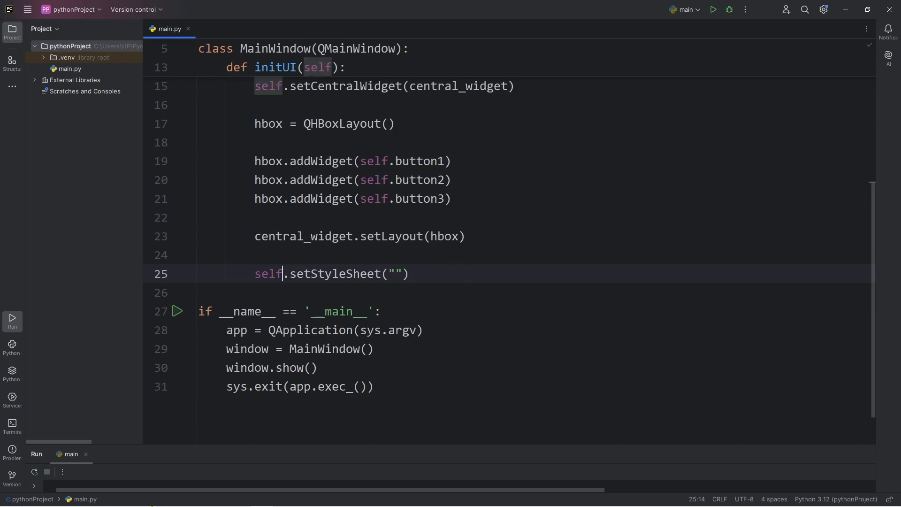
click(253, 348)
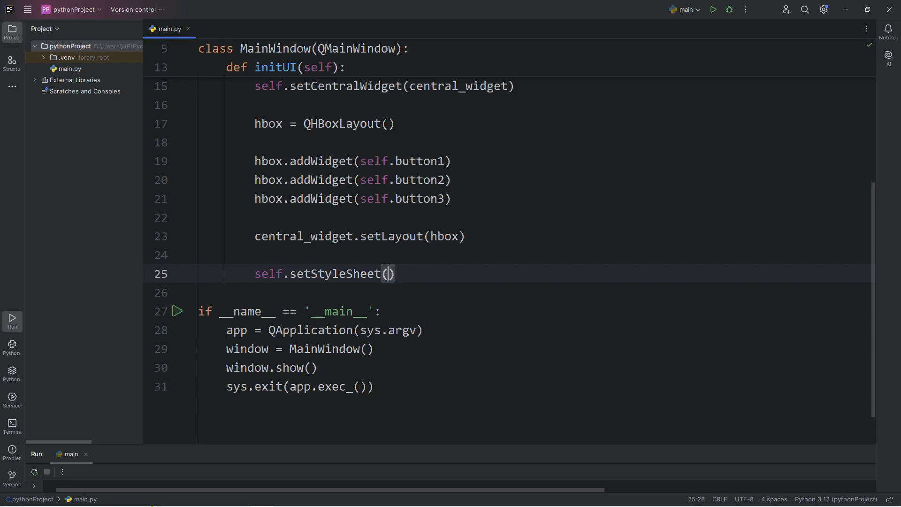
text(")
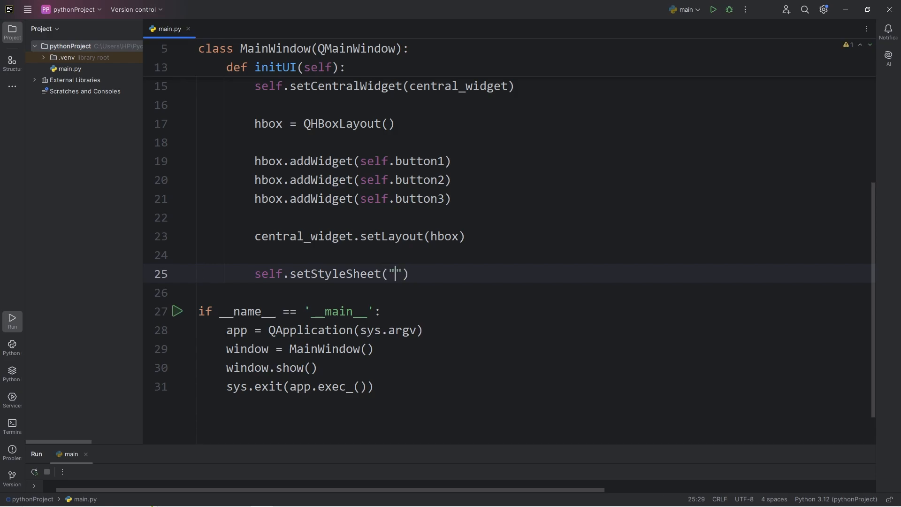
text("""")
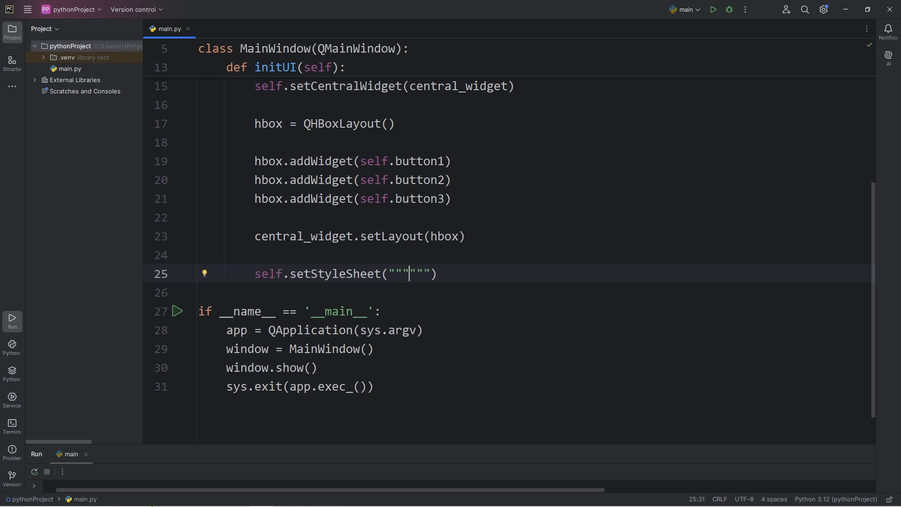
key(enter)
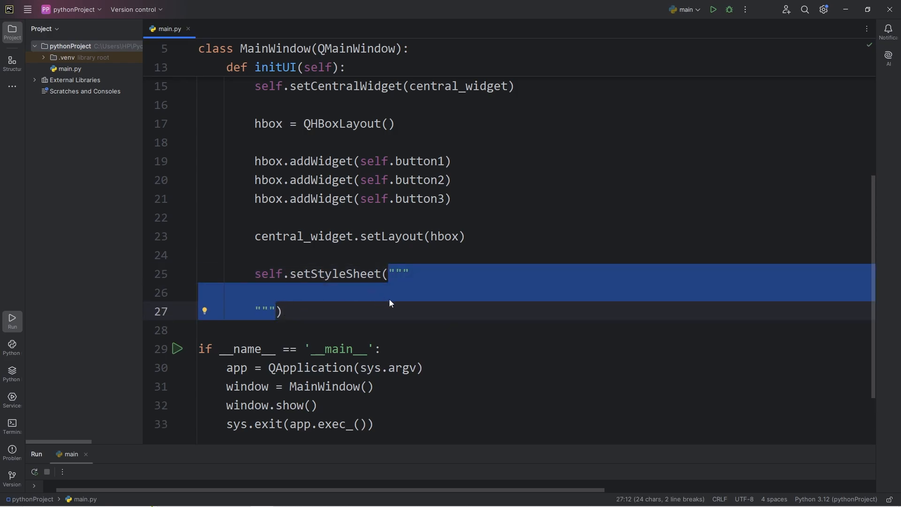
click(379, 292)
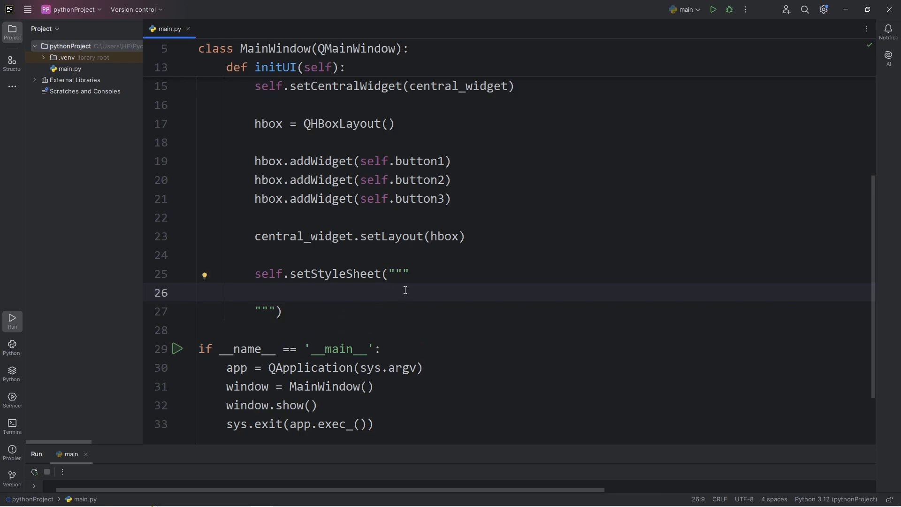
Write an empty QPushButton { } rule inside the stylesheet string
drag(409, 274, 281, 311)
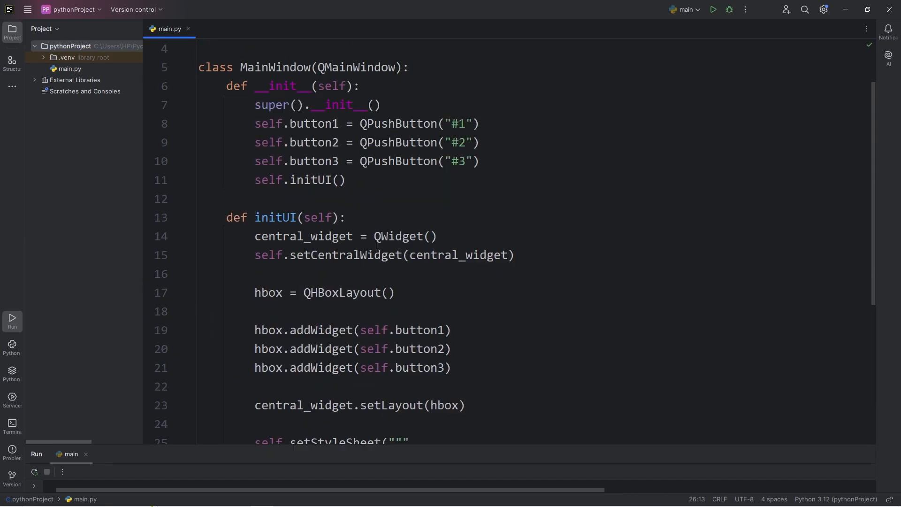
double_click(314, 123)
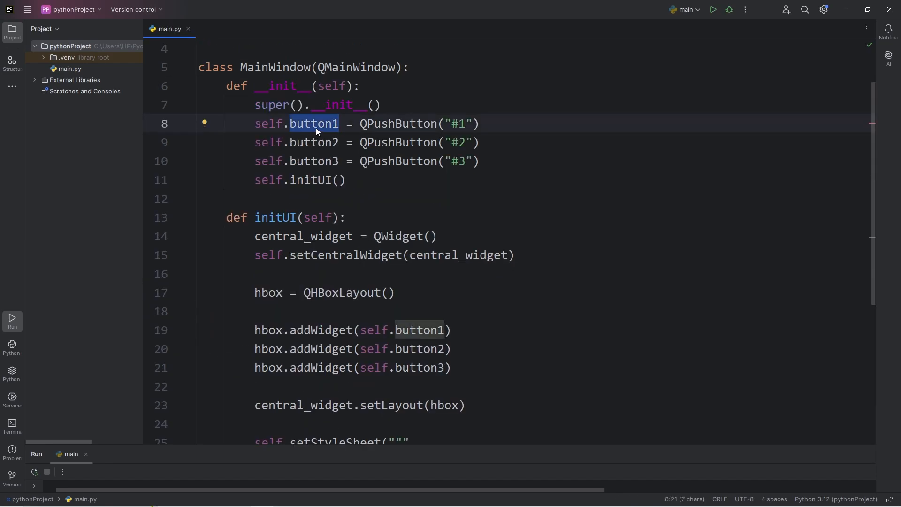
click(315, 161)
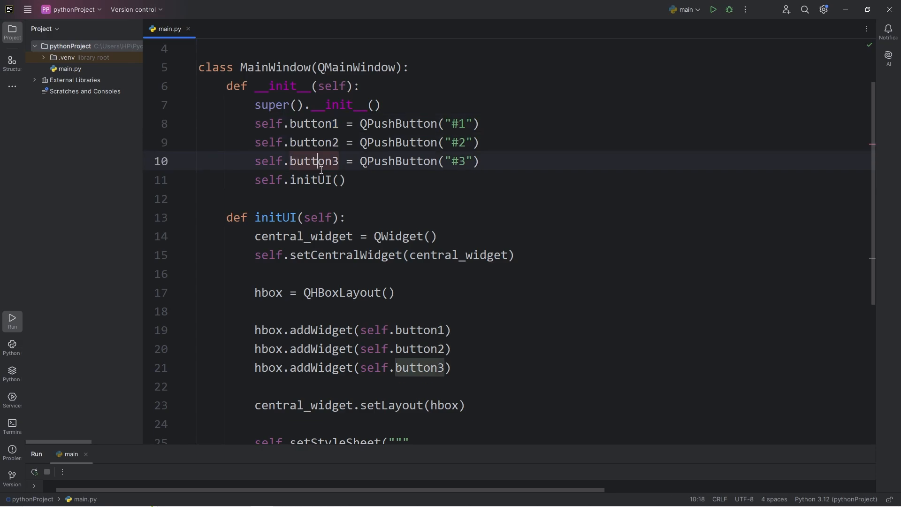
double_click(623, 85)
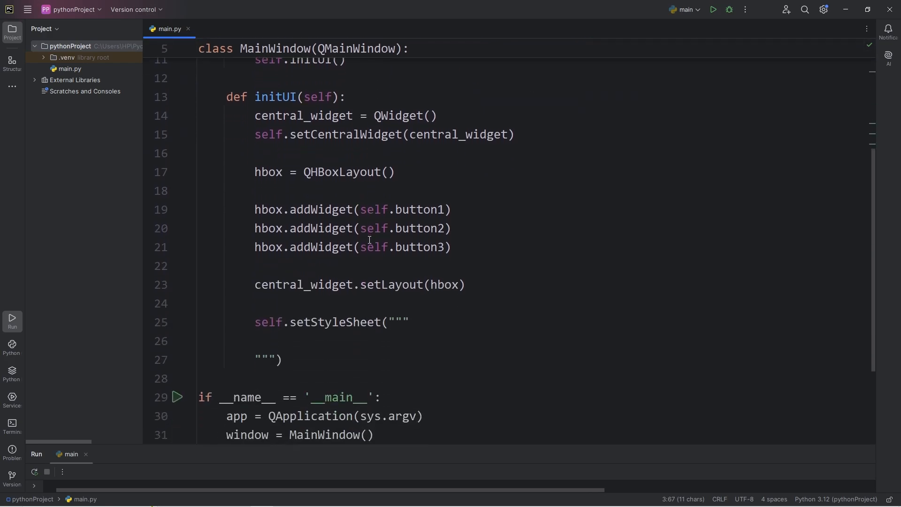
text(QPushButton)
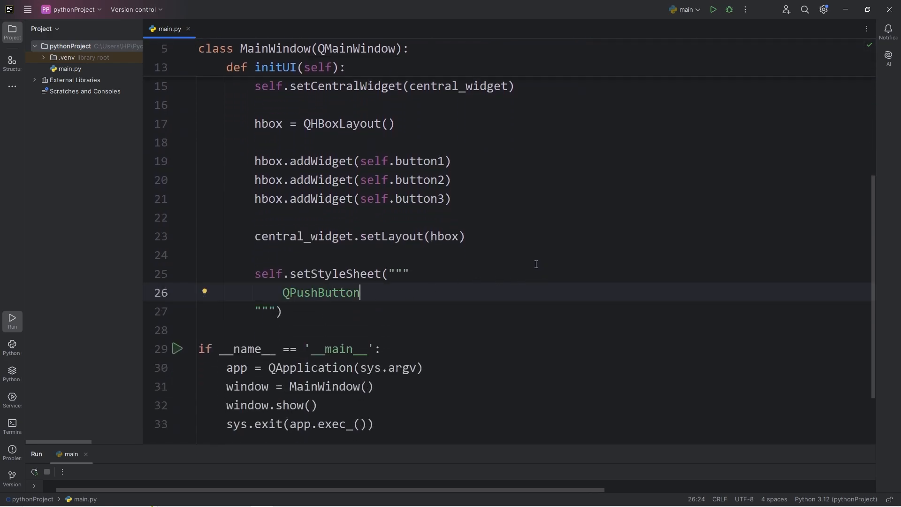
text({)
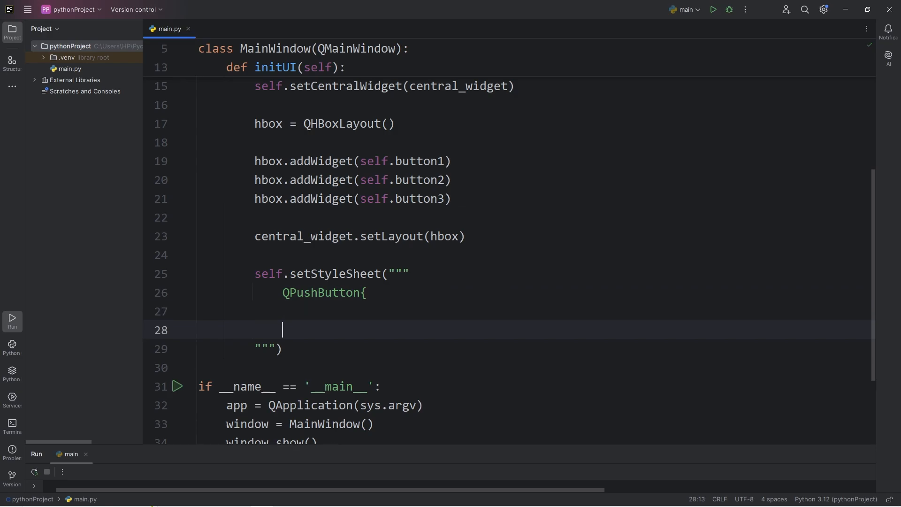
text(})
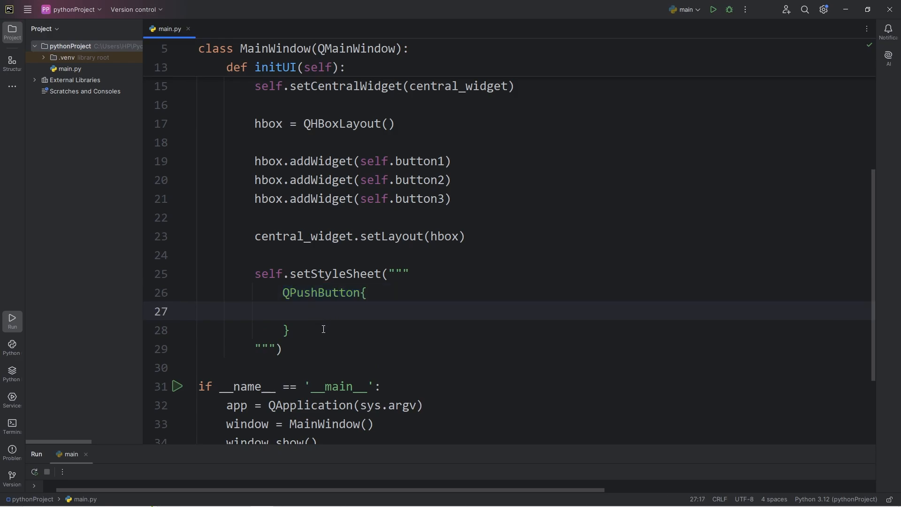
Preview the plain buttons, then set font-size: 40px in the QPushButton rule and rerun
click(713, 10)
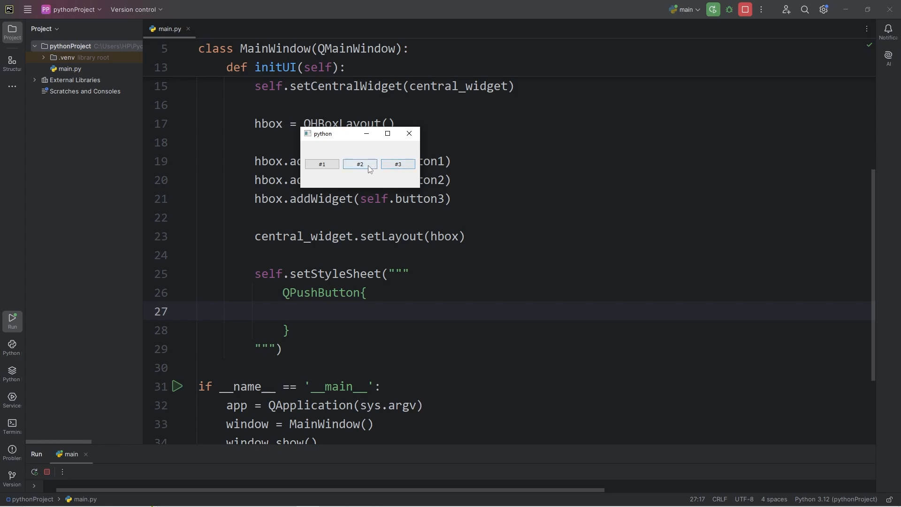
text(font)
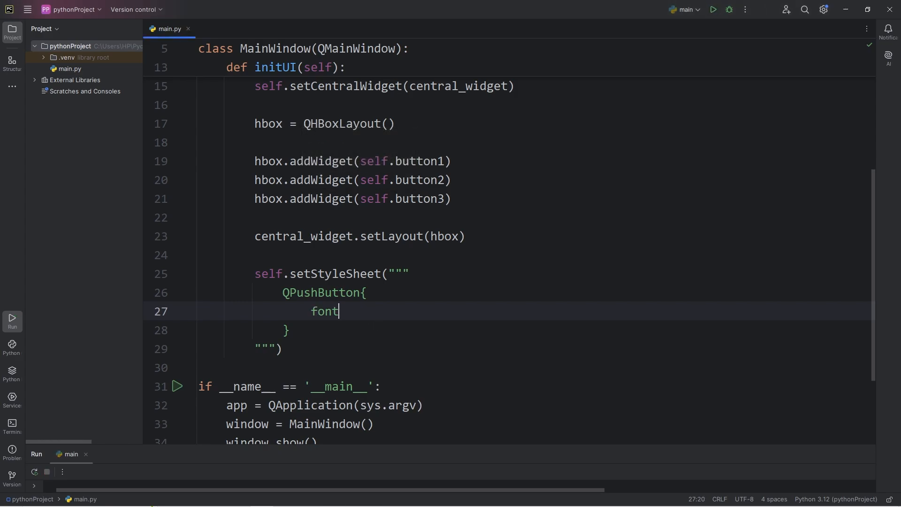
text(-size)
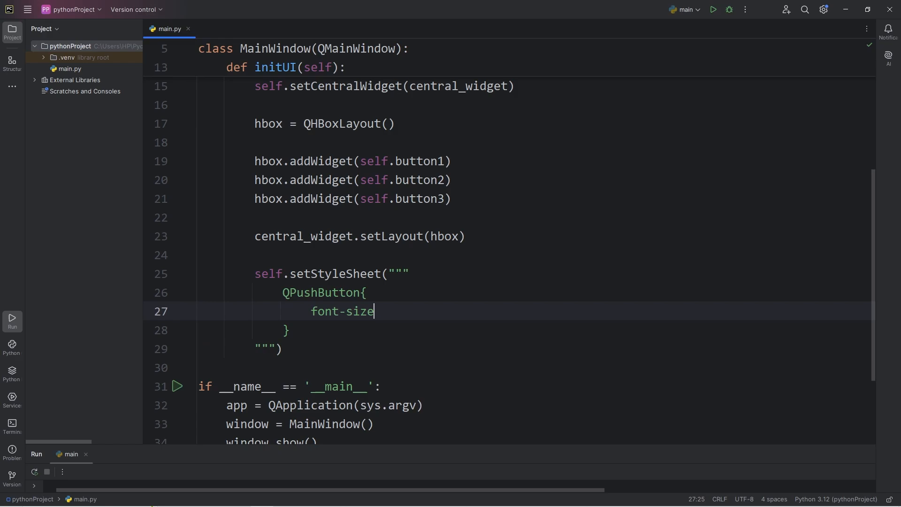
text(:)
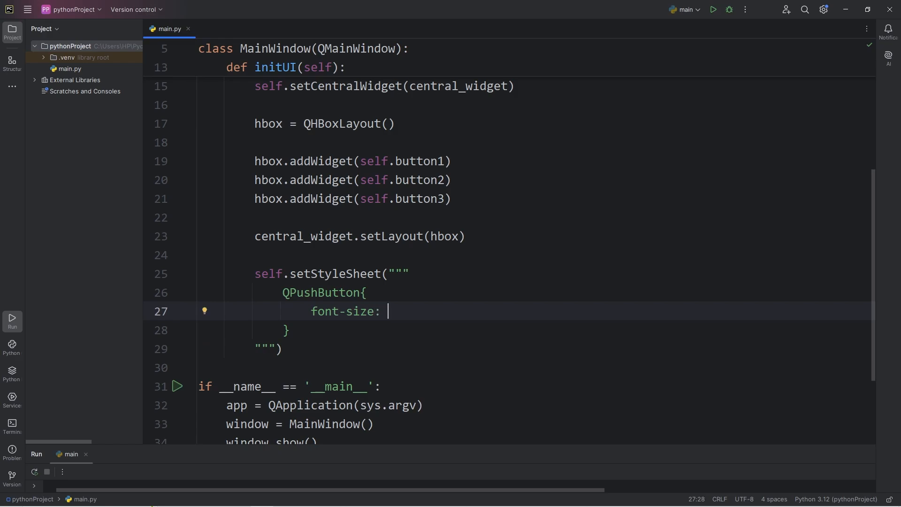
text(40px)
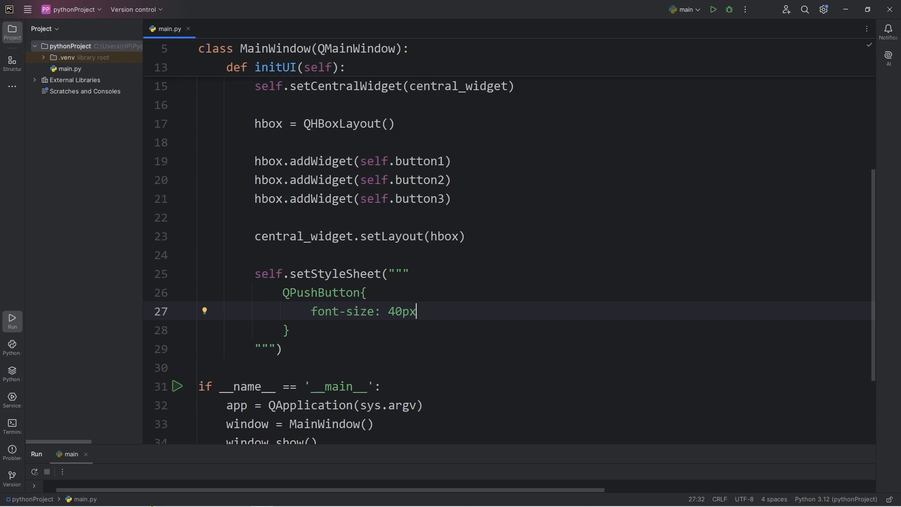
text(;)
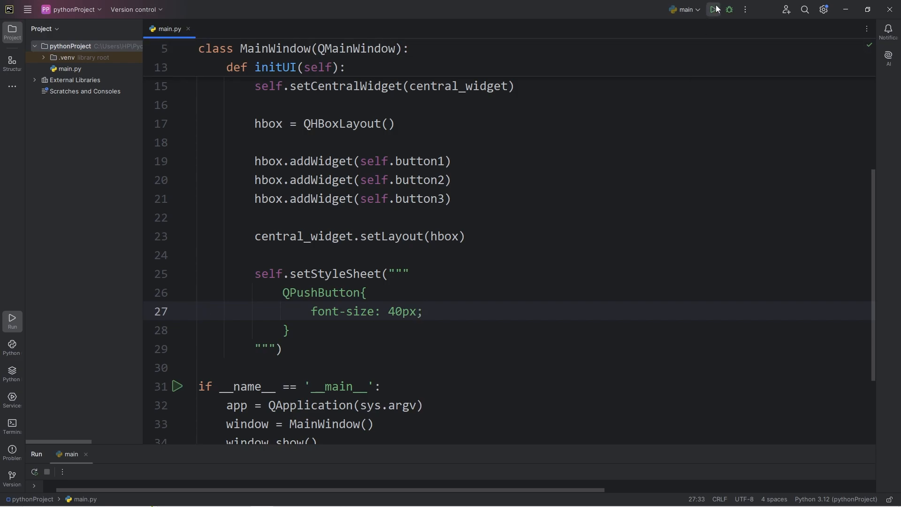
click(714, 9)
text(font-fami)
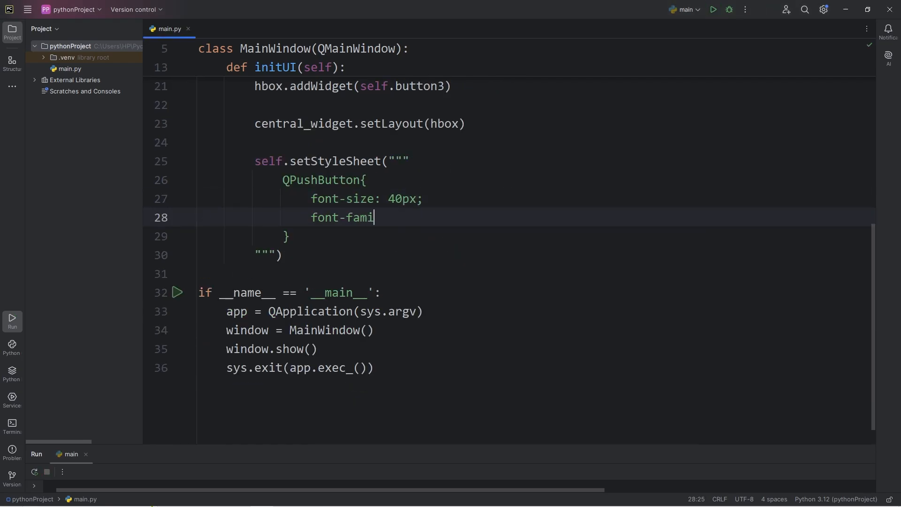
Add font-family: Arial to the QPushButton rule and run to check it
text(ly: Arial)
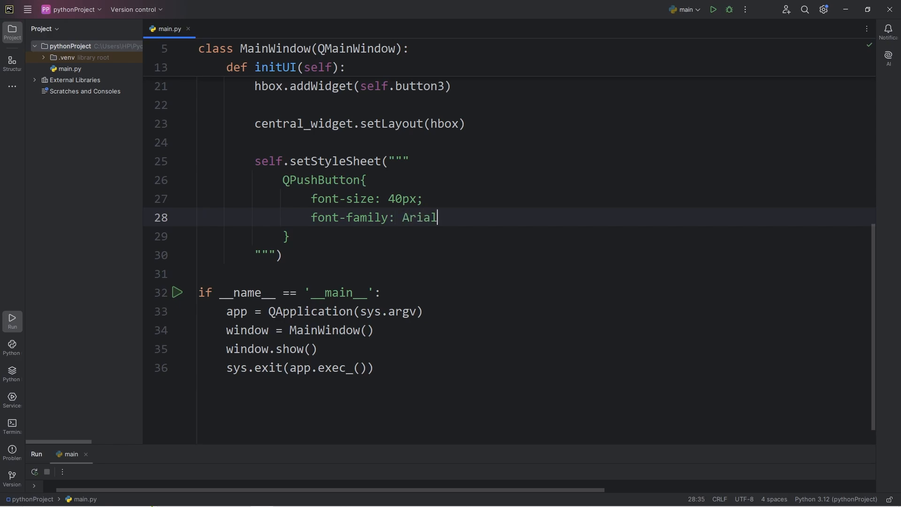
click(712, 9)
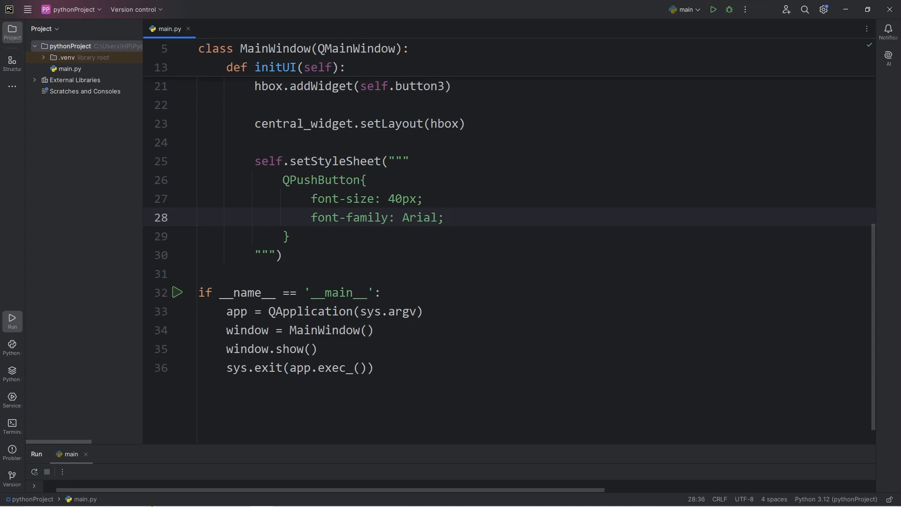
Set padding: 15px 75px on the buttons and run to see them widen
text(padding:)
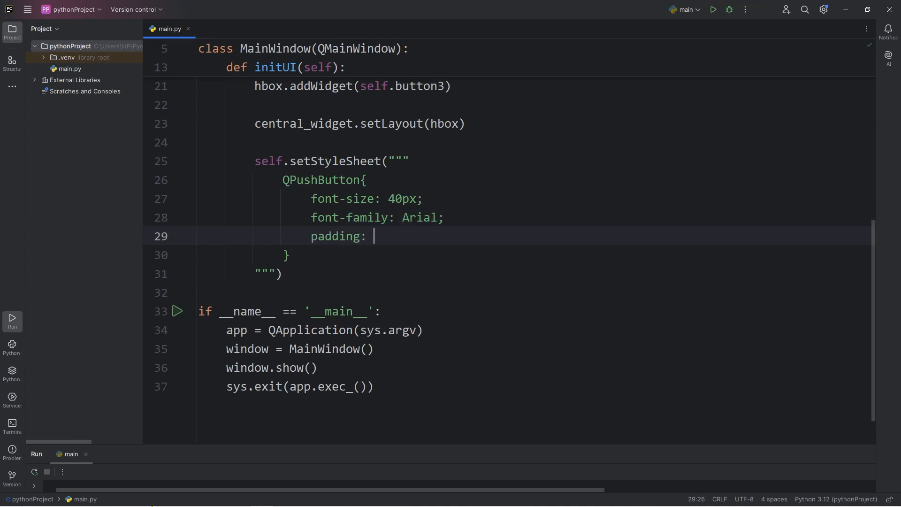
text(75px;)
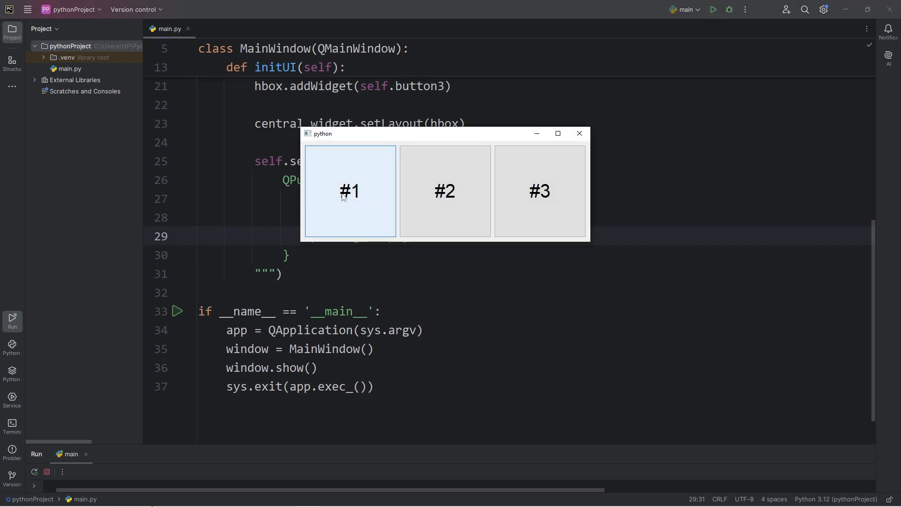
mouse_move(356, 198)
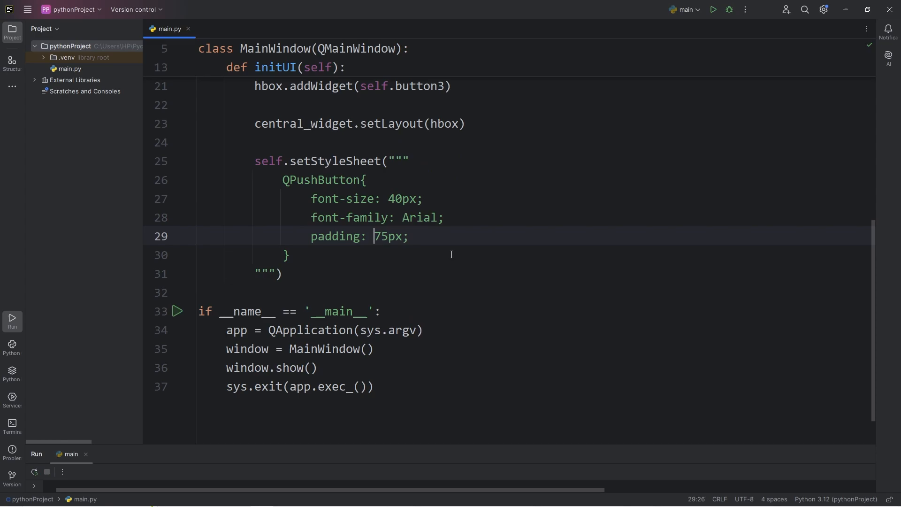
text(15px)
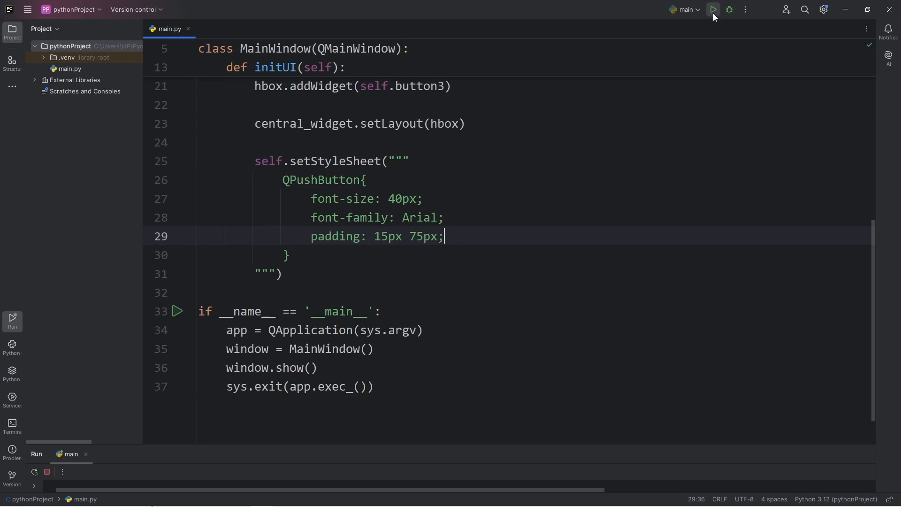
click(712, 10)
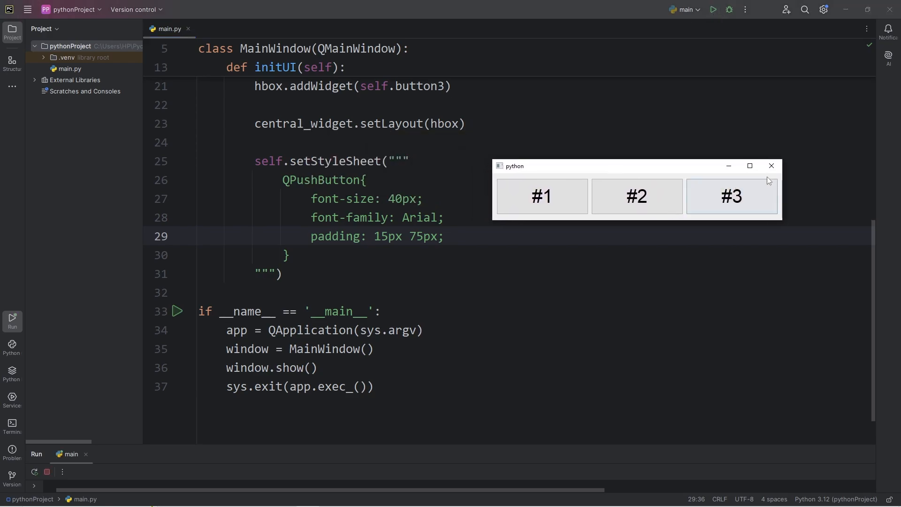
text(ma)
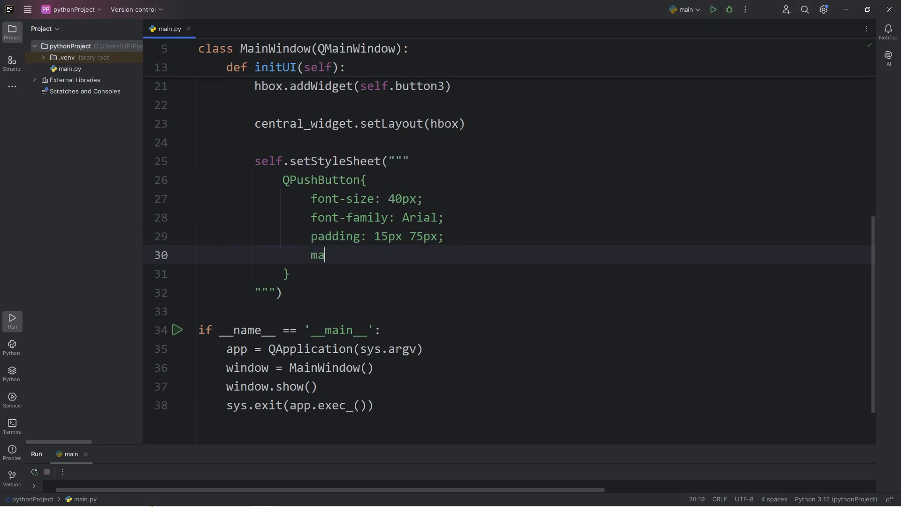
Add margin: 25px; to the QPushButton rule and run the app to preview spacing
text(rgin:)
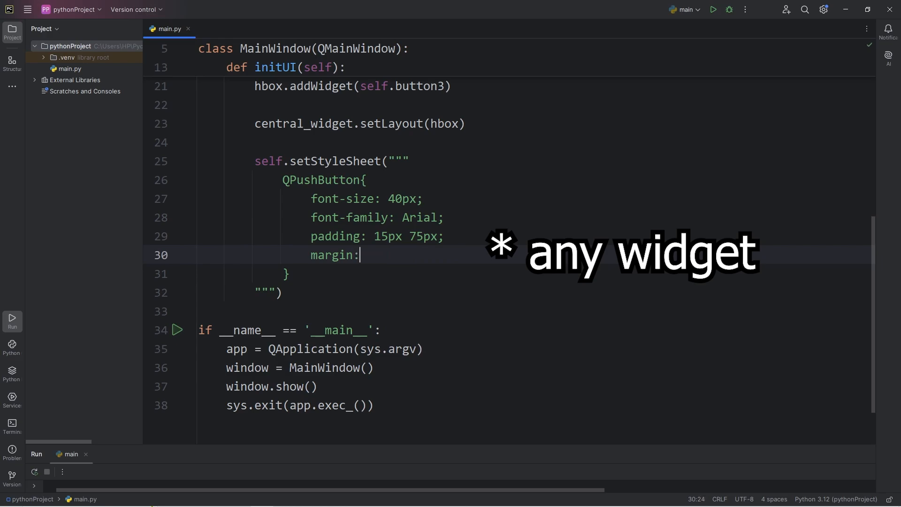
text(25px;)
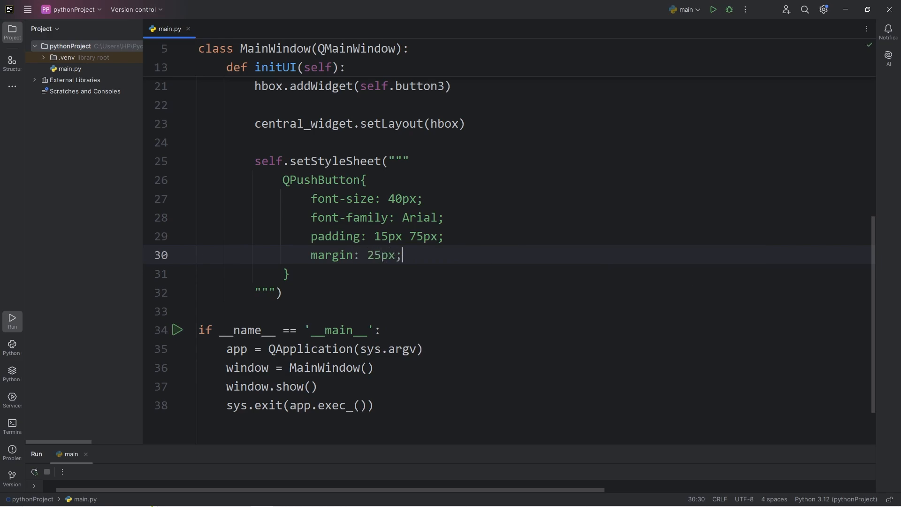
click(712, 9)
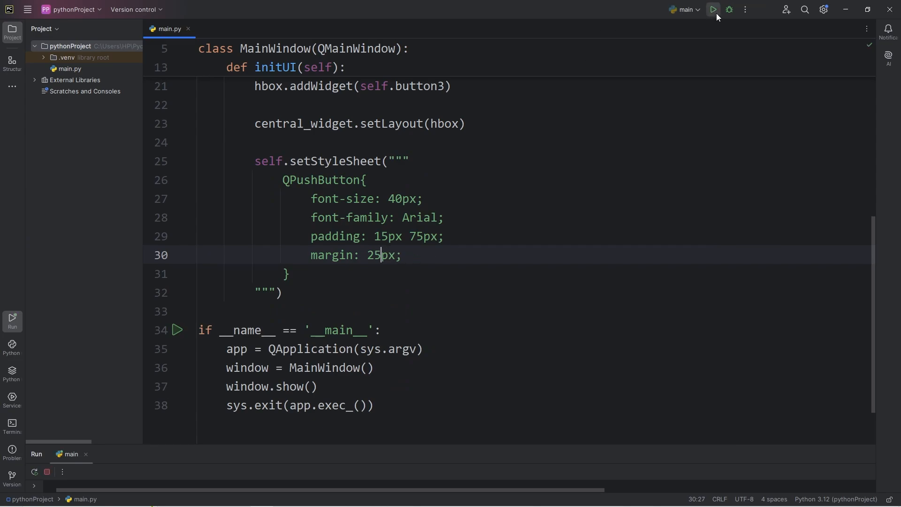
Add border: 3px solid; beneath the margin line and run to preview the borders
key(enter)
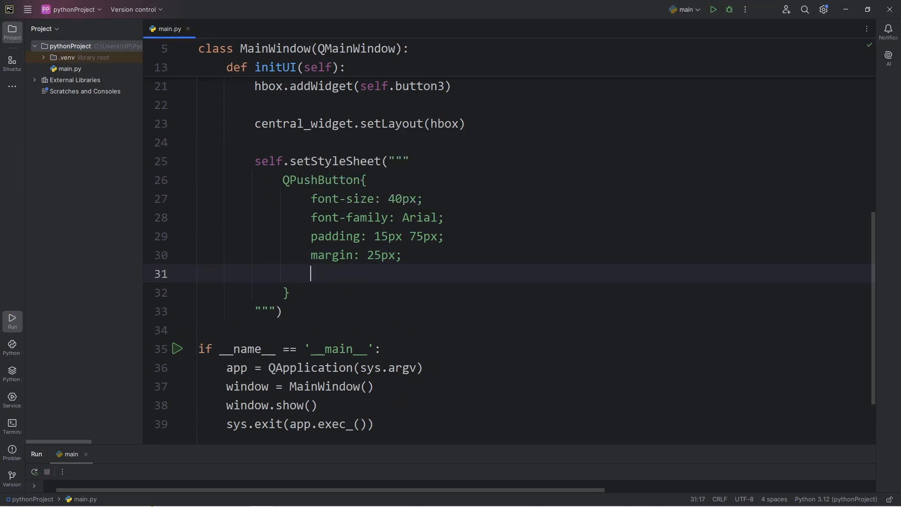
text(border:)
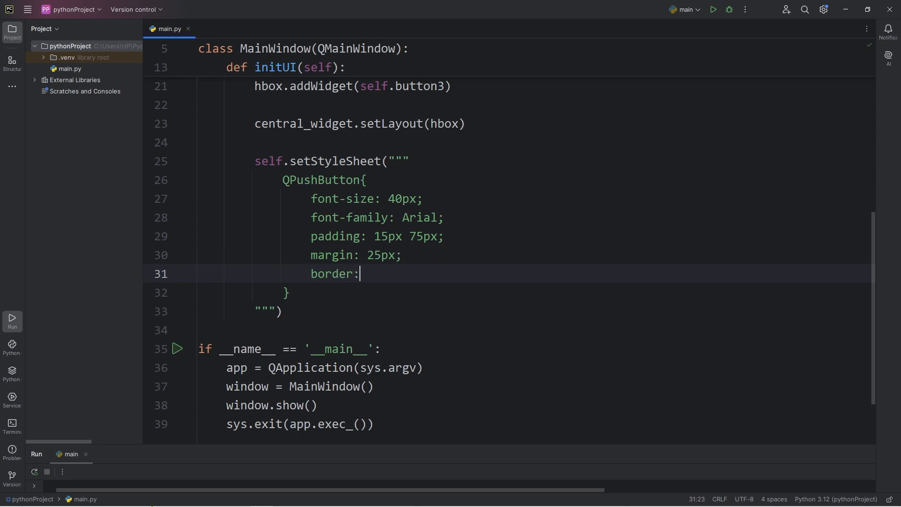
text(3)
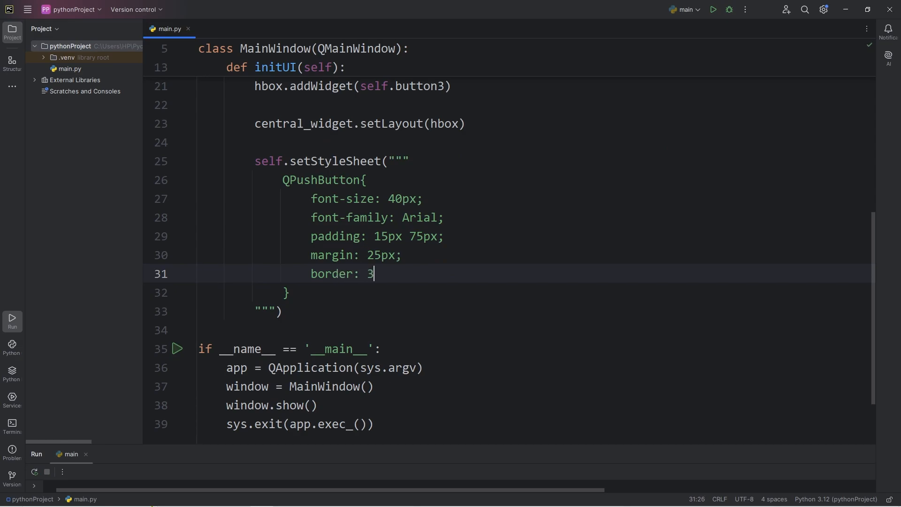
text(px solid;)
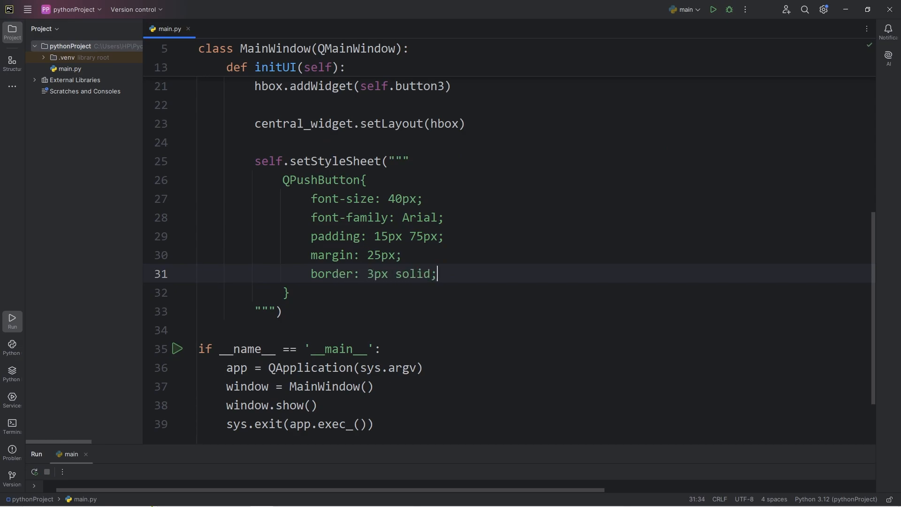
click(712, 10)
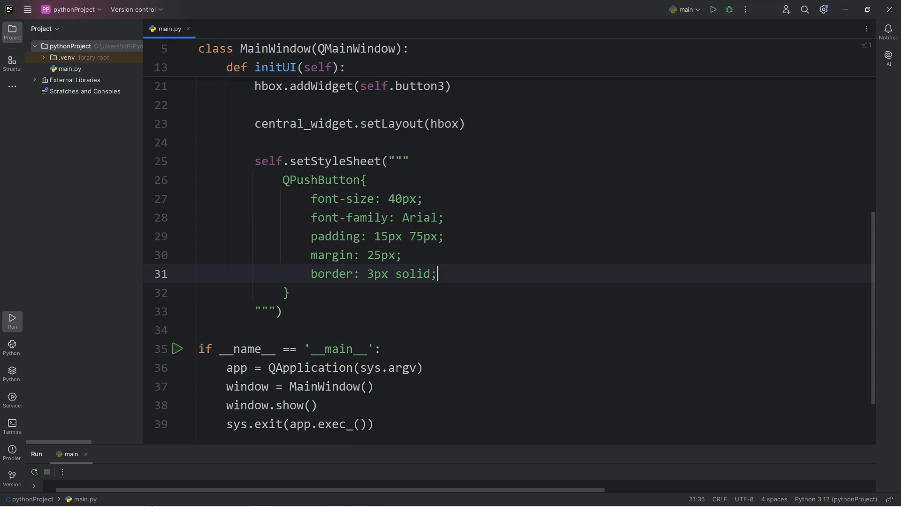
Add border-radius: 15px;, run main.py to view the three rounded buttons, then close the window
text(border-)
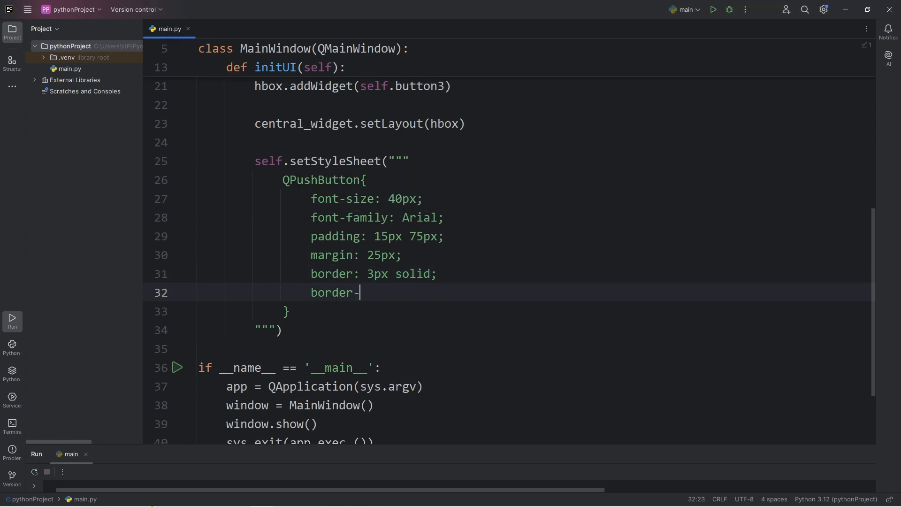
text(radius: 15)
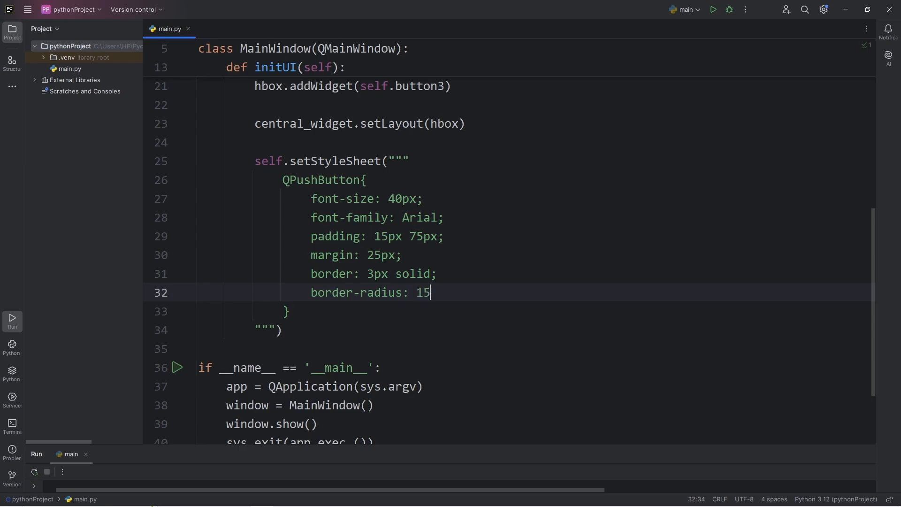
text(px;)
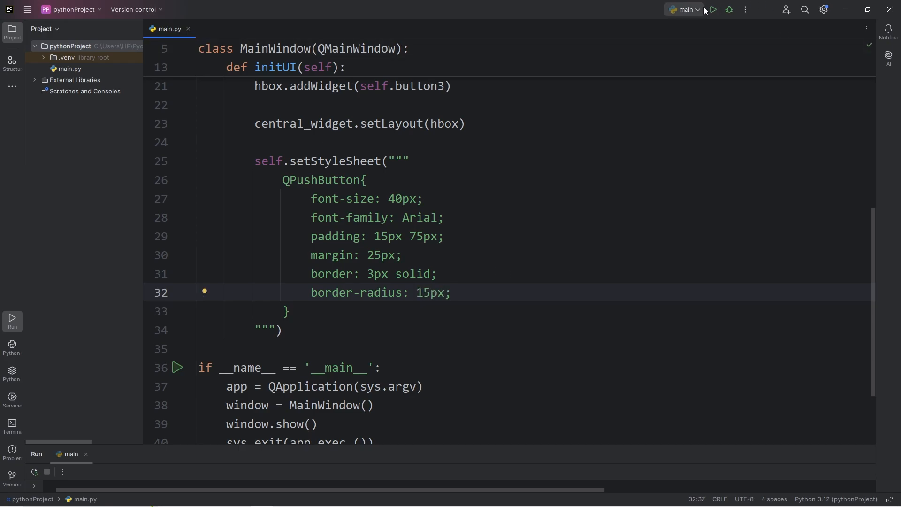
click(711, 9)
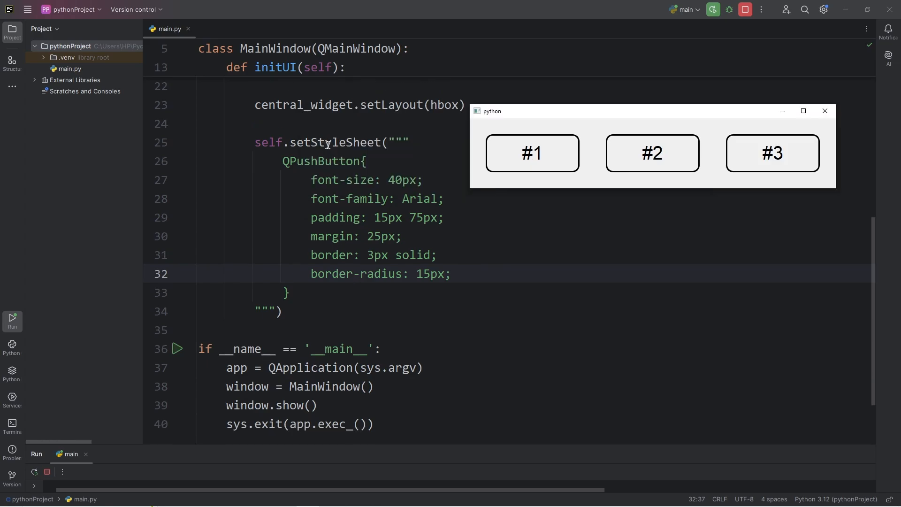
mouse_move(333, 198)
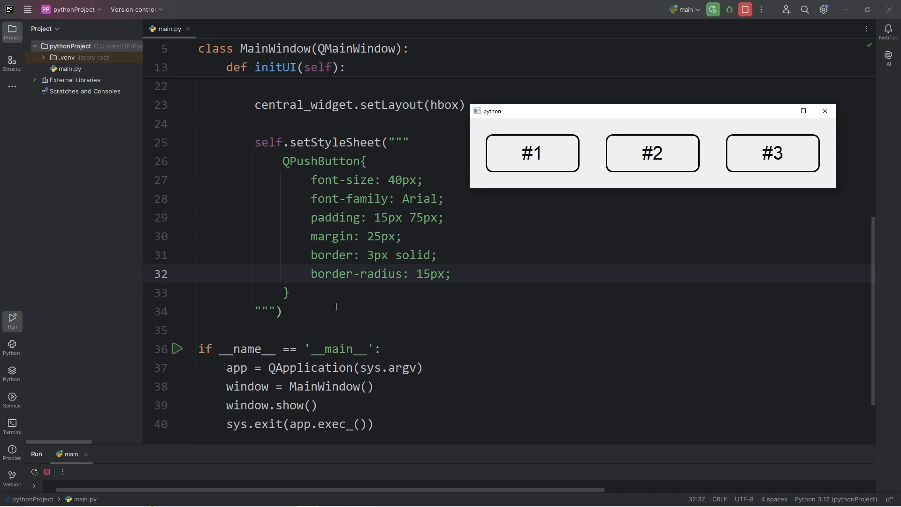
mouse_move(317, 159)
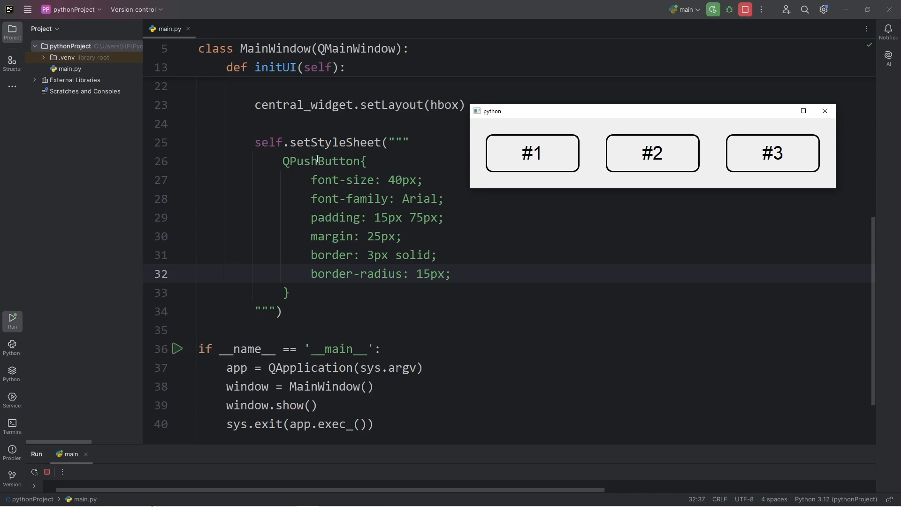
mouse_move(563, 182)
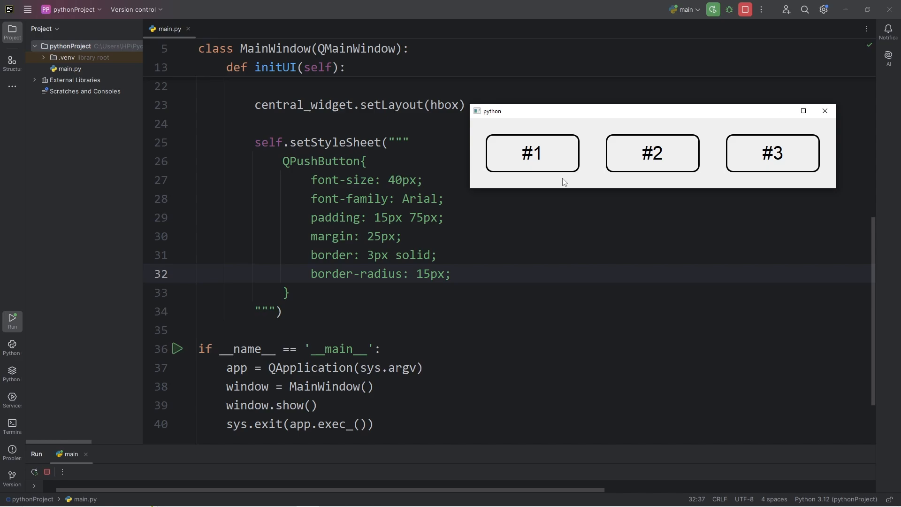
mouse_move(529, 162)
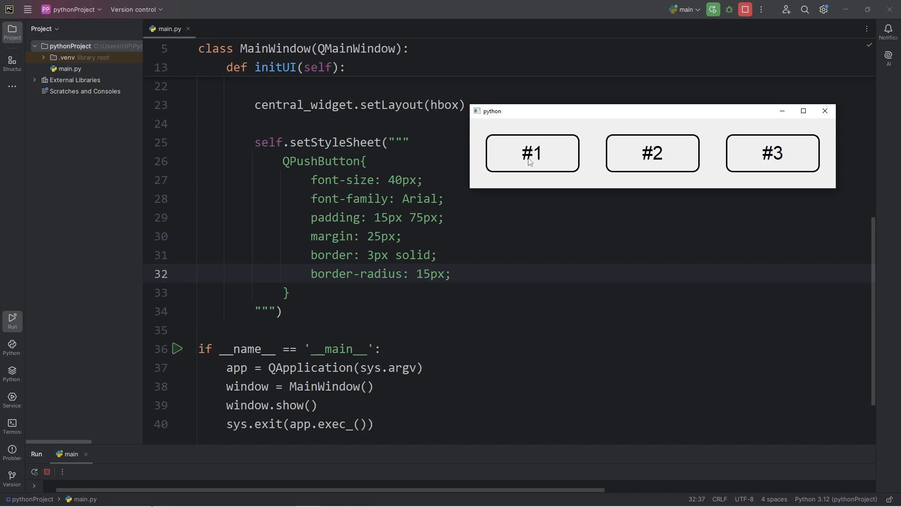
mouse_move(635, 151)
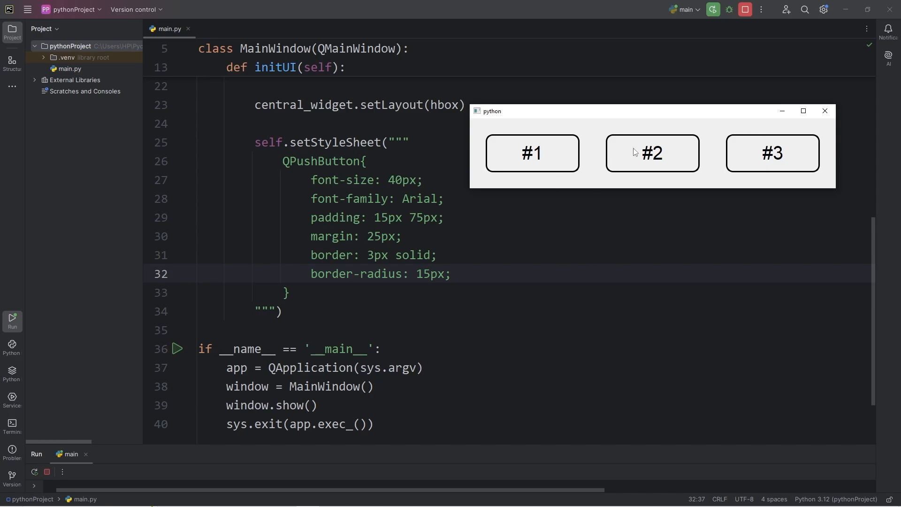
click(824, 111)
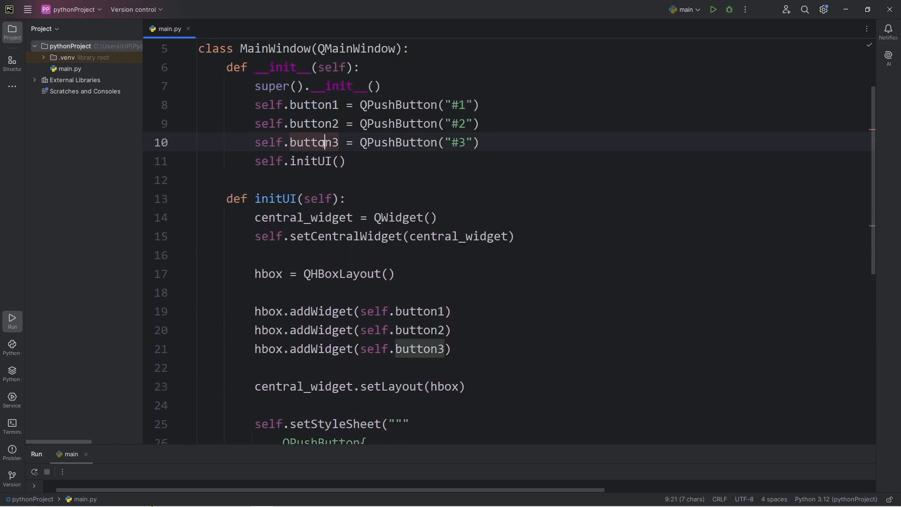
Write self.button1.setObjectName("button1") below setLayout and duplicate it for button2 and button3
double_click(315, 141)
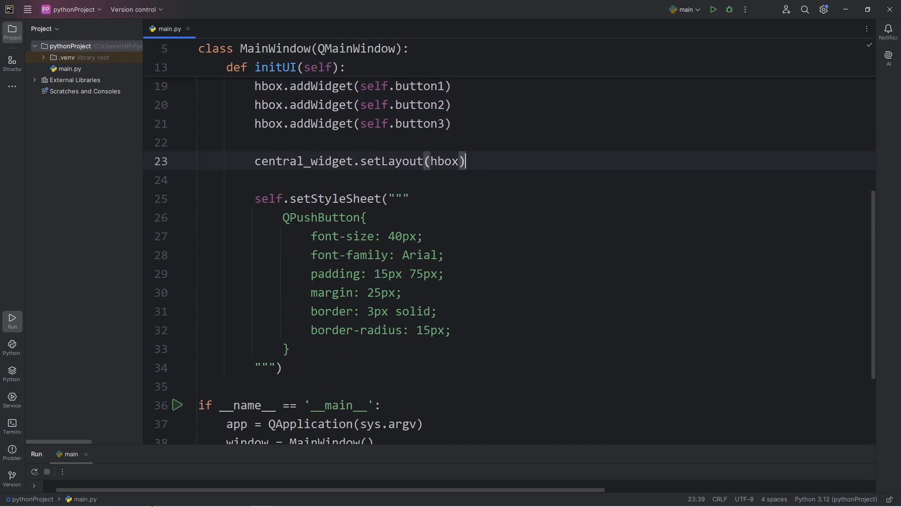
key(enter)
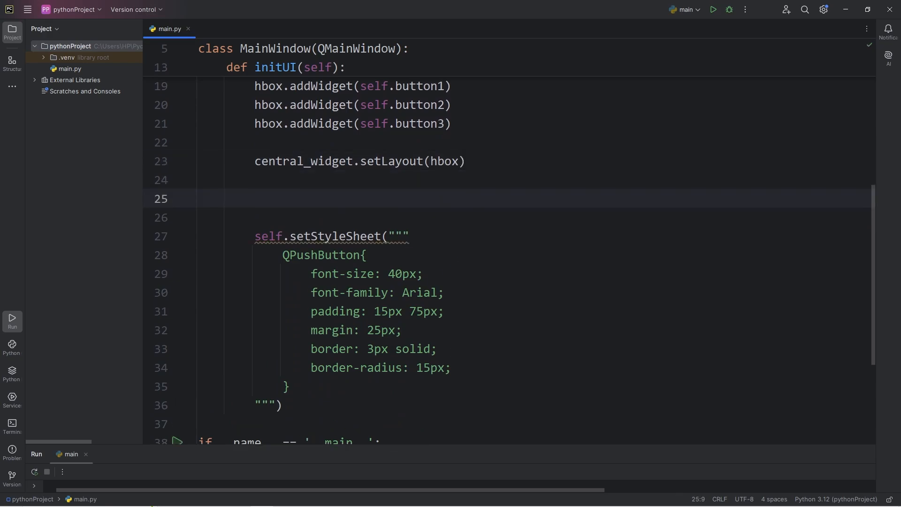
text(self.)
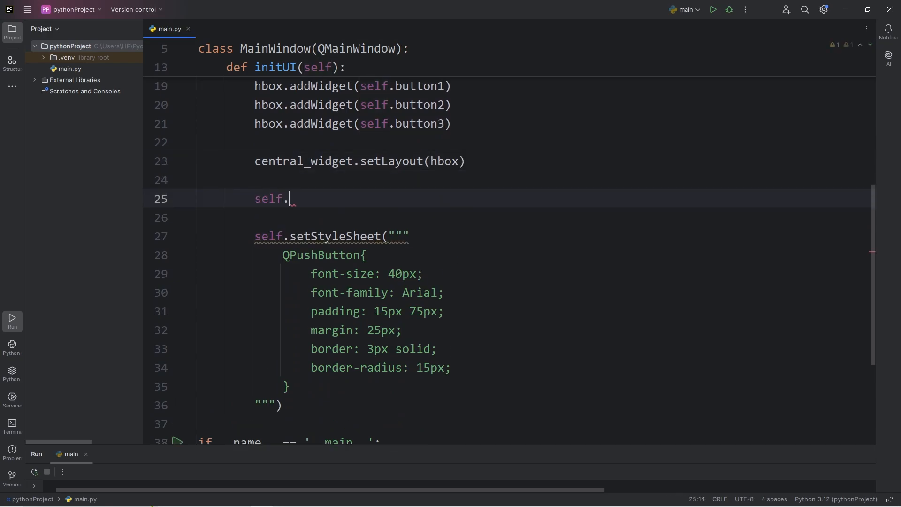
text(button1.)
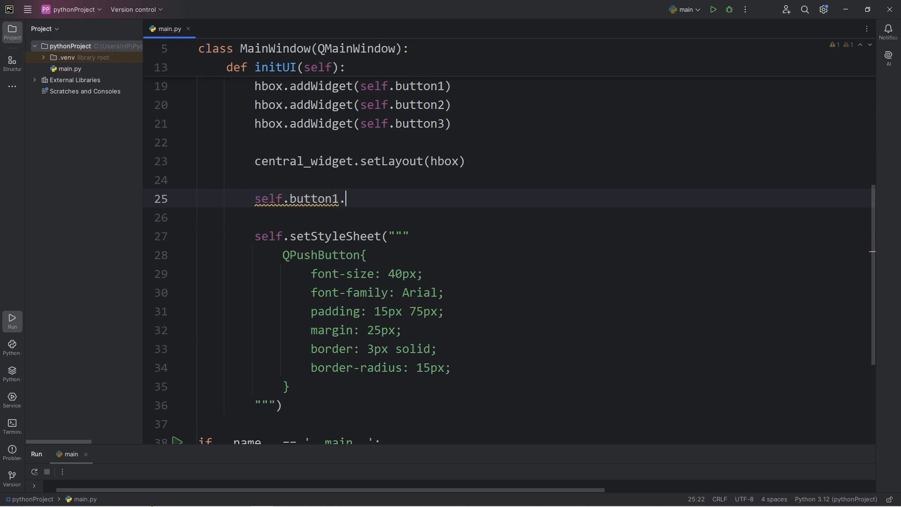
text(se)
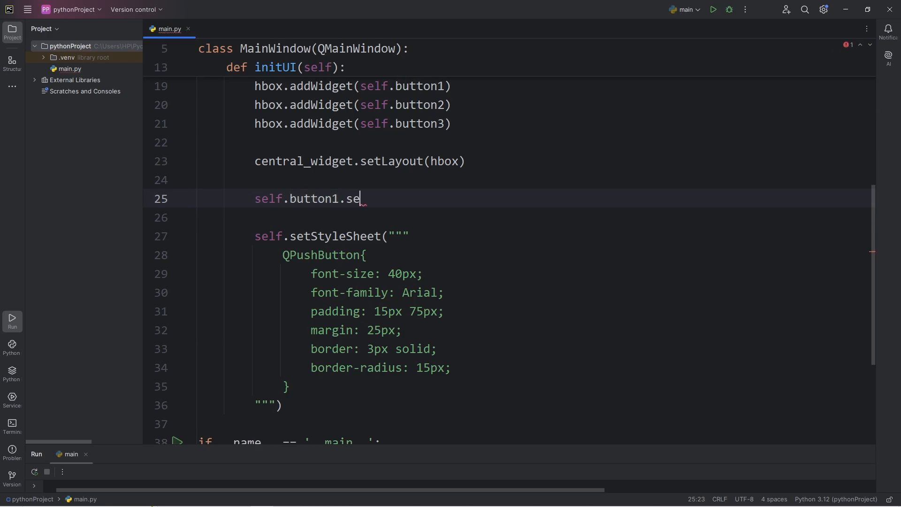
text(tObjectNam)
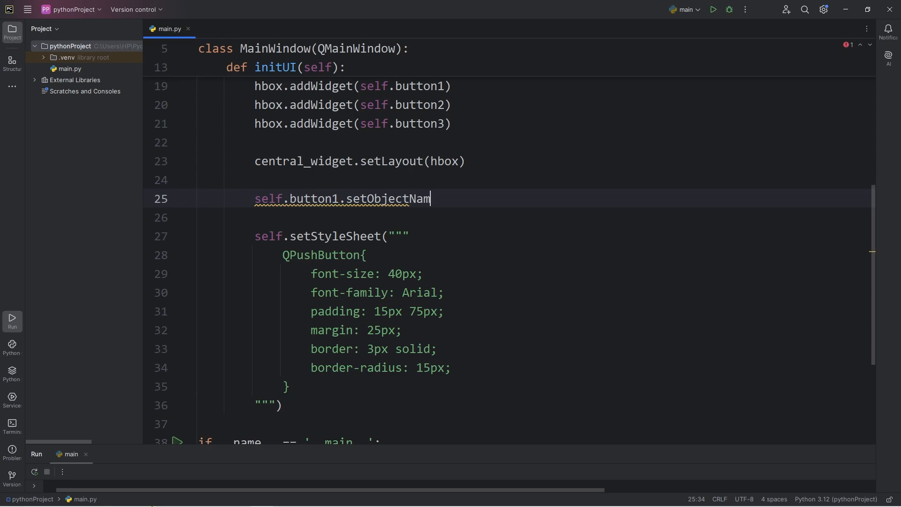
text(e(""))
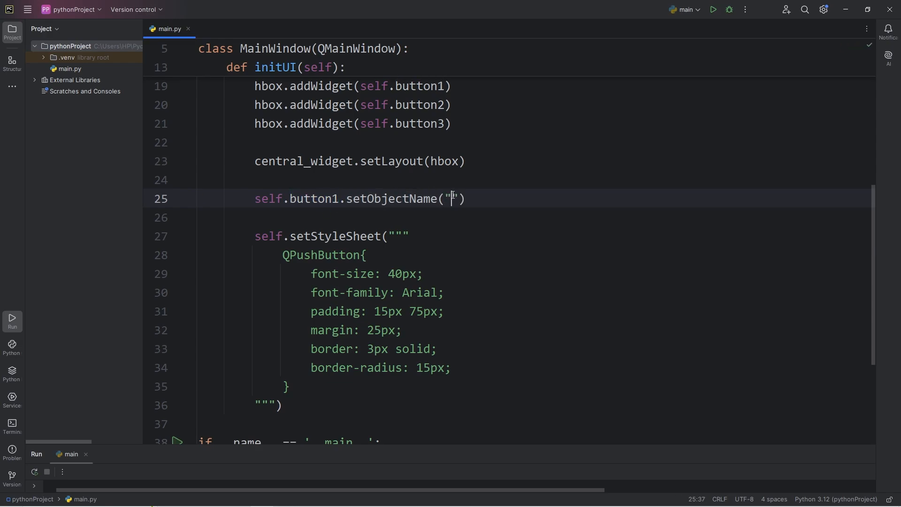
text(button1)
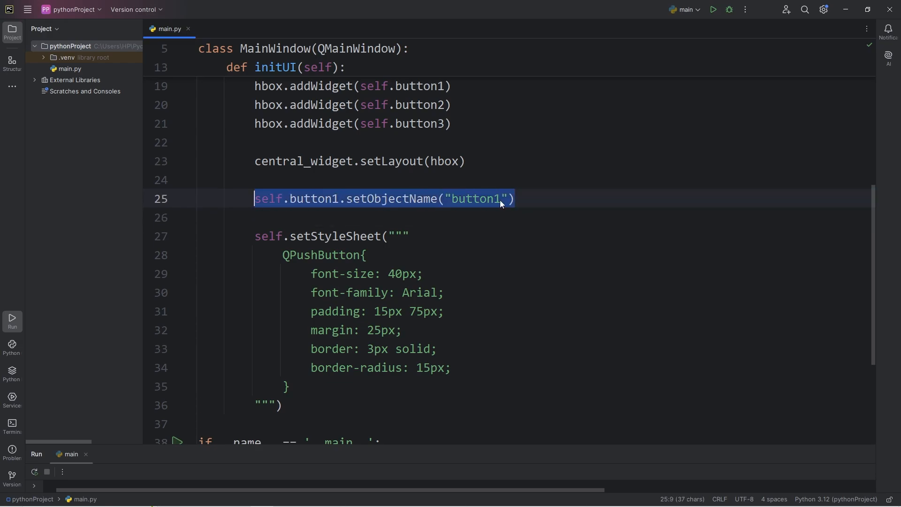
key(ctrl+d)
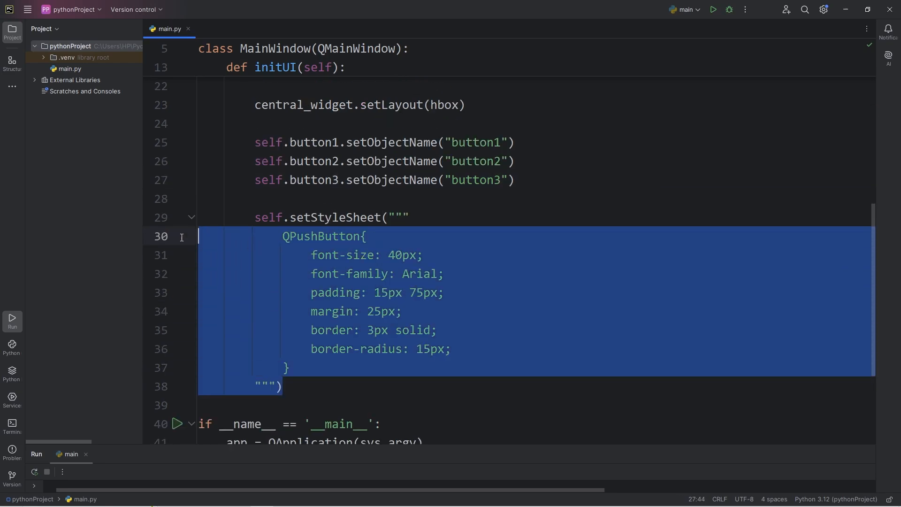
Start a QPushButton#button1 { selector below the general button rule
double_click(334, 217)
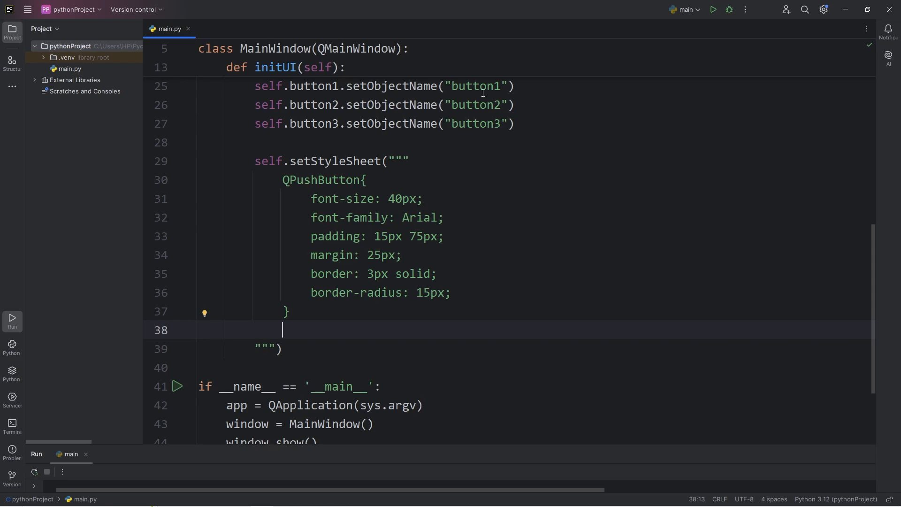
click(713, 9)
text(QPushButton)
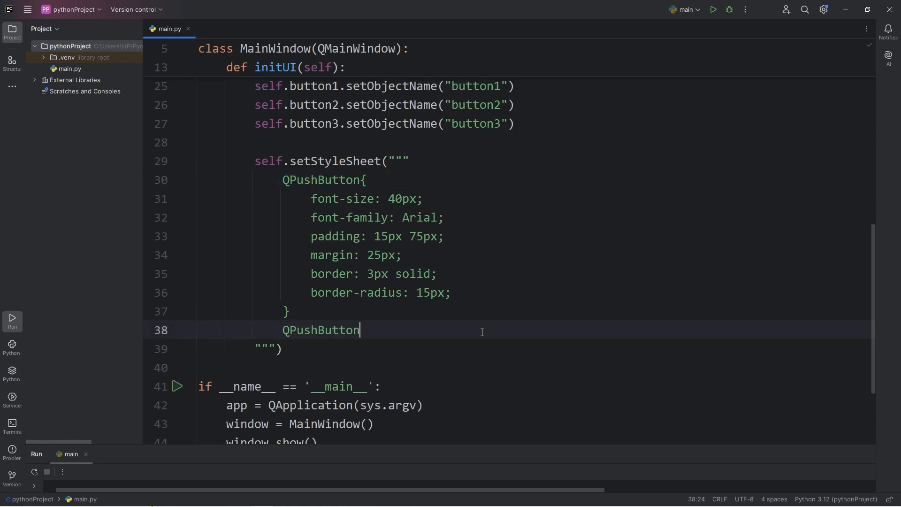
text(#)
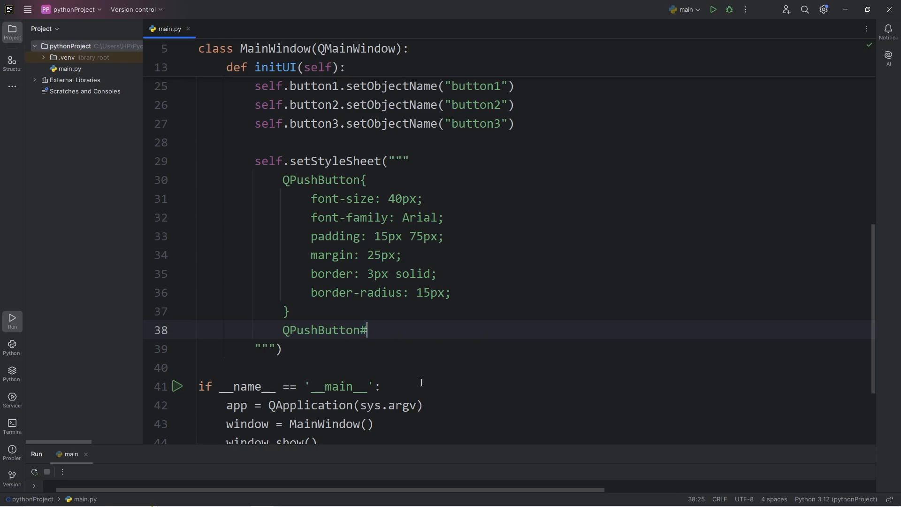
double_click(475, 87)
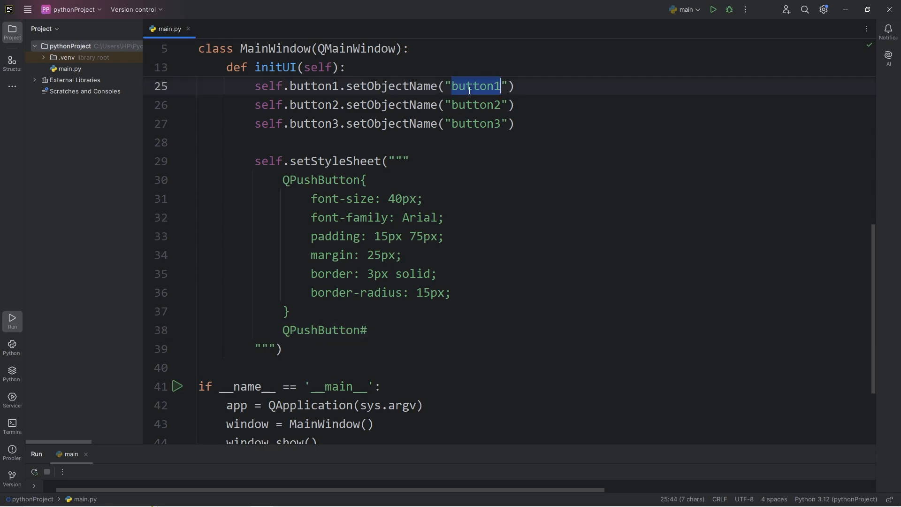
text(button1)
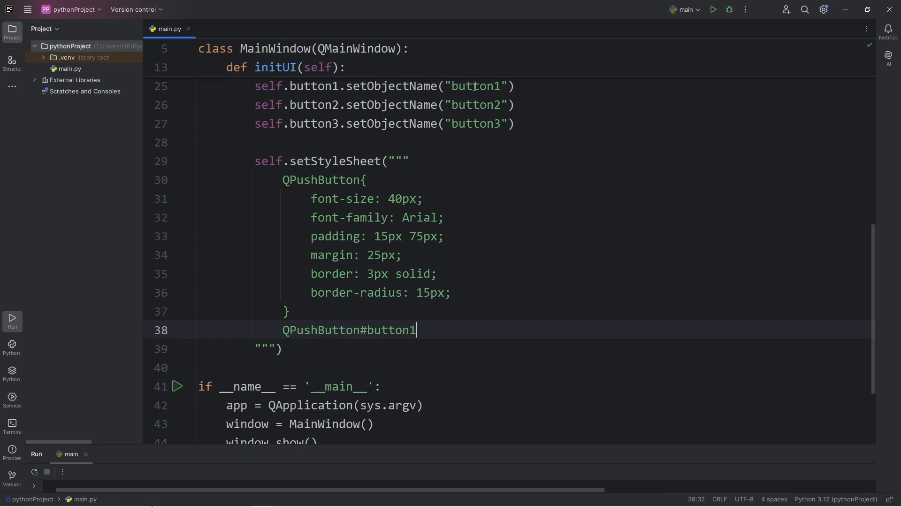
double_click(314, 85)
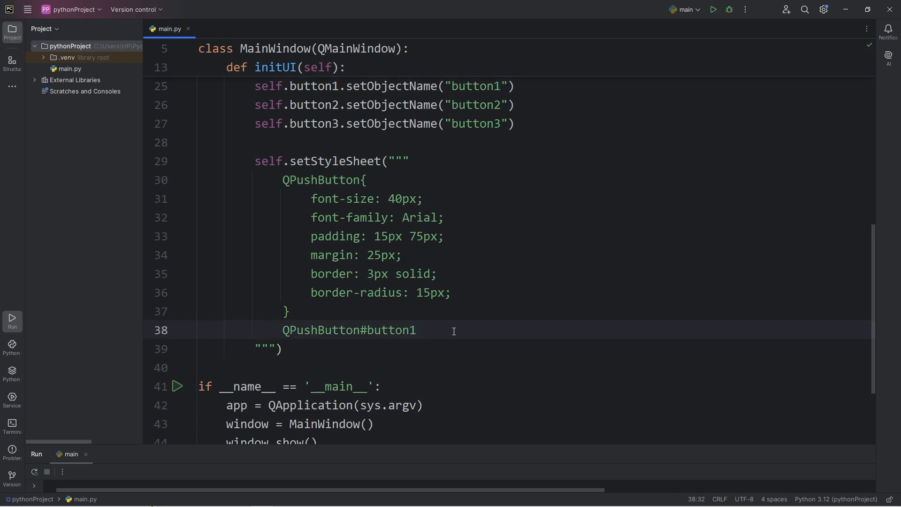
text({)
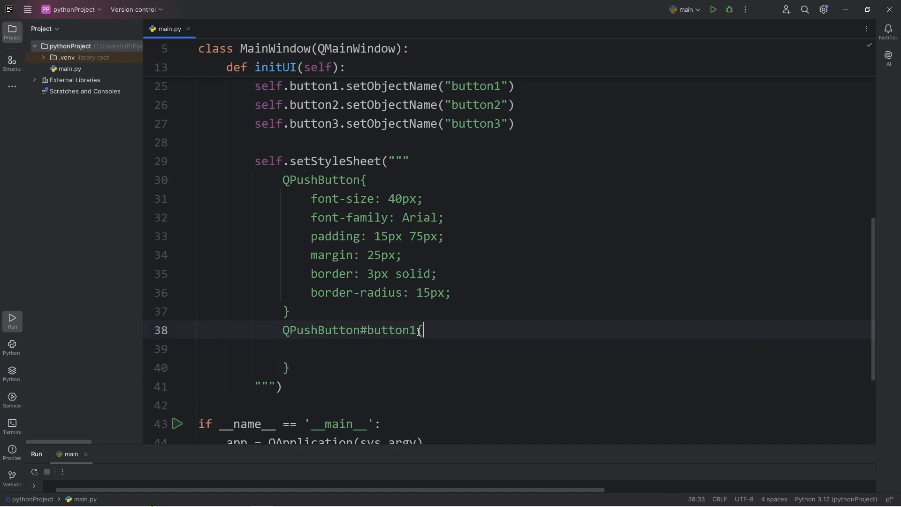
key(enter)
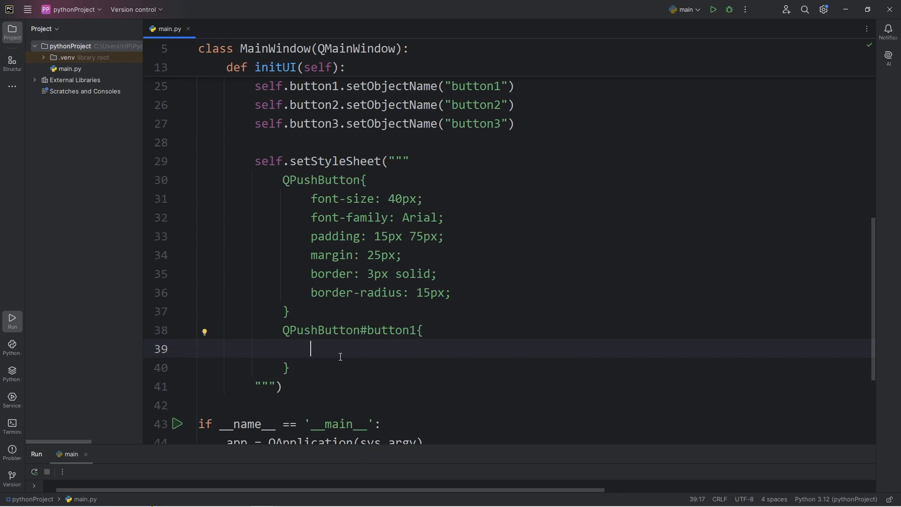
Give the button1 rule background-color: red; and run to see the red button
text(ba)
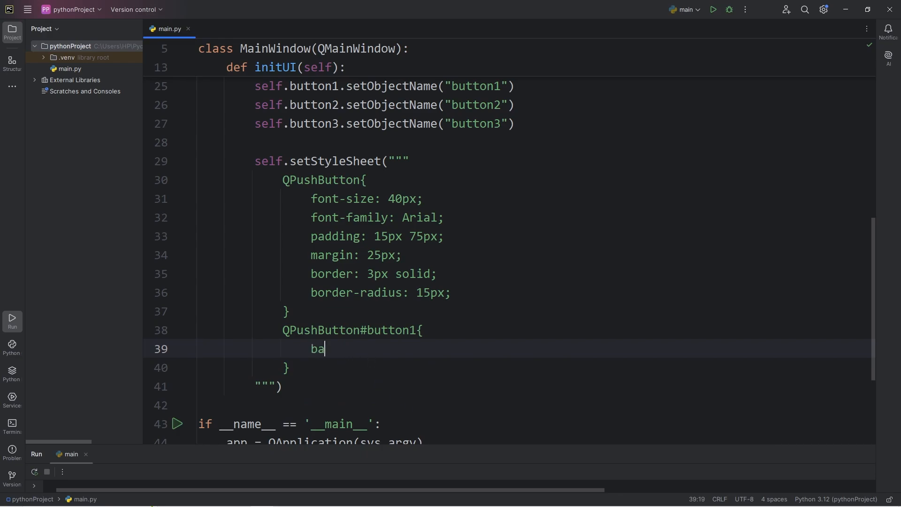
text(ckground-co)
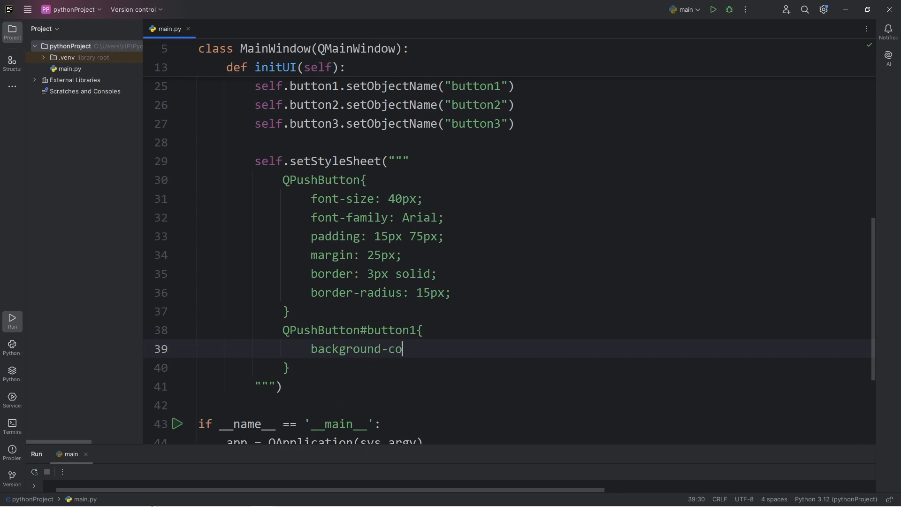
text(lor: red;)
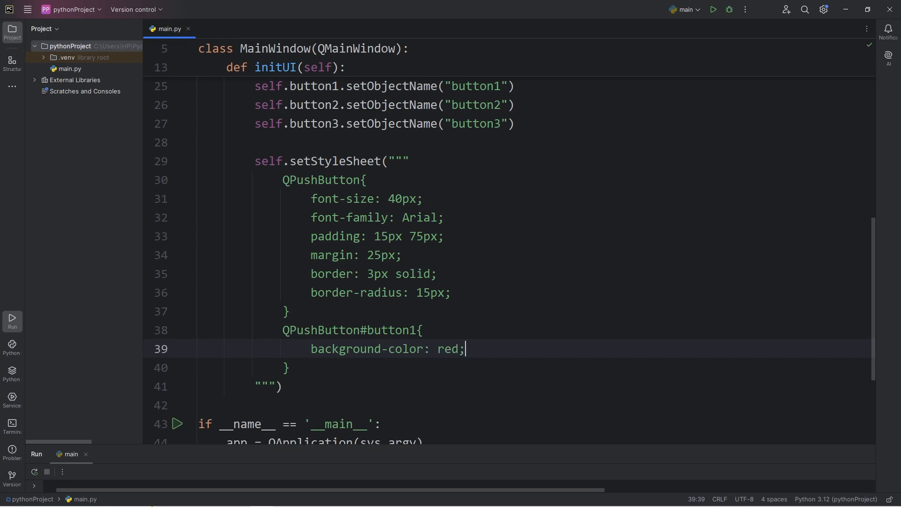
click(712, 9)
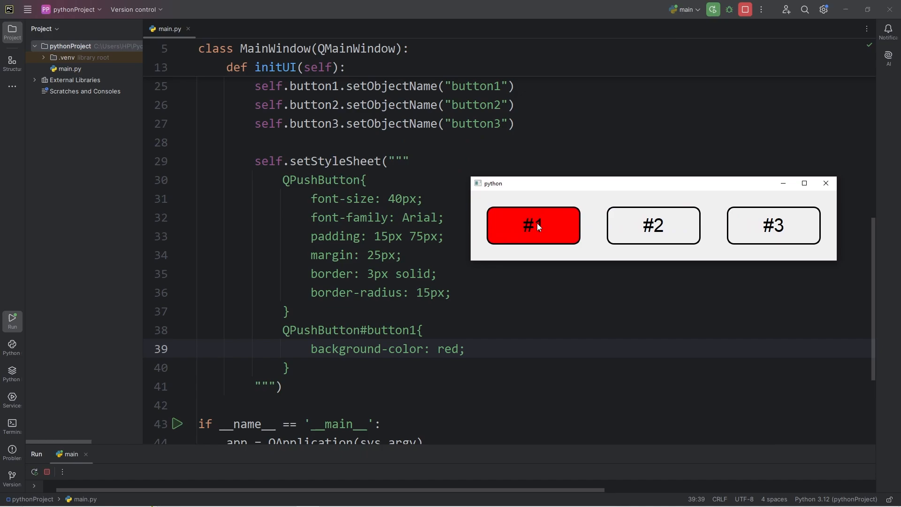
mouse_move(789, 225)
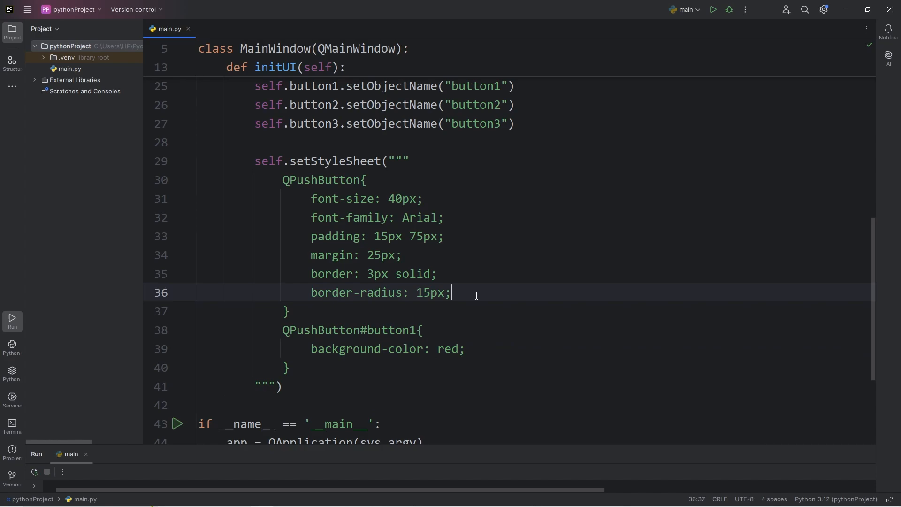
click(712, 9)
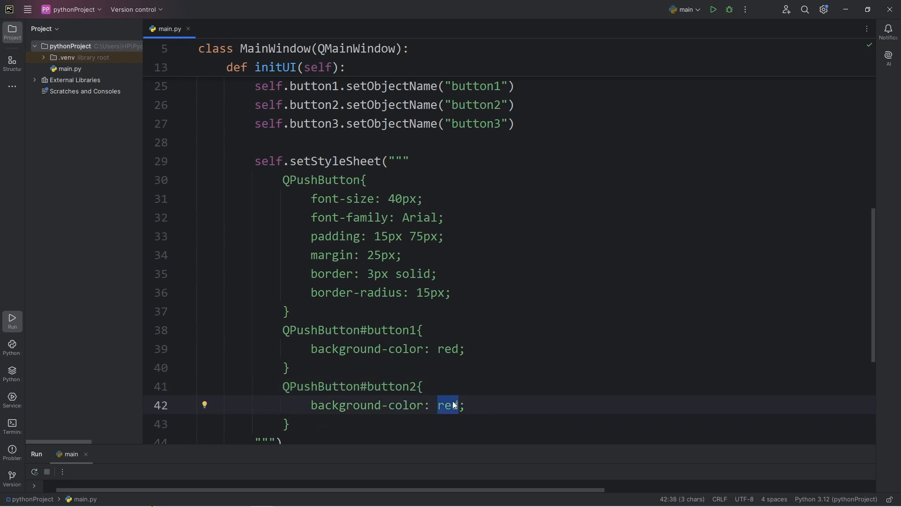
Set the duplicated button2 rule to green and button3 to blue, running after each change
text(green)
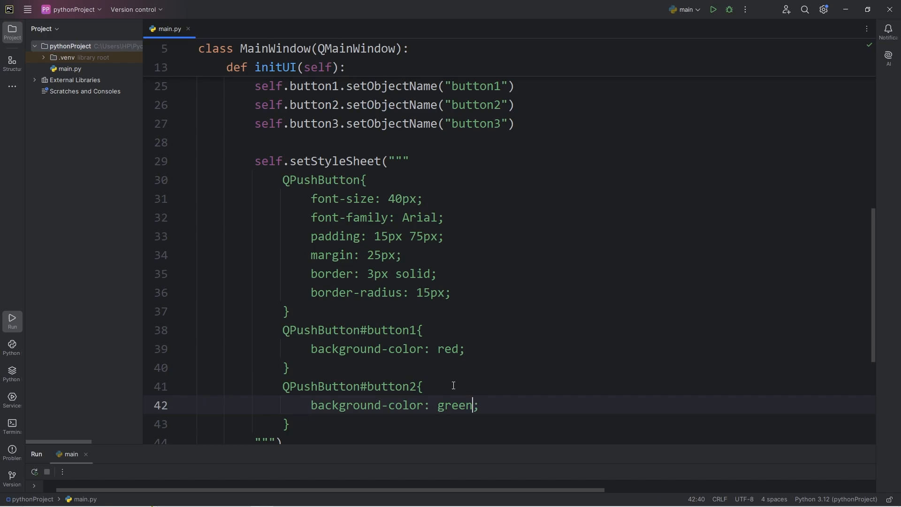
click(711, 9)
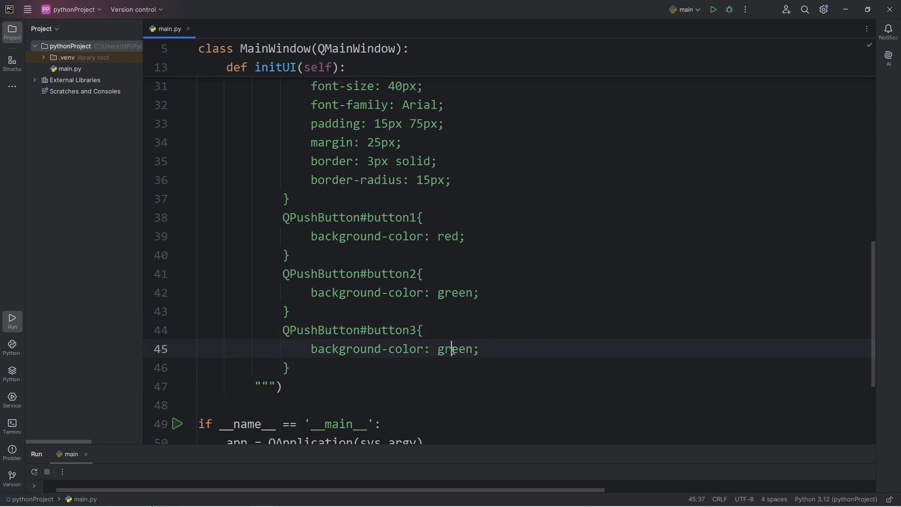
text(blue)
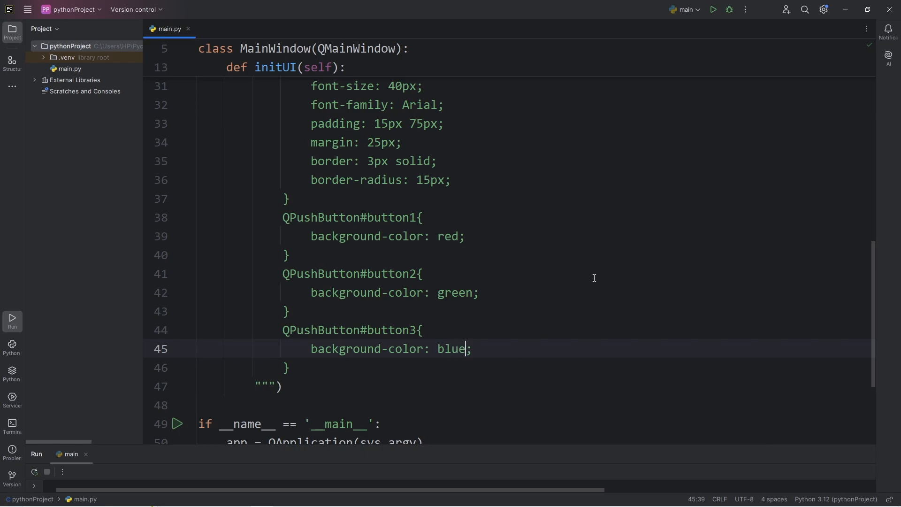
click(712, 9)
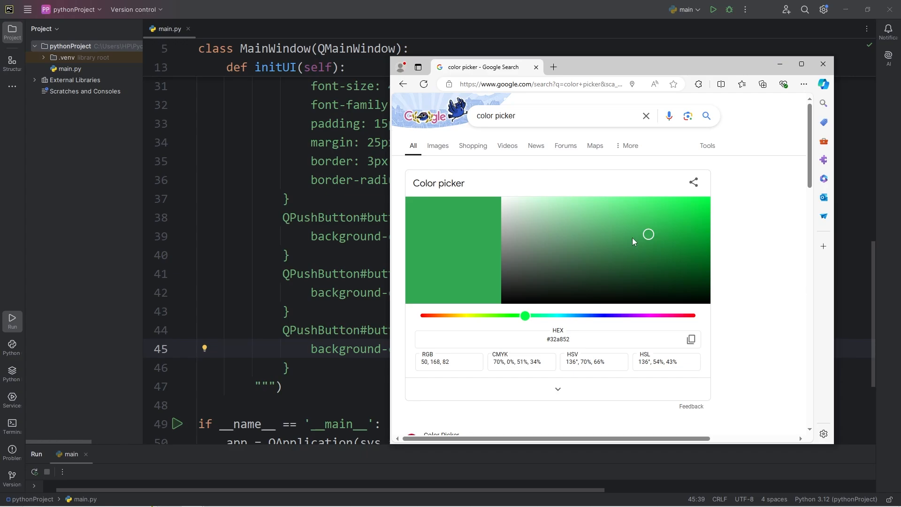
Pick light red #ff4747 in Google's color picker, copy the HEX and select button1's colour value to replace it
drag(524, 315, 466, 315)
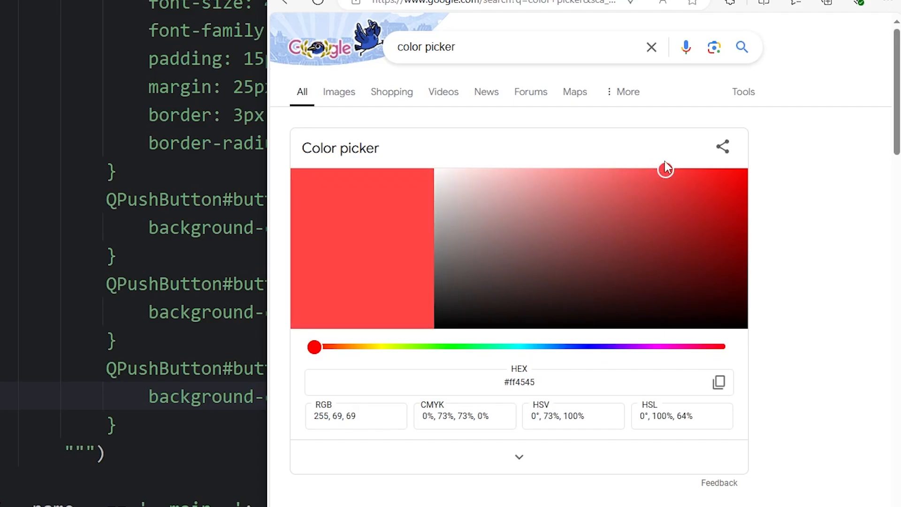
click(660, 169)
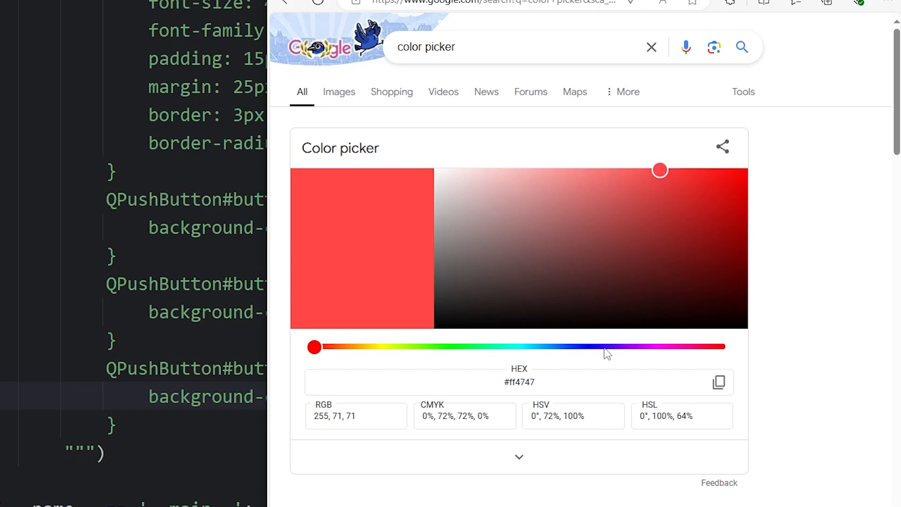
double_click(519, 382)
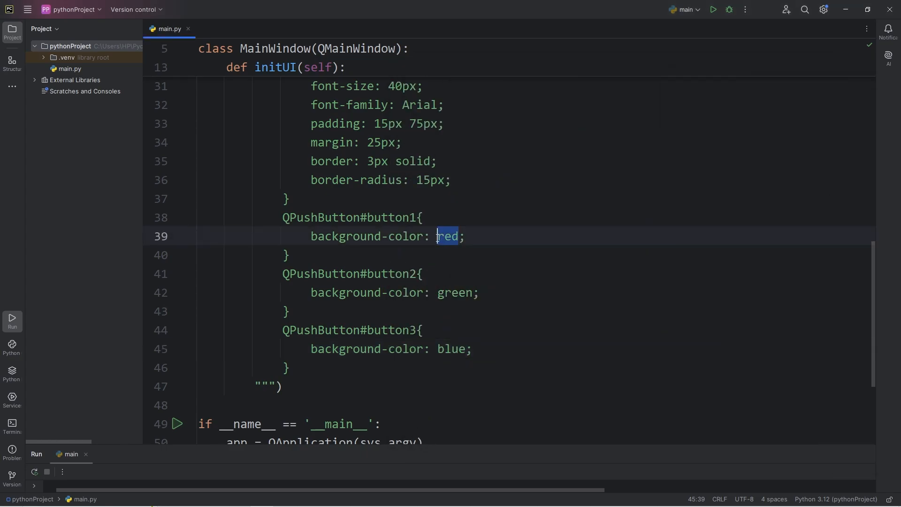
click(712, 9)
text(#ff4747)
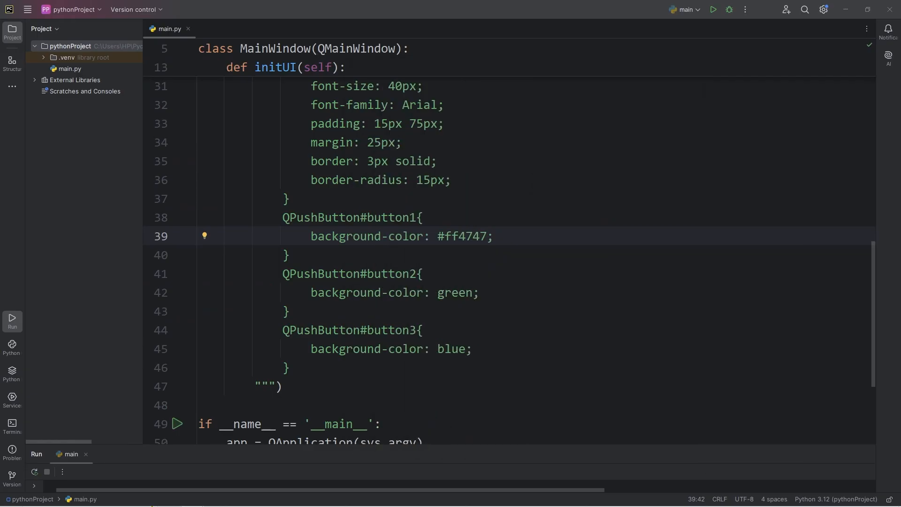
double_click(463, 236)
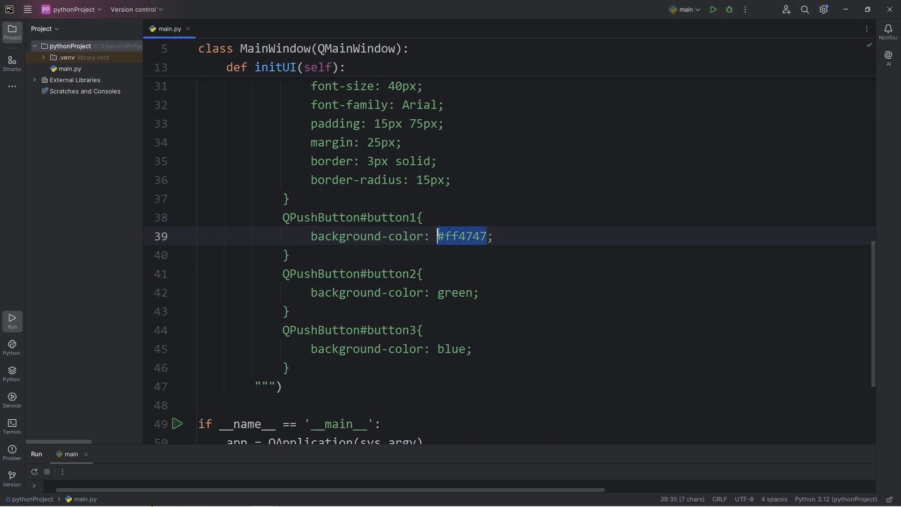
Change button1's background to hsl(0, 100%, 64%) from the picker's HSL field, remove the degree sign, and run
text(rg)
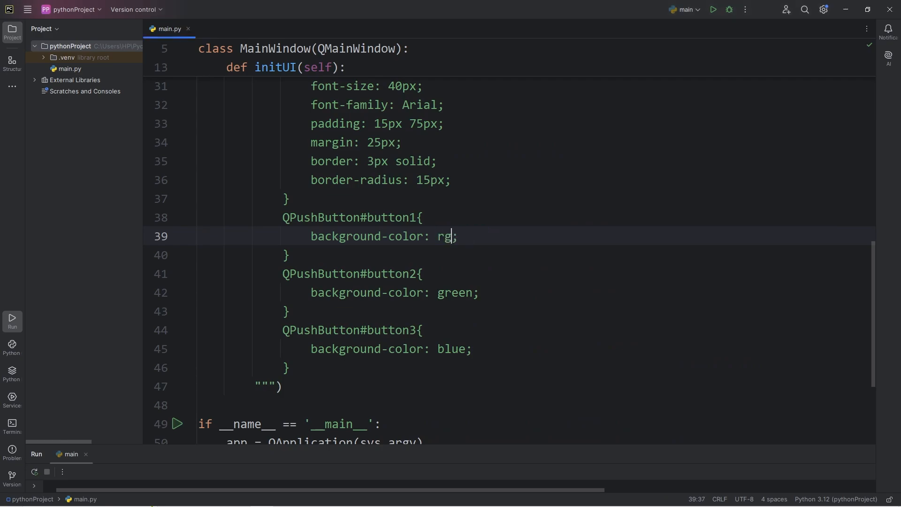
text(b())
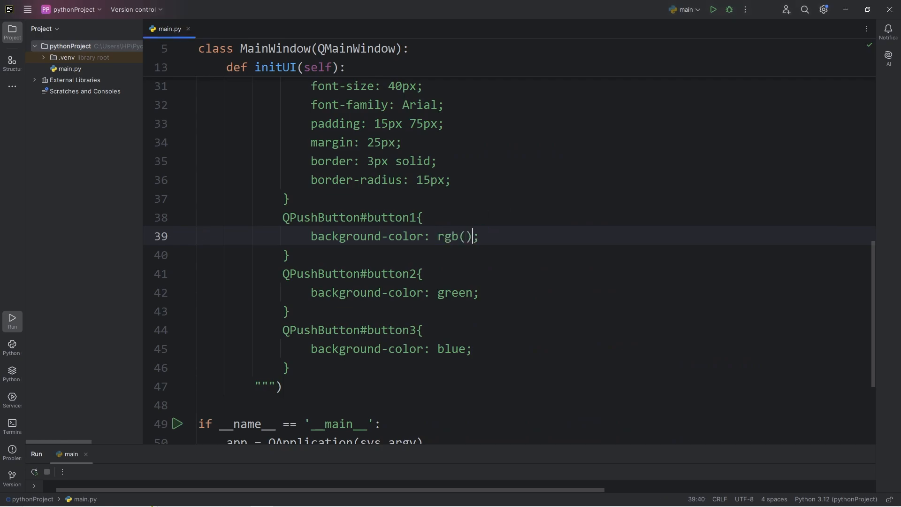
text(255, 71, 71)
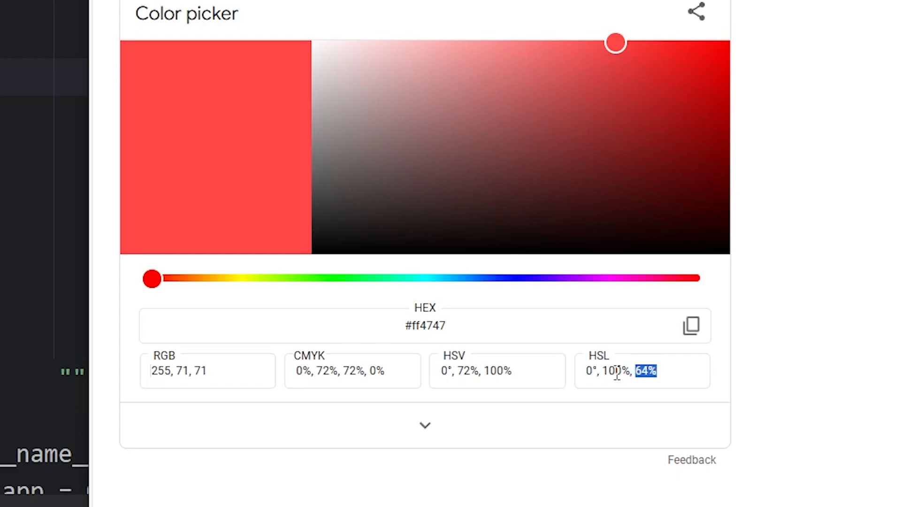
triple_click(617, 371)
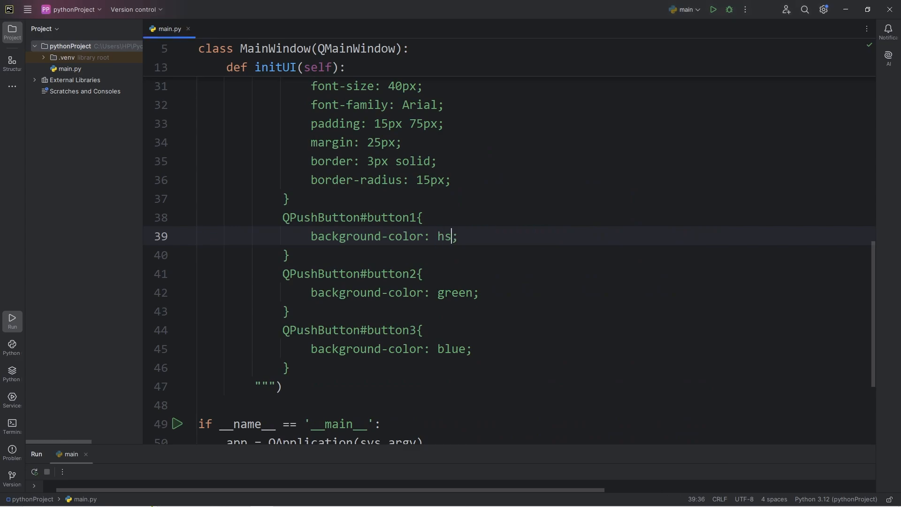
text((0°, 100%, 64%))
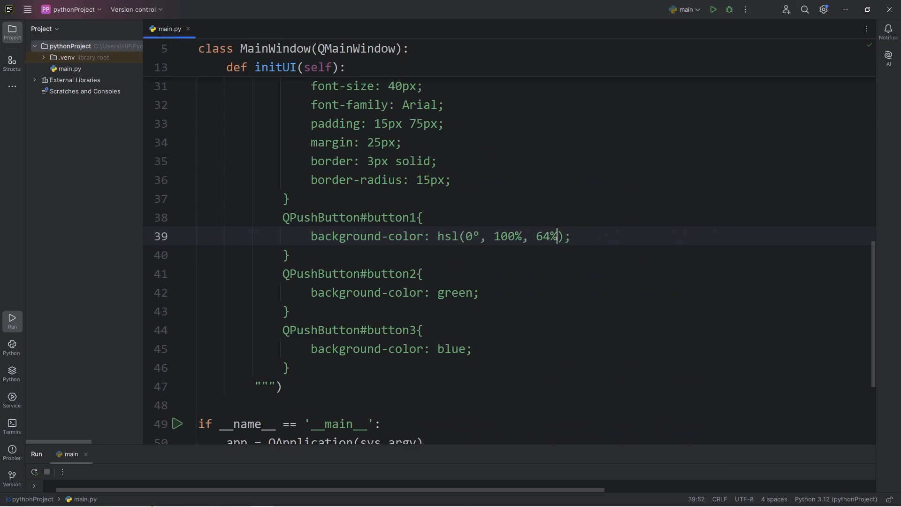
drag(467, 235, 556, 236)
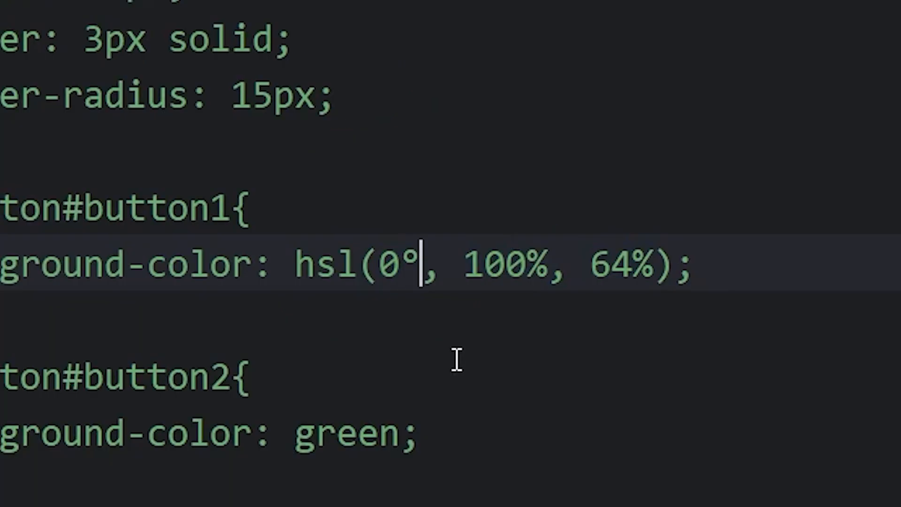
click(715, 10)
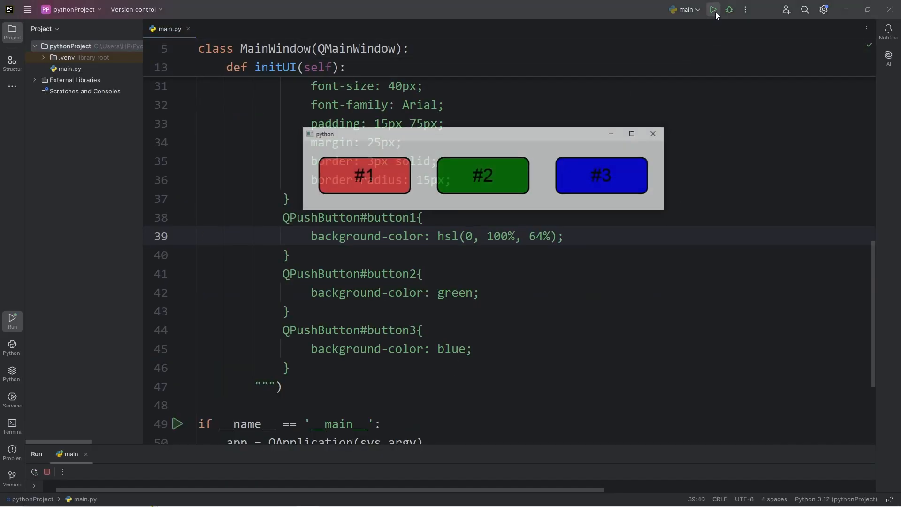
click(714, 9)
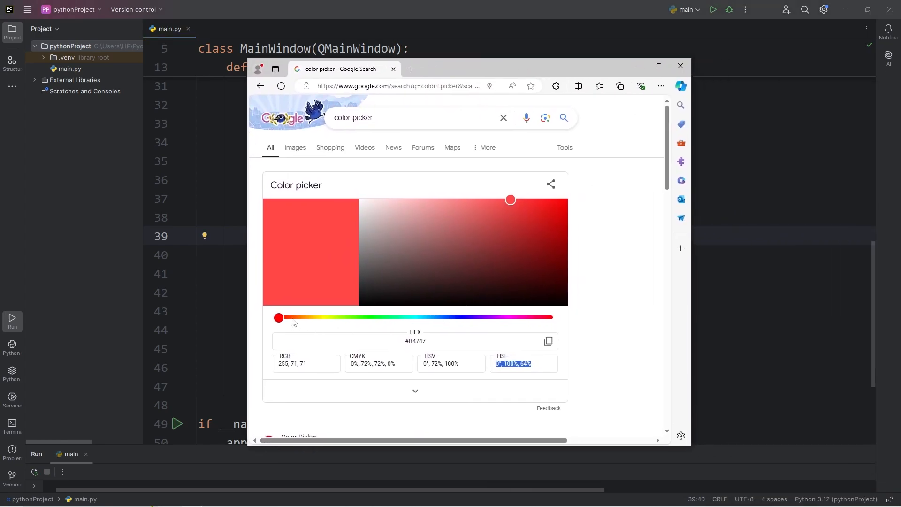
Slide the picker to a green hue and give button2 an hsl(122, 100%, 64%) background
drag(277, 317, 385, 317)
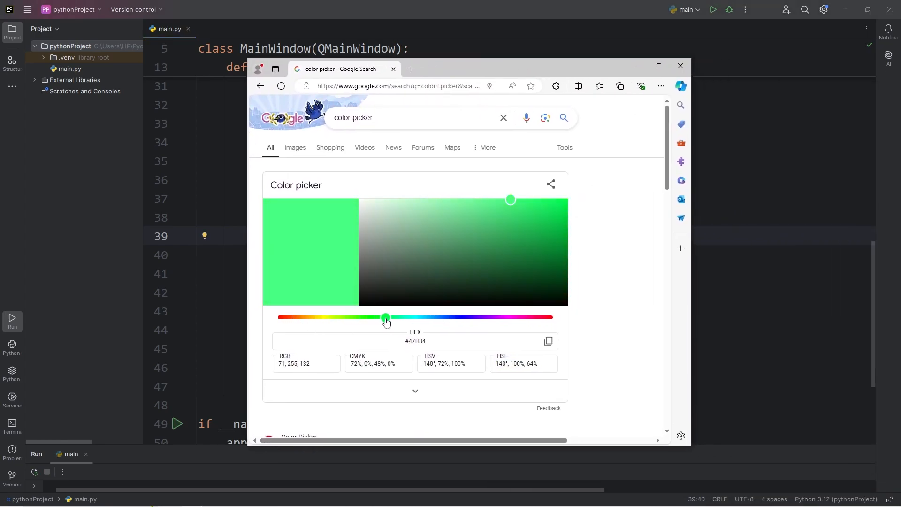
drag(386, 317, 371, 317)
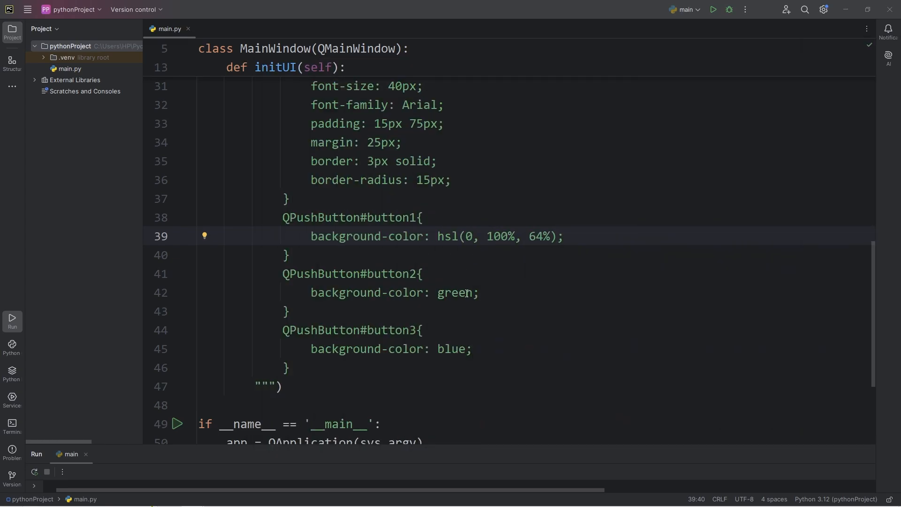
double_click(454, 292)
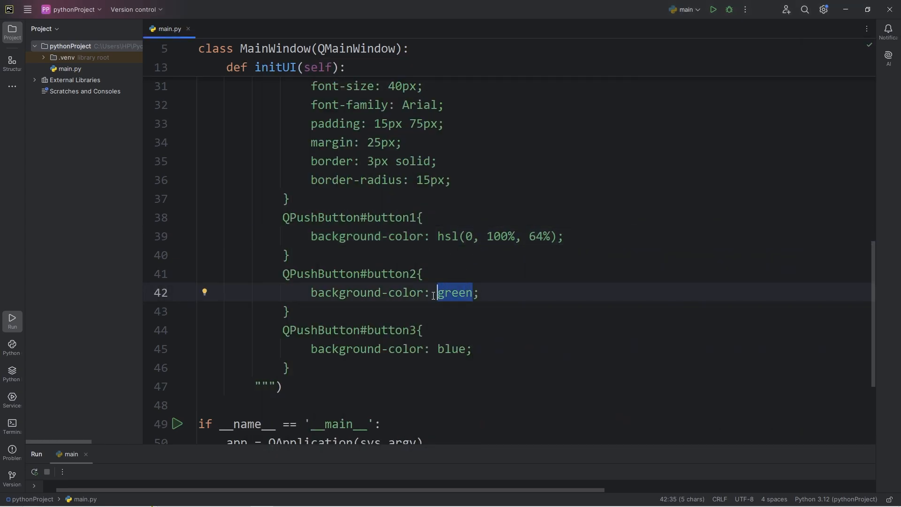
text(hsl())
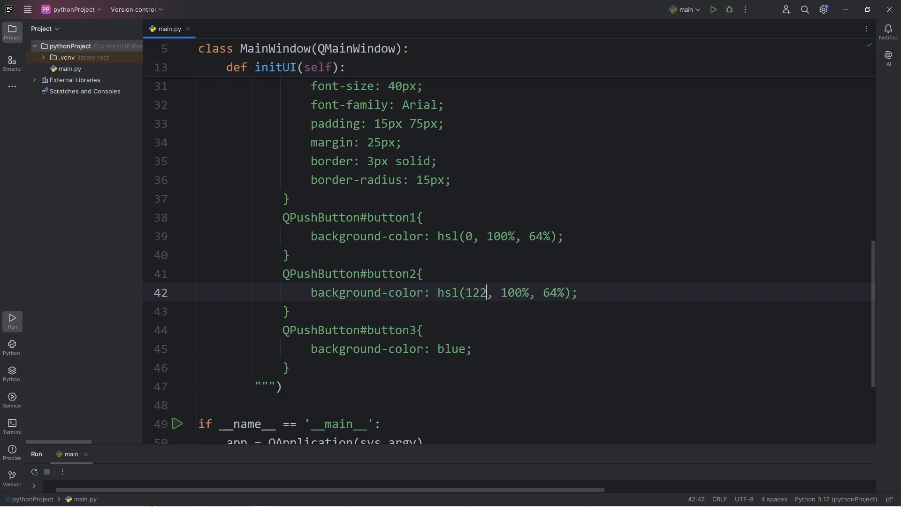
click(712, 9)
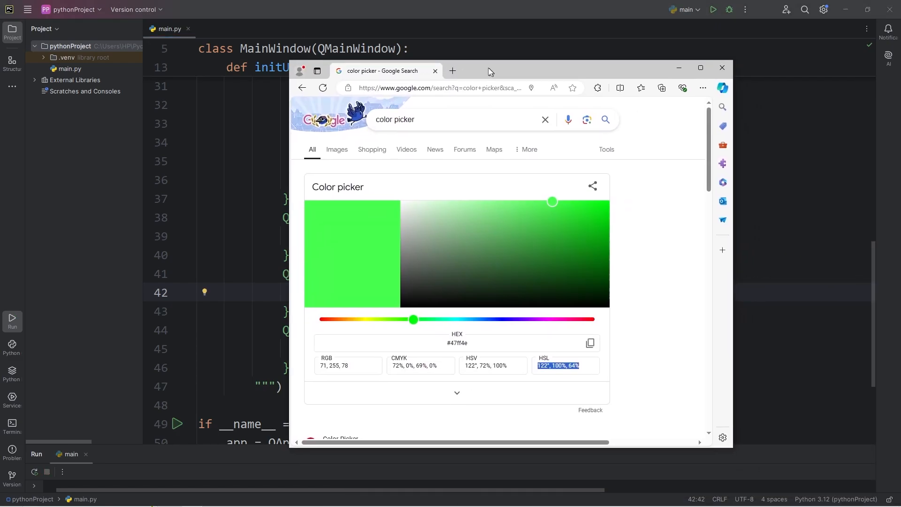
Slide to sky blue, give button3 hsl(204, 100%, 64%) without the degree sign, and run all three colours
drag(412, 320, 456, 315)
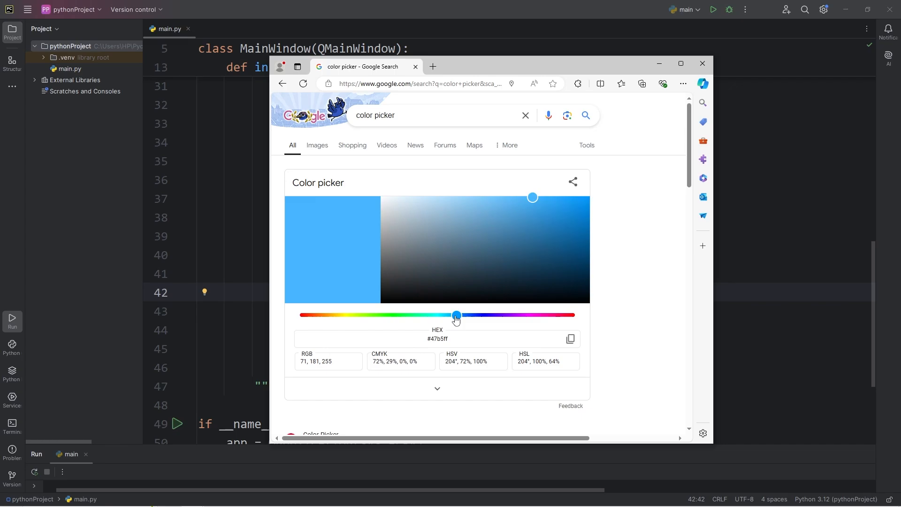
triple_click(537, 361)
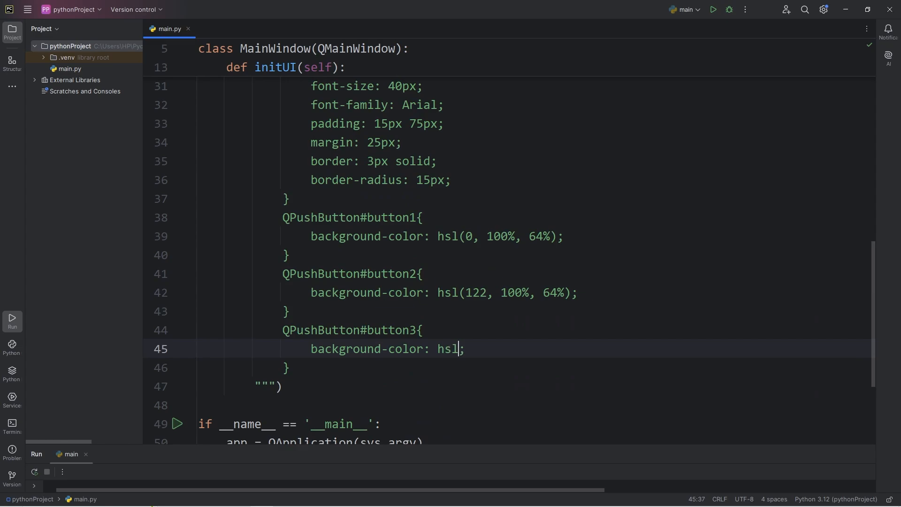
text((204, 100%, 64%))
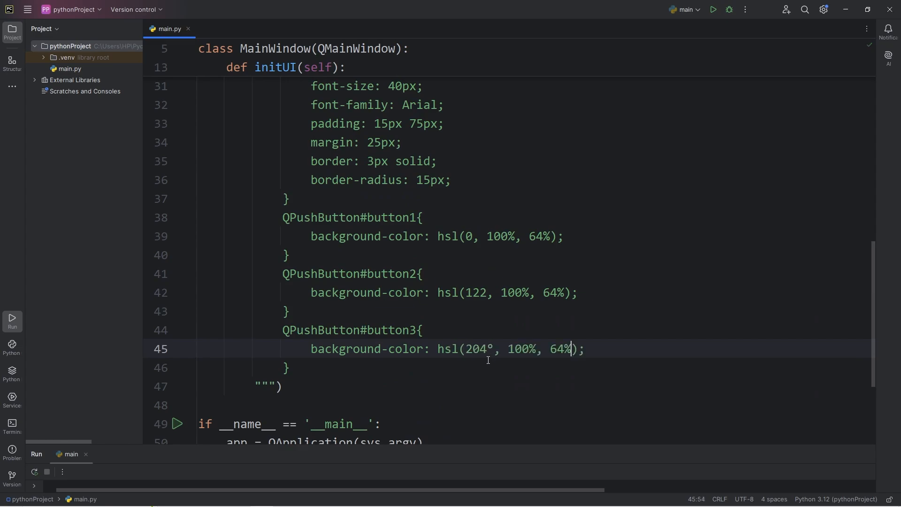
key(Backspace)
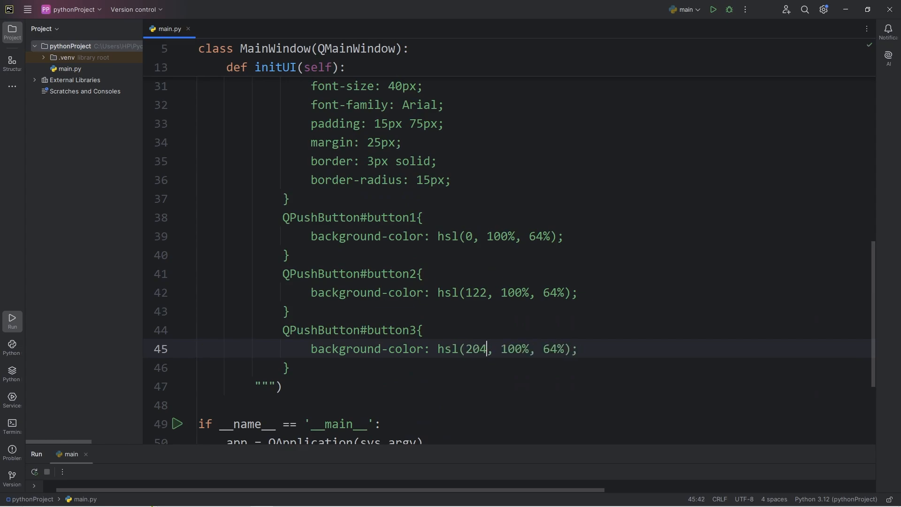
click(712, 10)
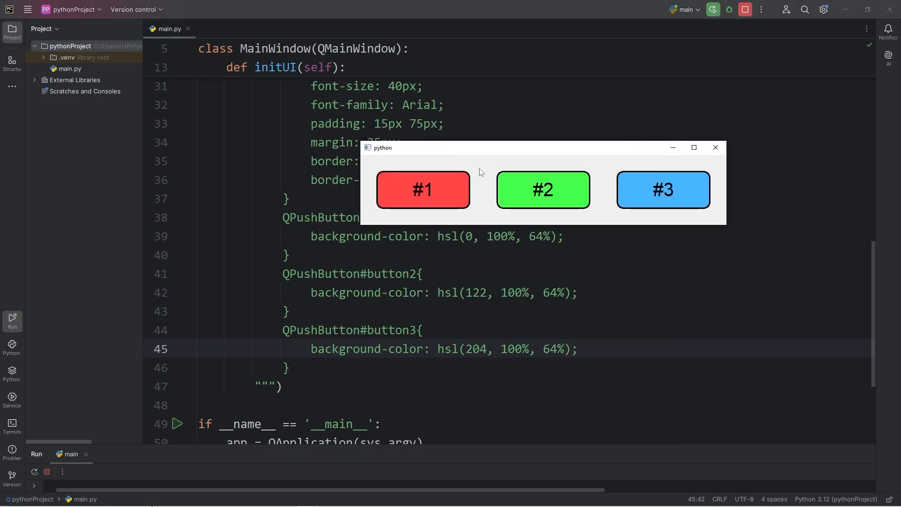
mouse_move(480, 166)
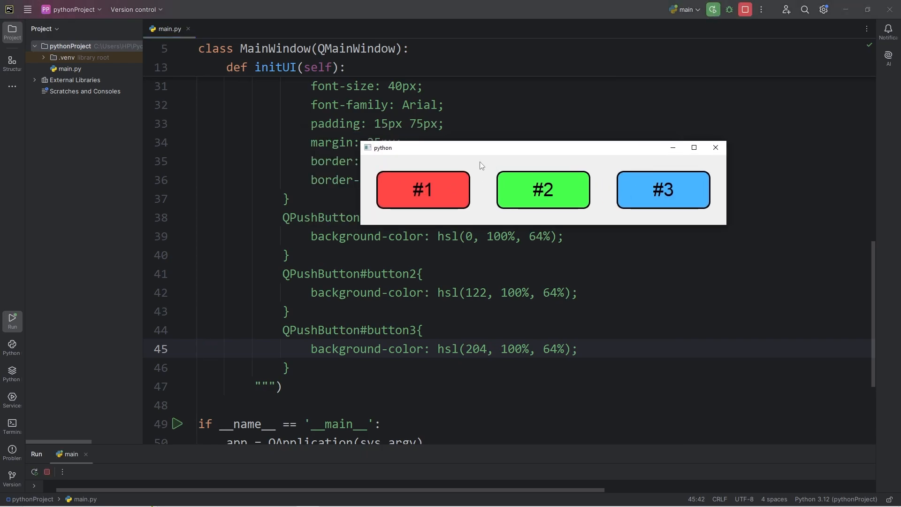
mouse_move(433, 195)
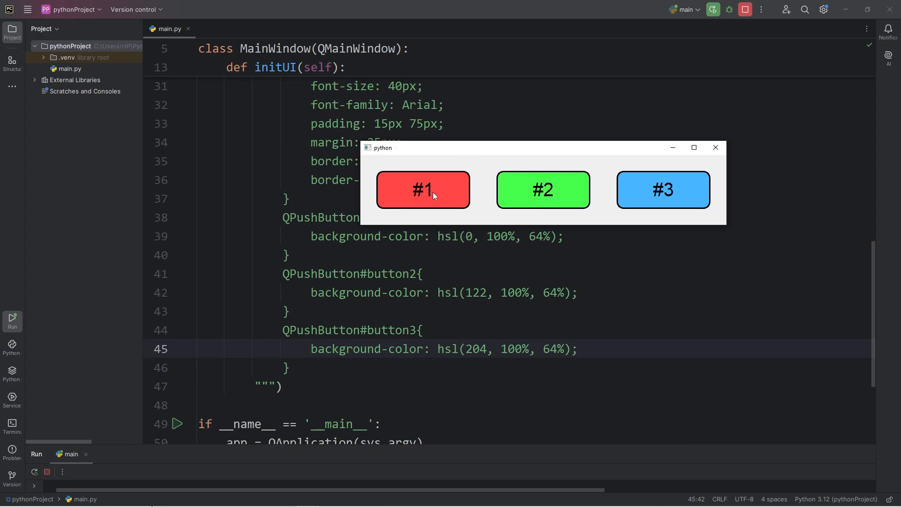
mouse_move(708, 166)
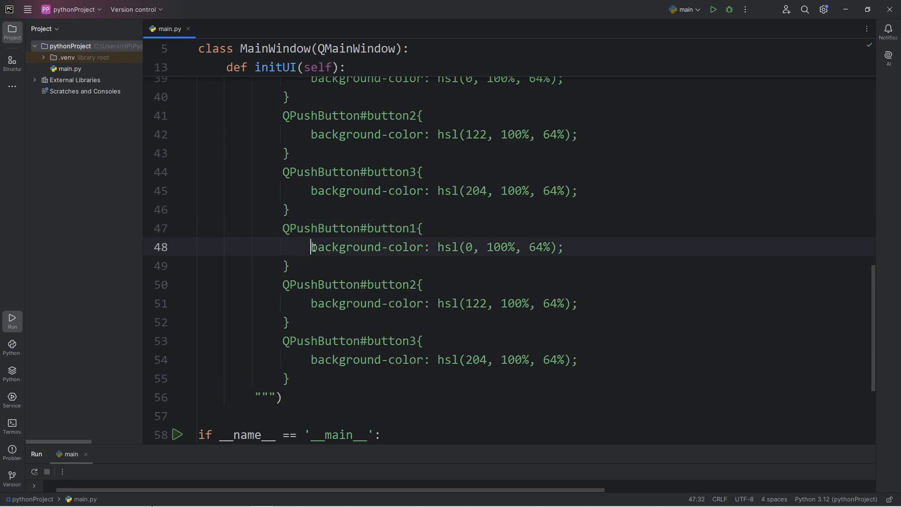
Append :hover to the copied button selectors and raise their lightness to 84%
triple_click(443, 303)
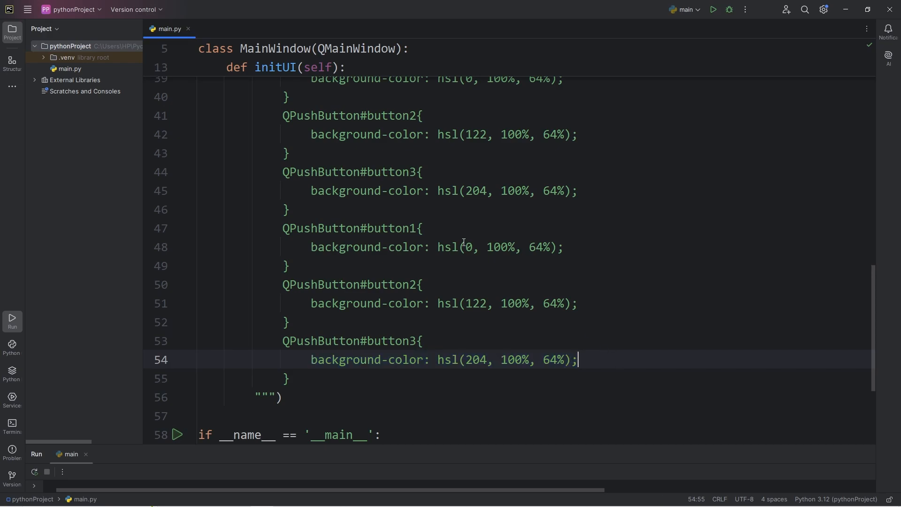
click(420, 227)
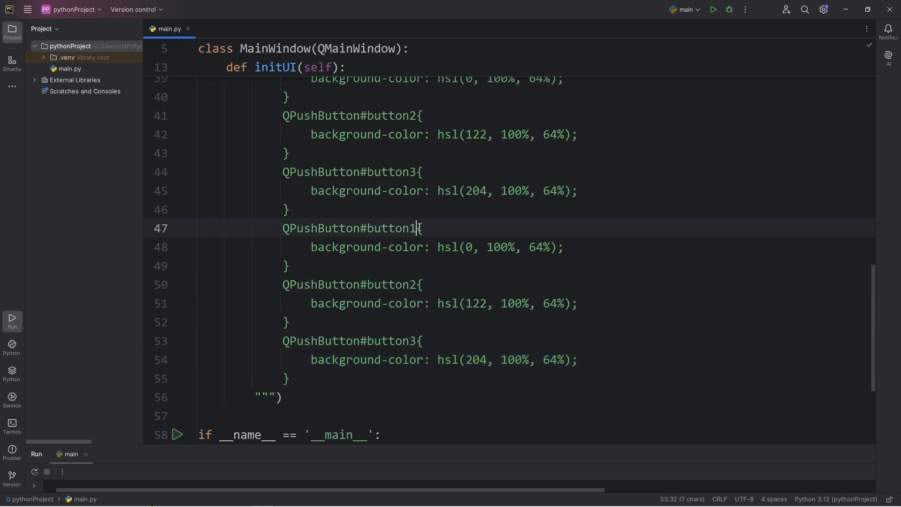
text(:hover)
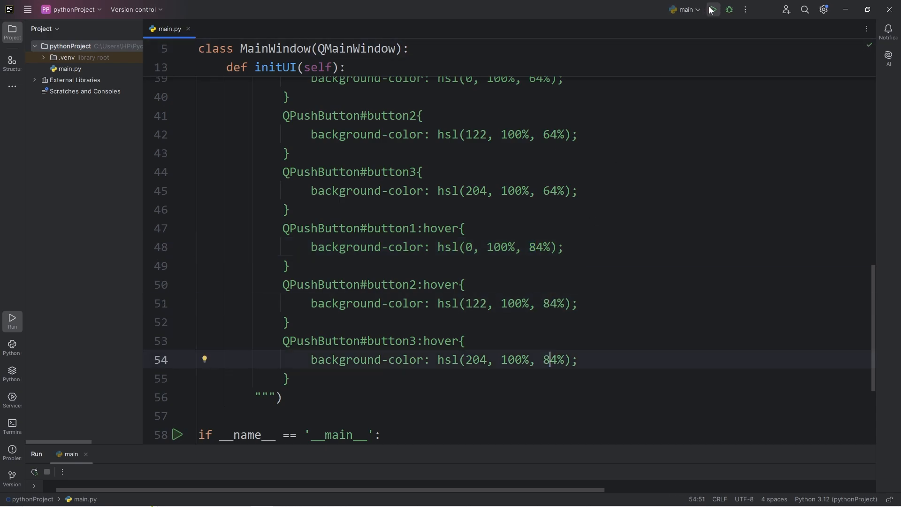
Run the script to verify hover lightening, close the preview and select setStyleSheet at line 1
click(713, 9)
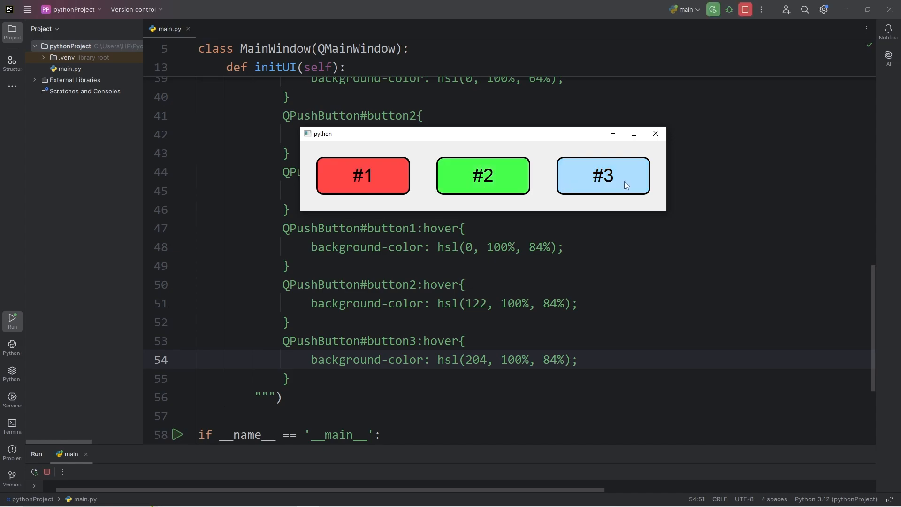
mouse_move(655, 133)
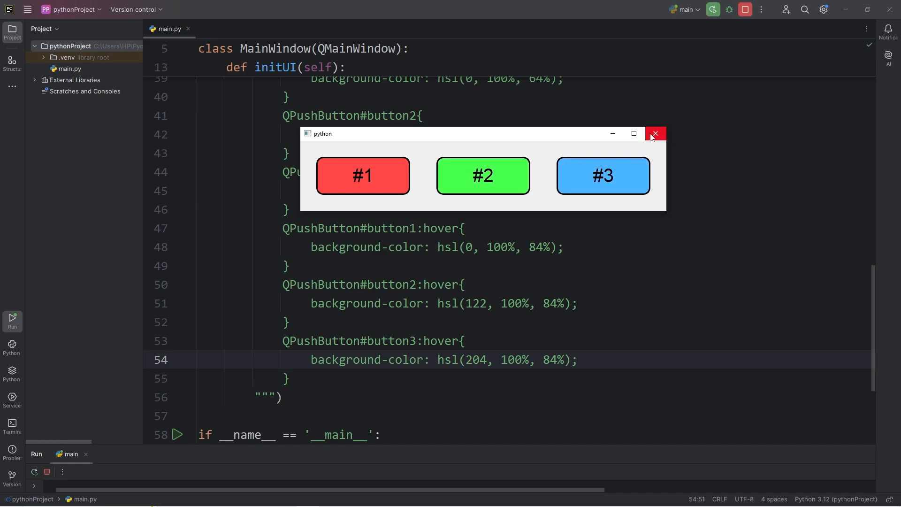
drag(466, 133, 619, 88)
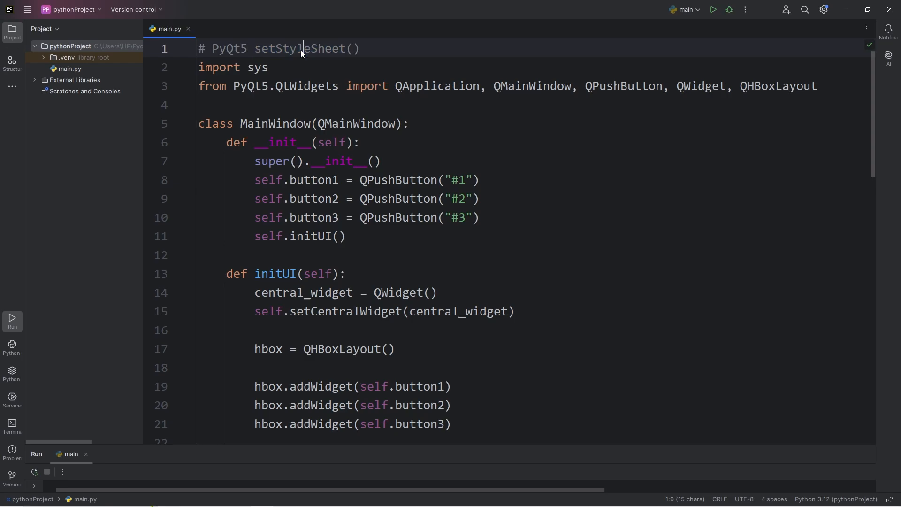
double_click(299, 48)
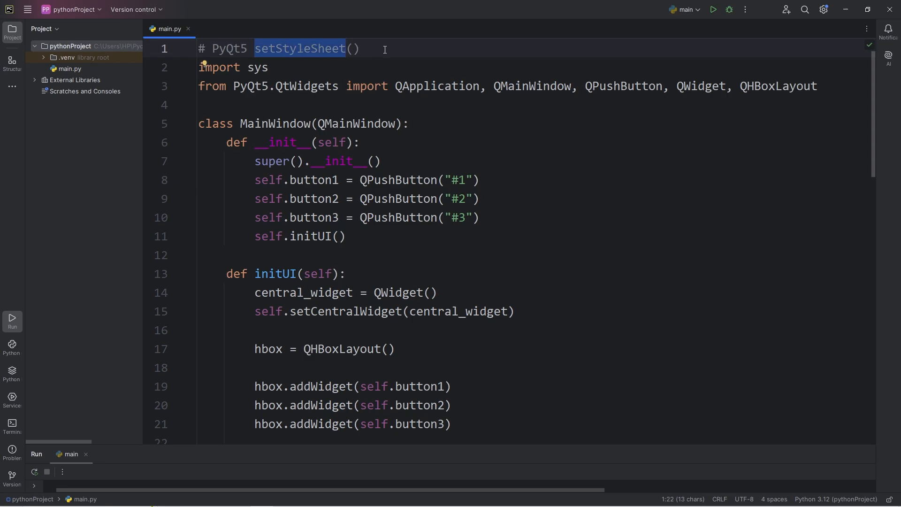